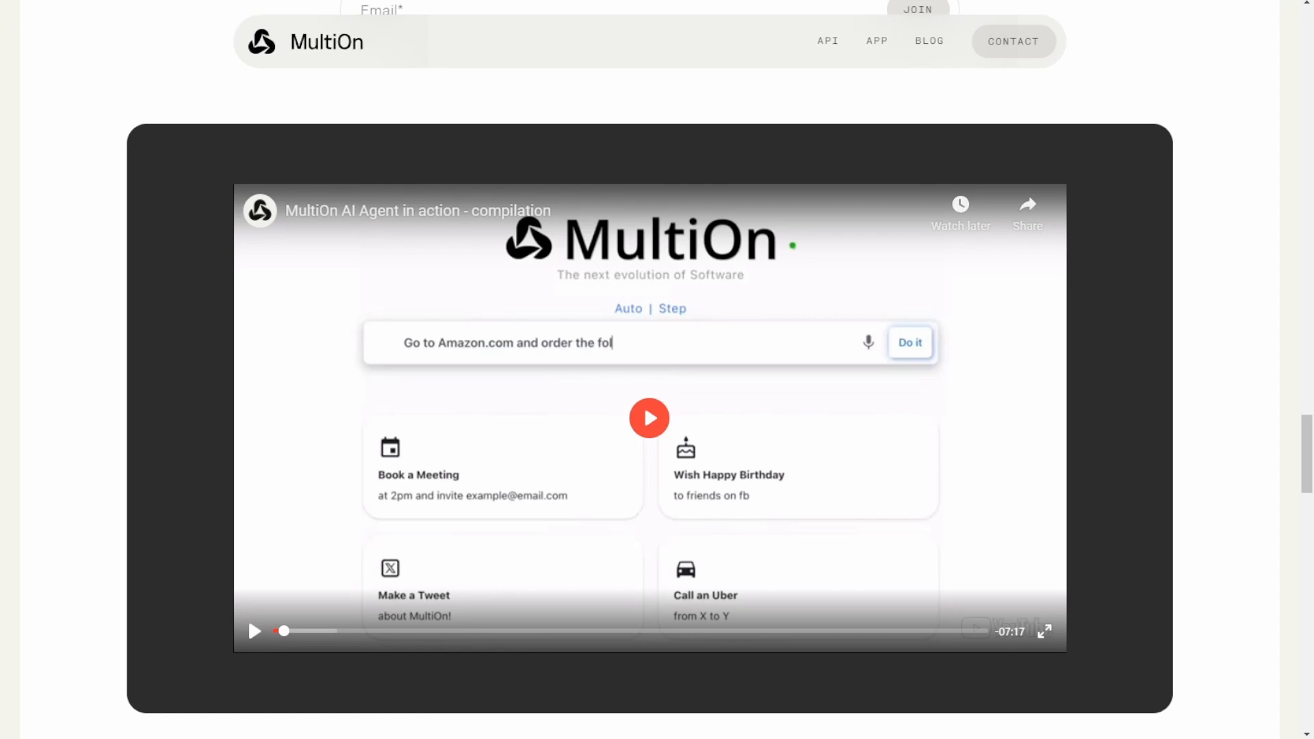
Scroll the MultiOn homepage down to the footer with the documentation links.
{"action": "scroll", "scroll_direction": "down", "scroll_amount": 3}
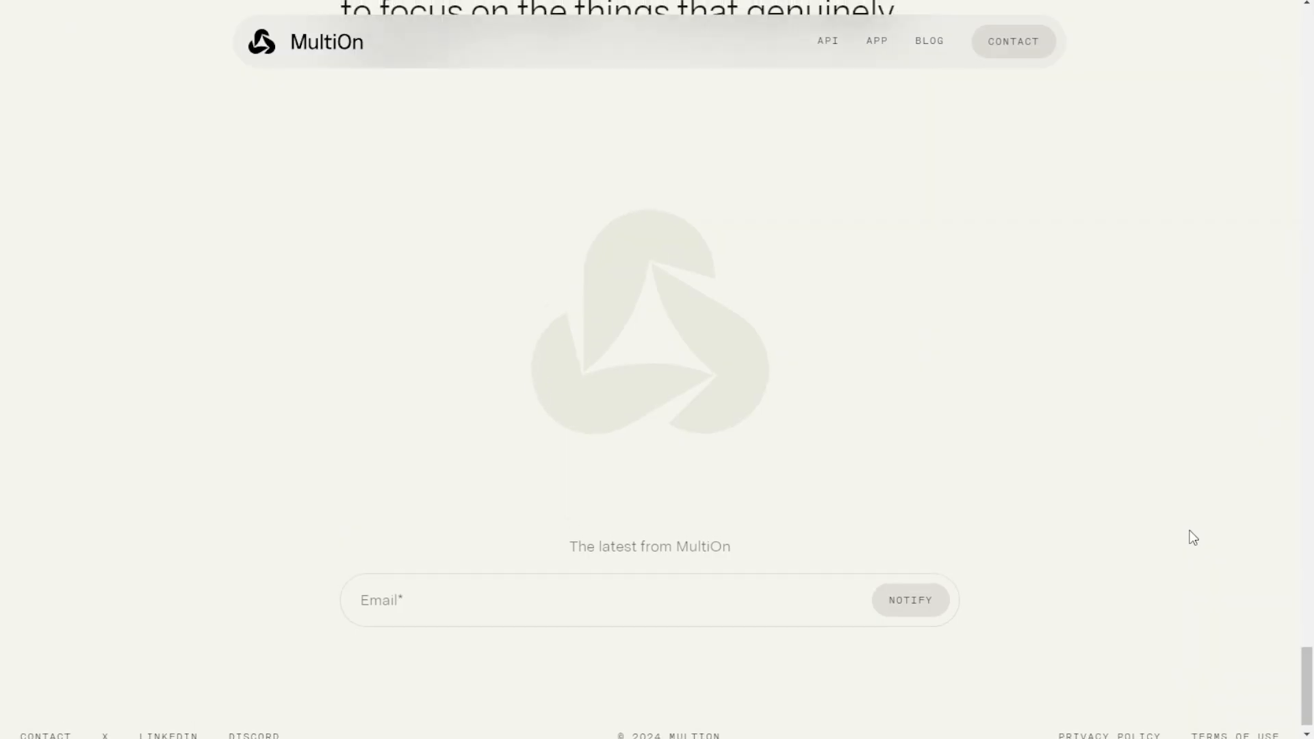
{"action": "scroll", "scroll_direction": "down", "scroll_amount": 3}
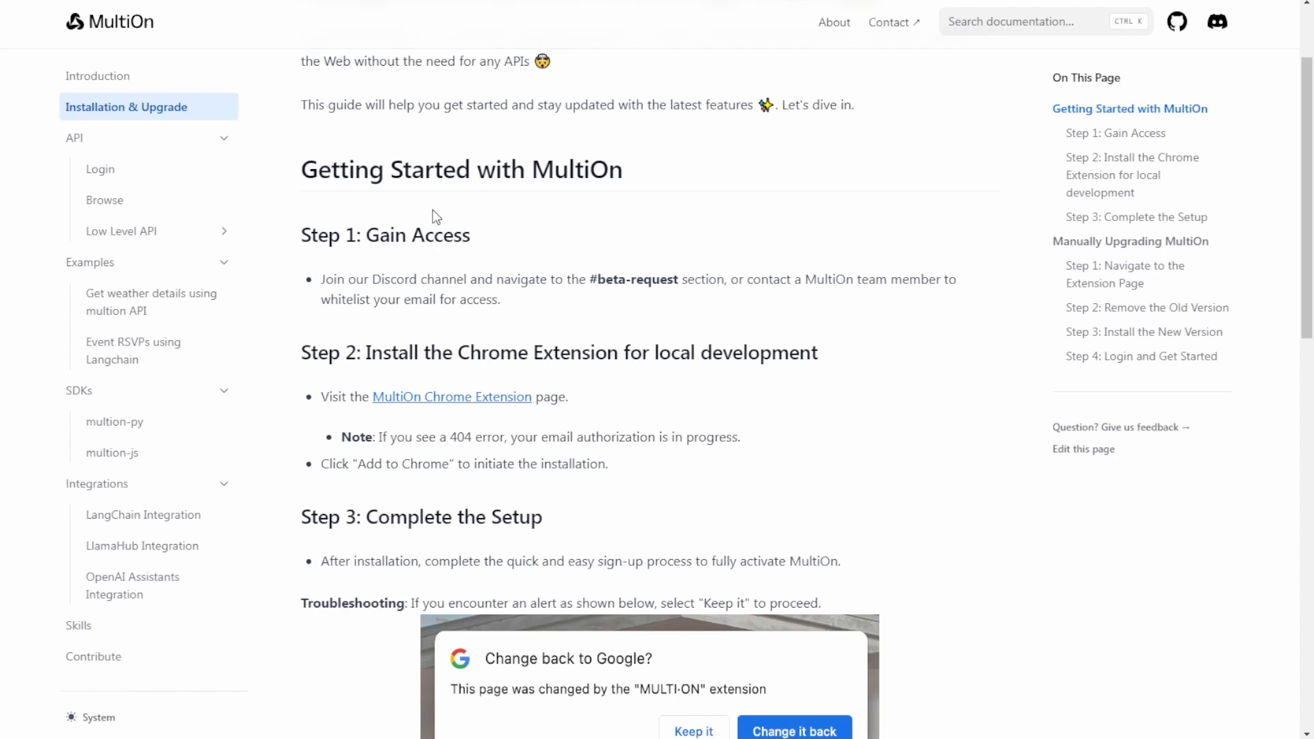
{"action": "mouse_move", "coordinate": [446, 182]}
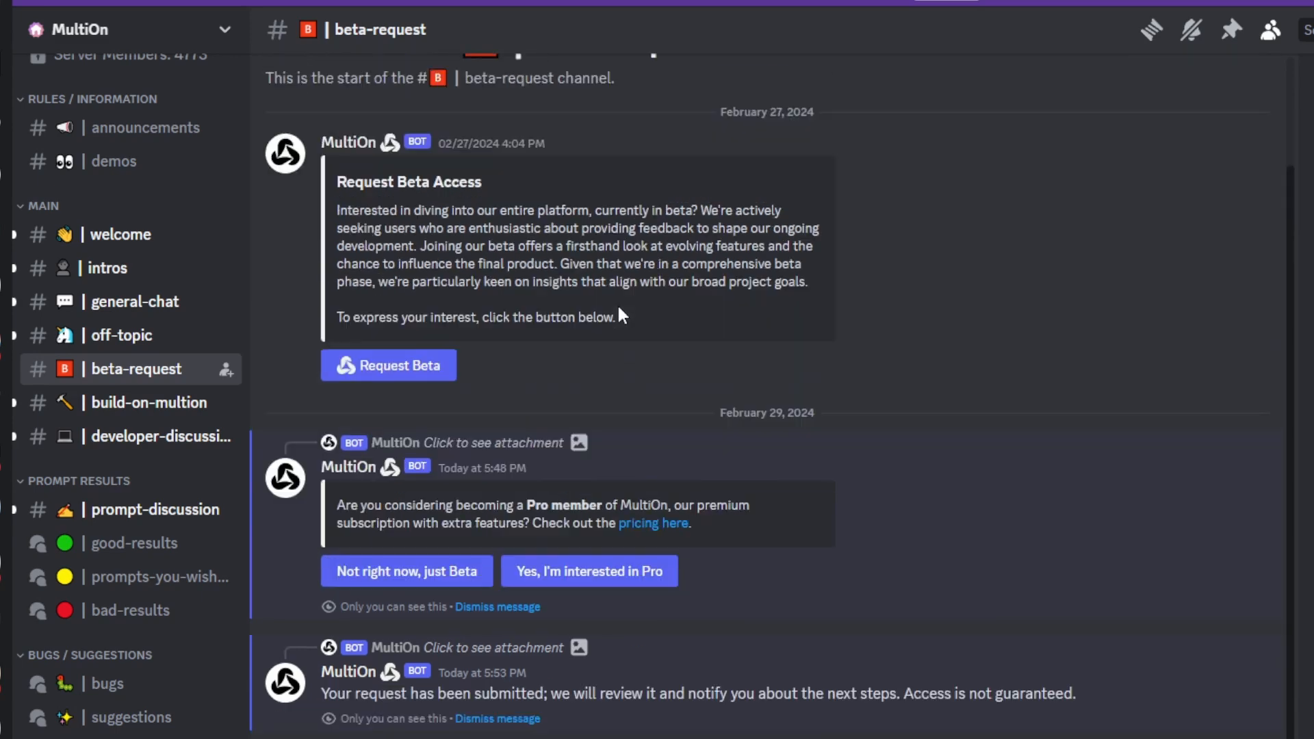
Scroll through the bot's beta-request confirmation messages in the #beta-request channel.
{"action": "scroll", "scroll_direction": "up", "scroll_amount": 3}
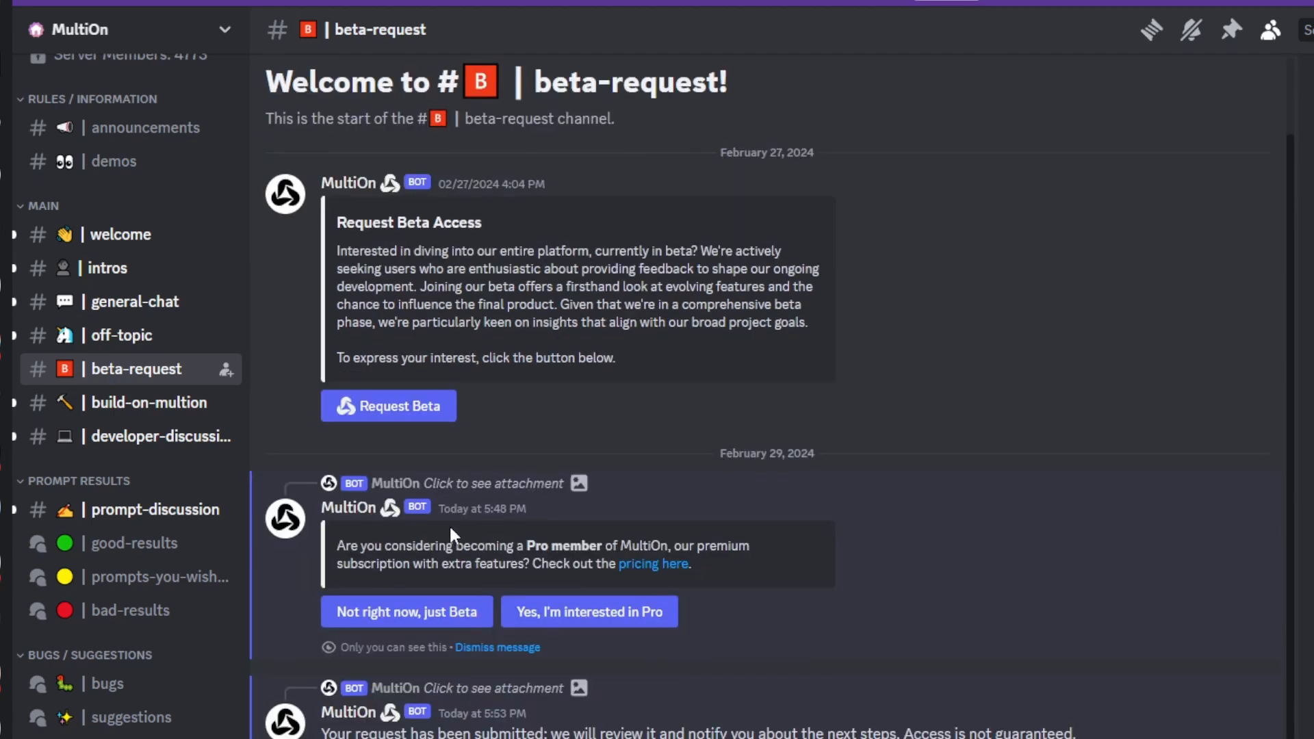
{"action": "scroll", "scroll_direction": "down", "scroll_amount": 3}
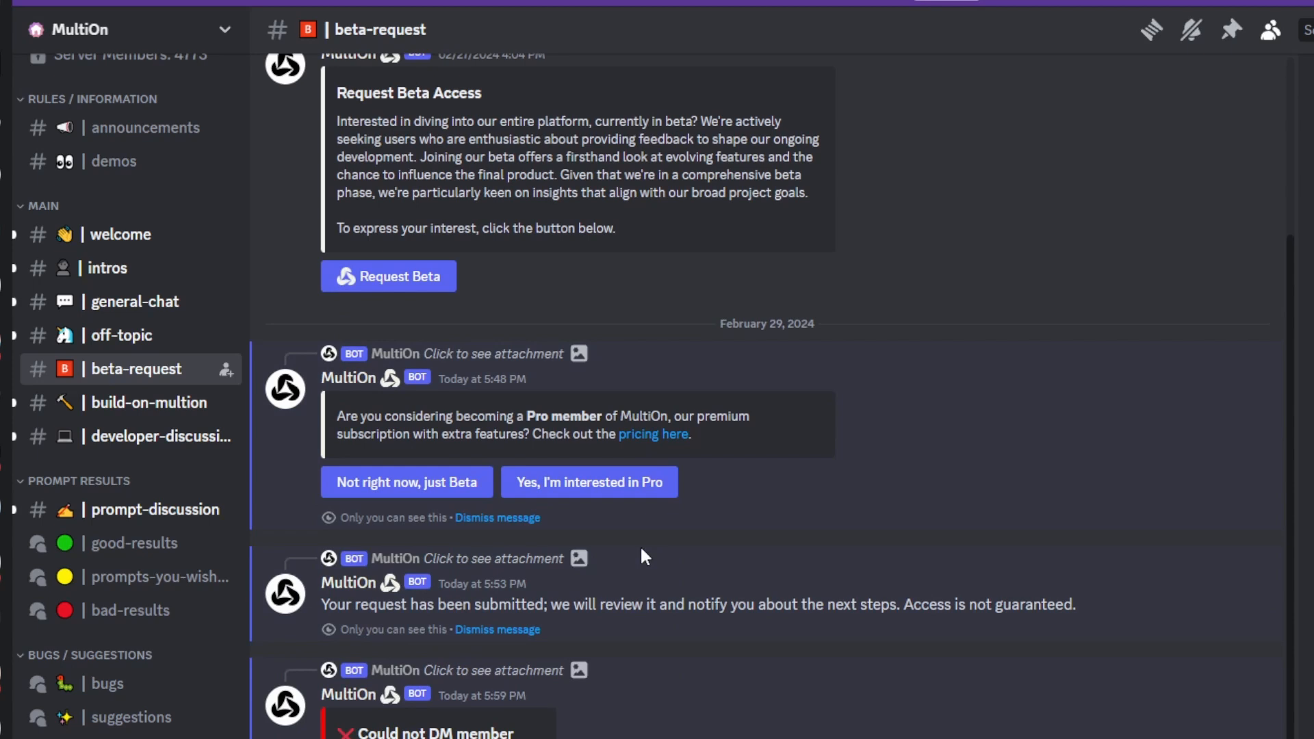
{"action": "mouse_move", "coordinate": [762, 510]}
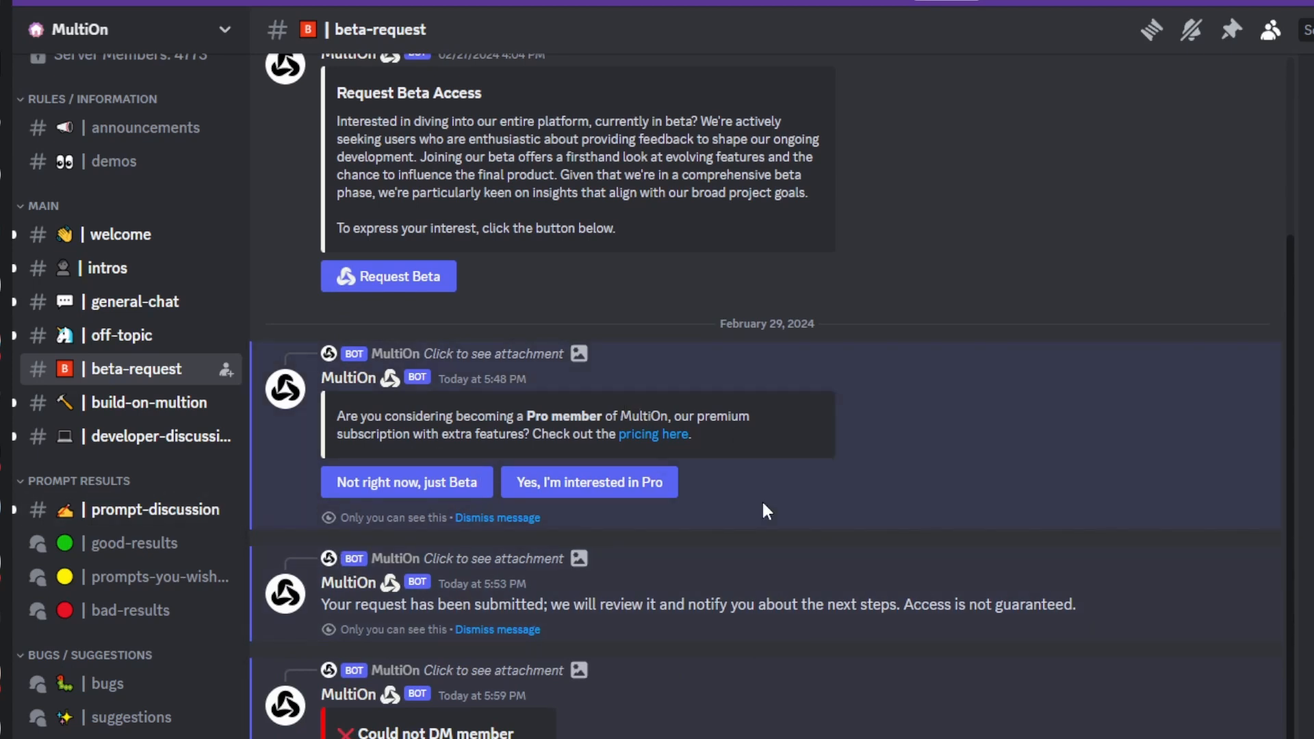
{"action": "mouse_move", "coordinate": [737, 545]}
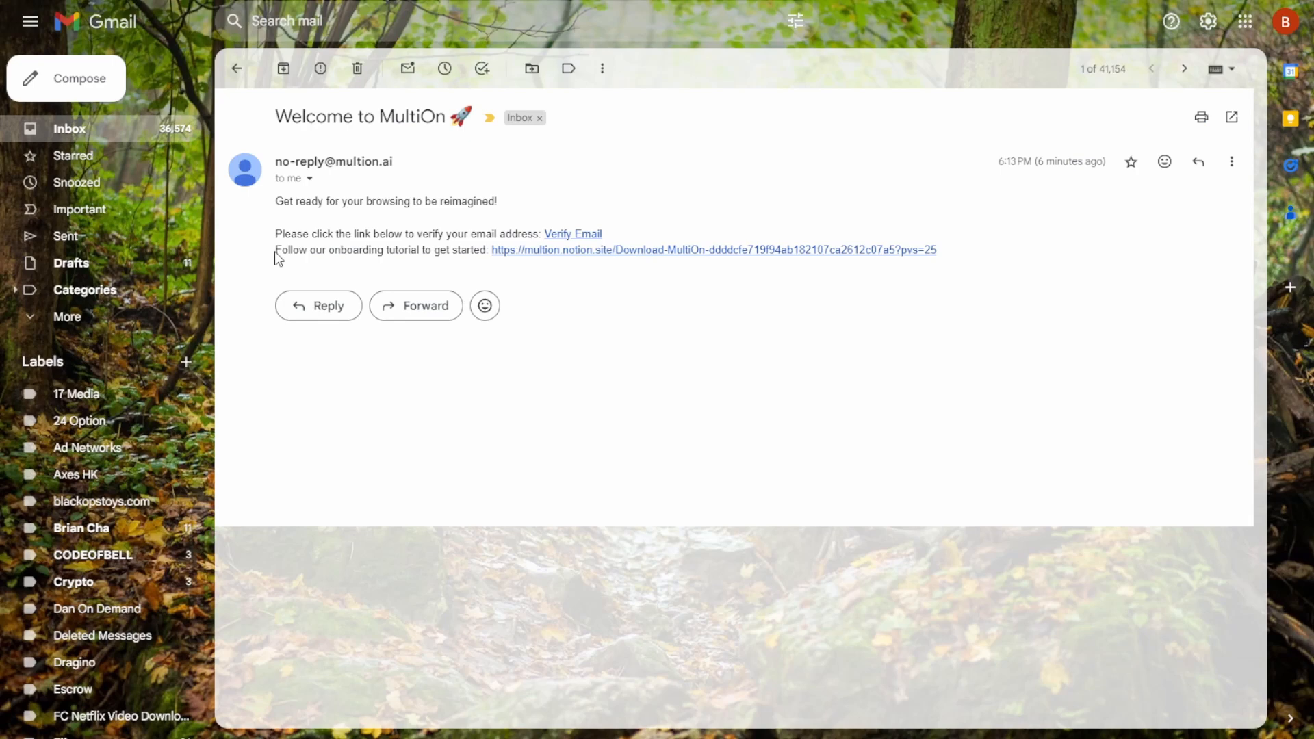
{"action": "mouse_move", "coordinate": [268, 195]}
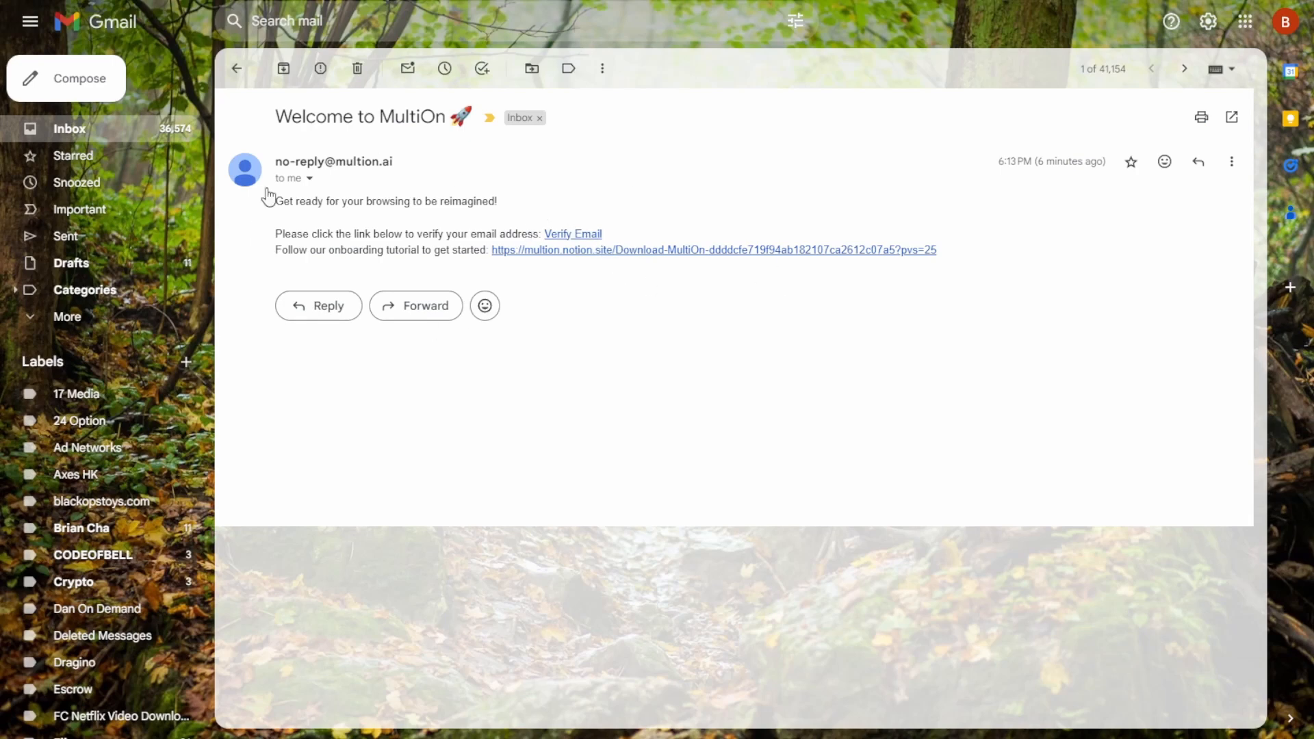
Follow the Verify Email link in the Welcome to MultiOn message.
{"action": "left_click", "coordinate": [572, 234]}
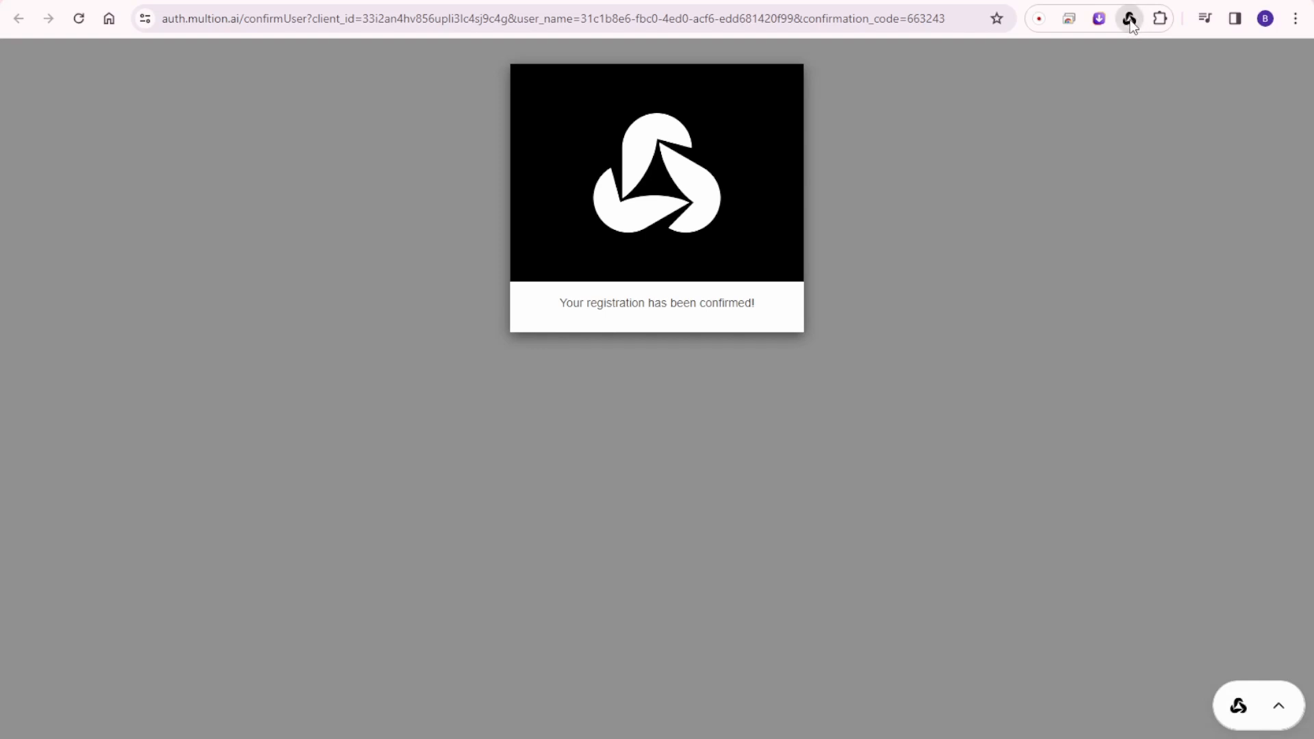
{"action": "mouse_move", "coordinate": [943, 99]}
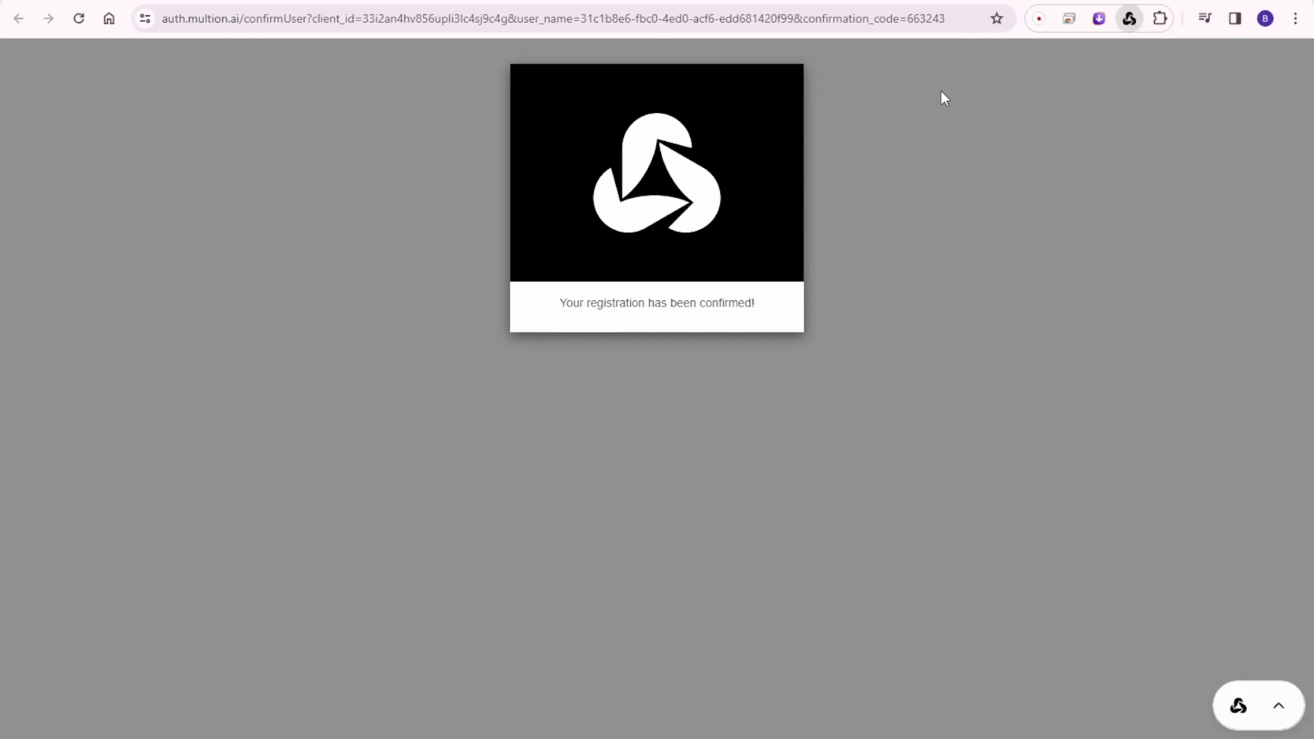
{"action": "mouse_move", "coordinate": [1121, 136]}
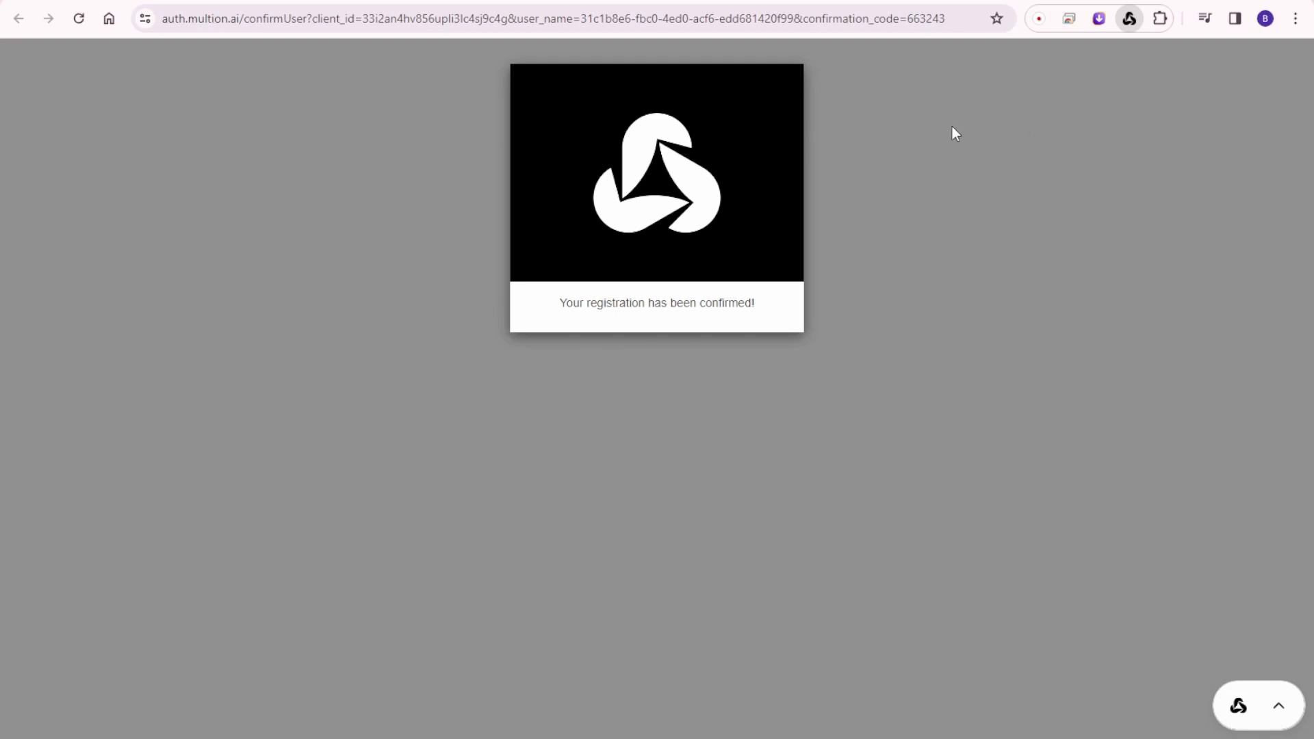
{"action": "mouse_move", "coordinate": [667, 268]}
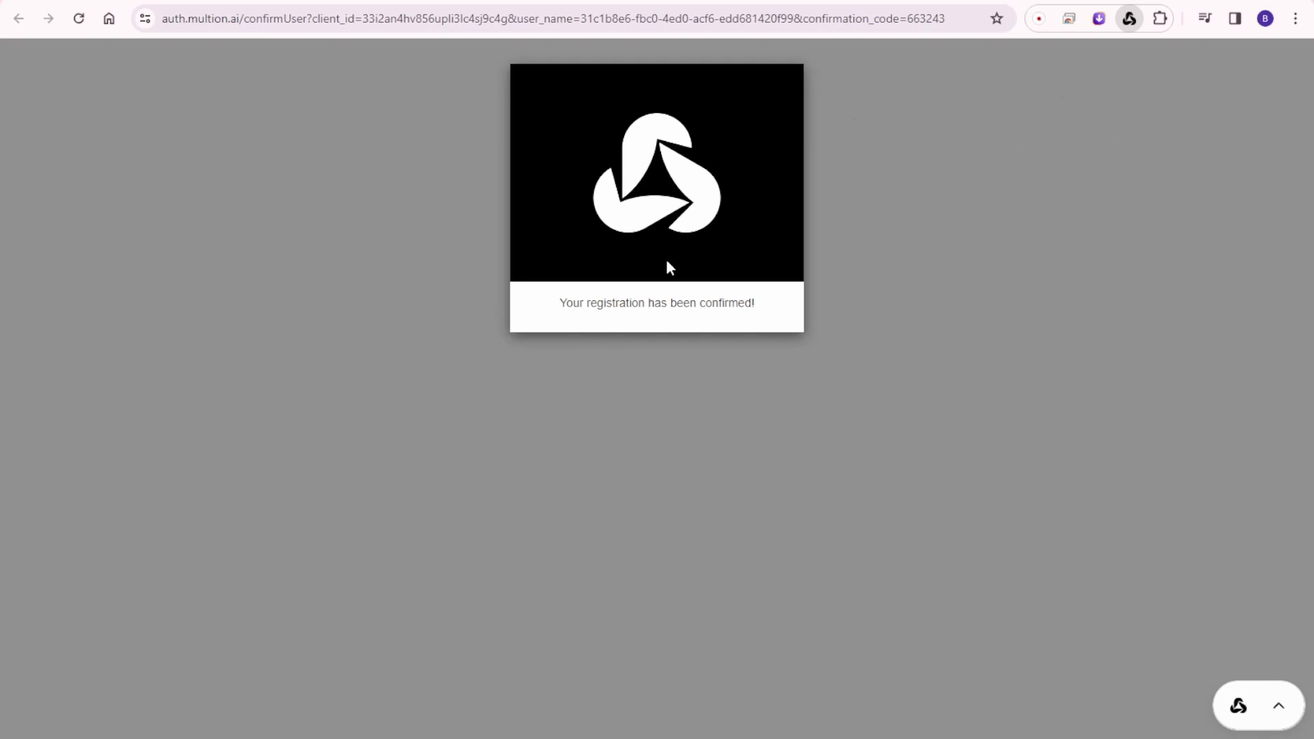
{"action": "mouse_move", "coordinate": [1132, 128]}
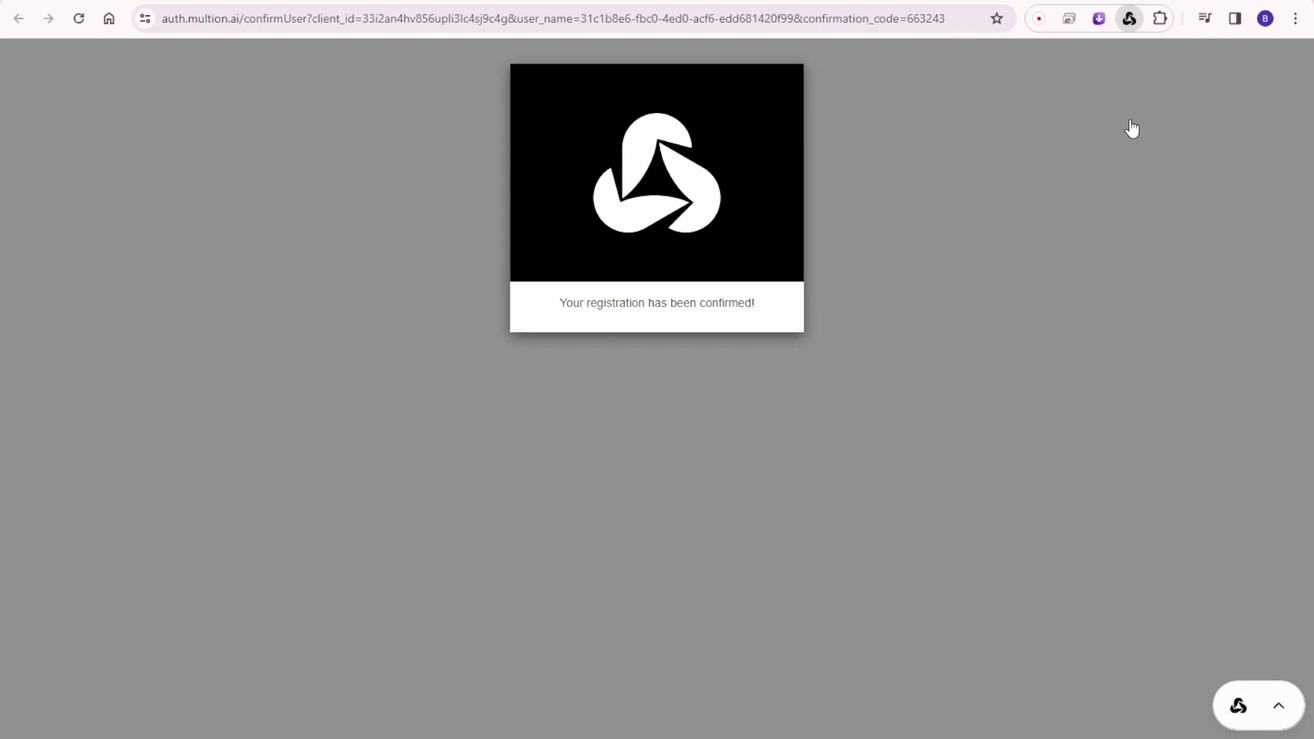
{"action": "mouse_move", "coordinate": [1125, 131]}
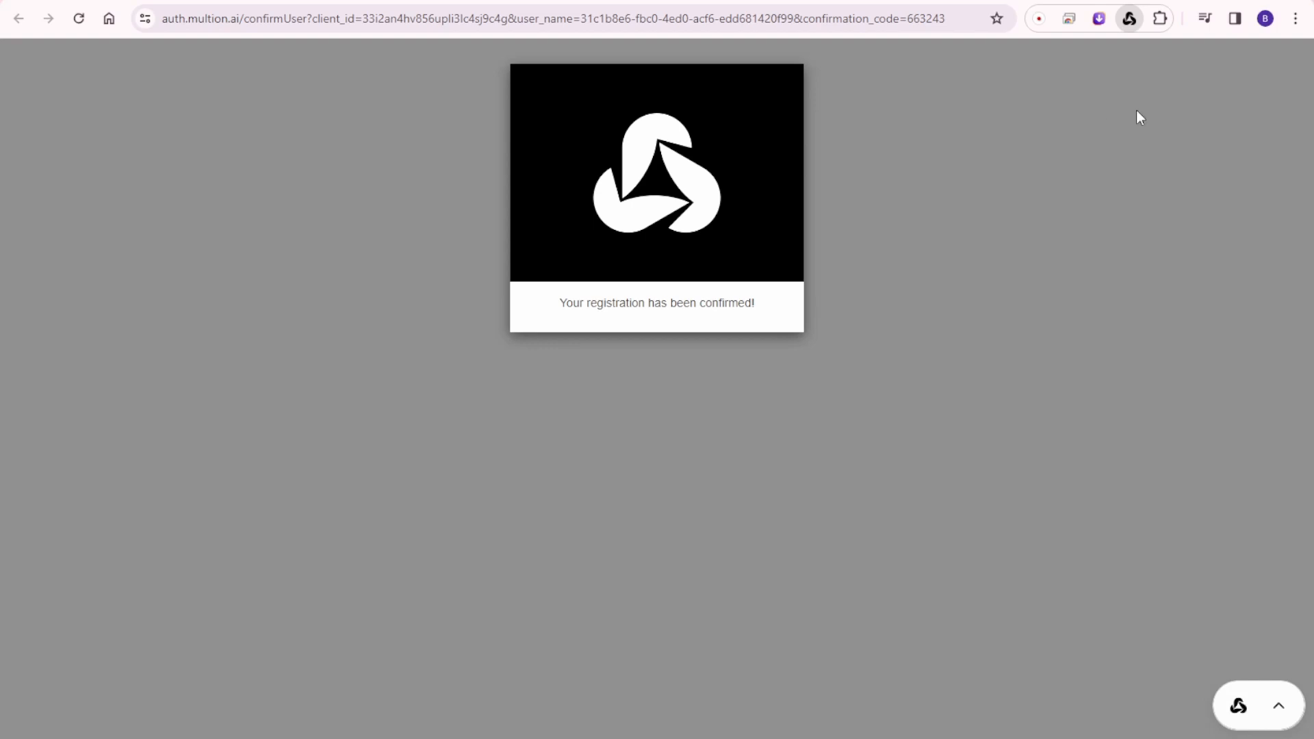
{"action": "mouse_move", "coordinate": [1122, 118]}
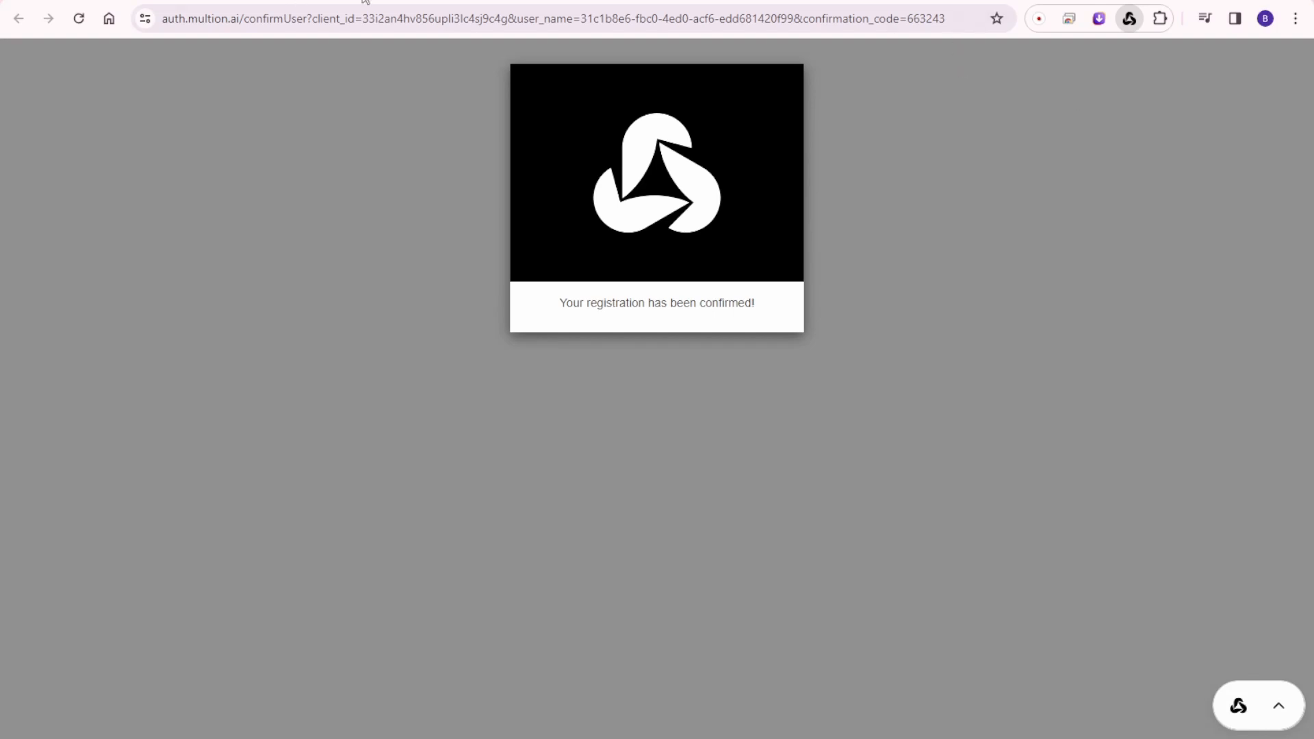
{"action": "mouse_move", "coordinate": [1076, 92]}
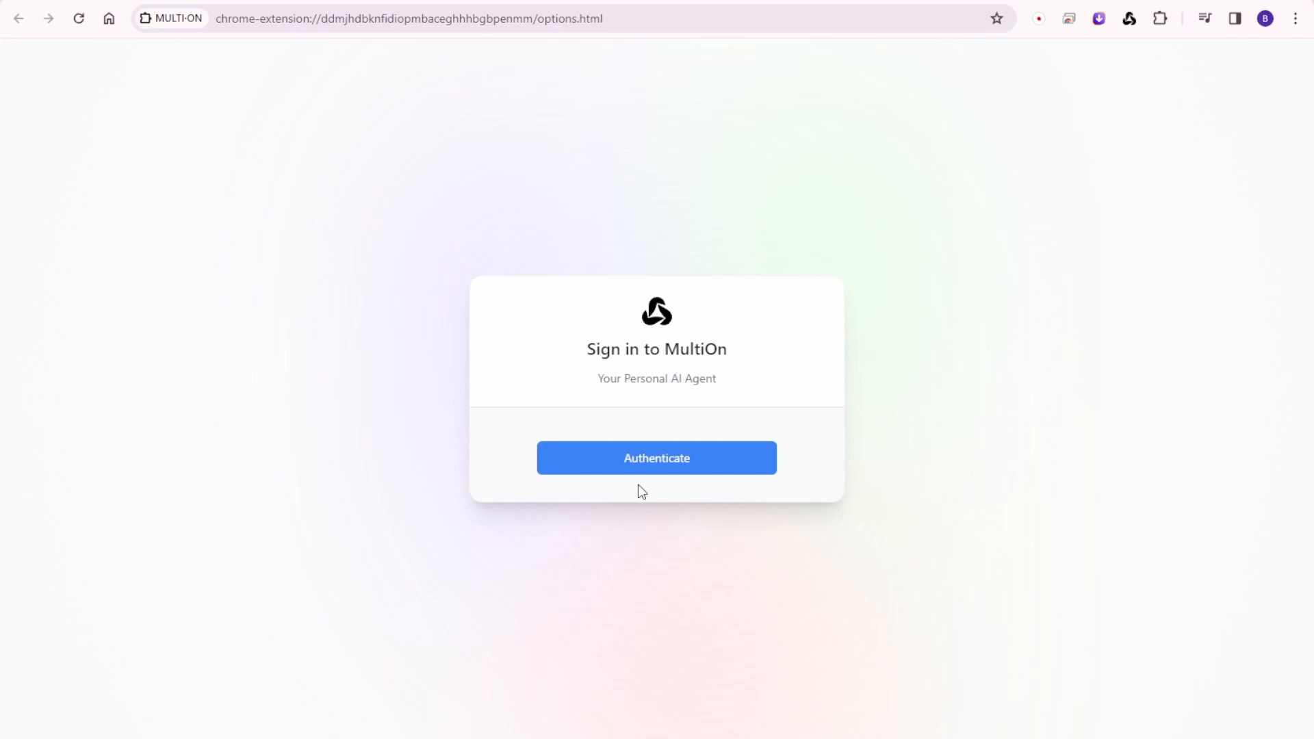
{"action": "mouse_move", "coordinate": [913, 452]}
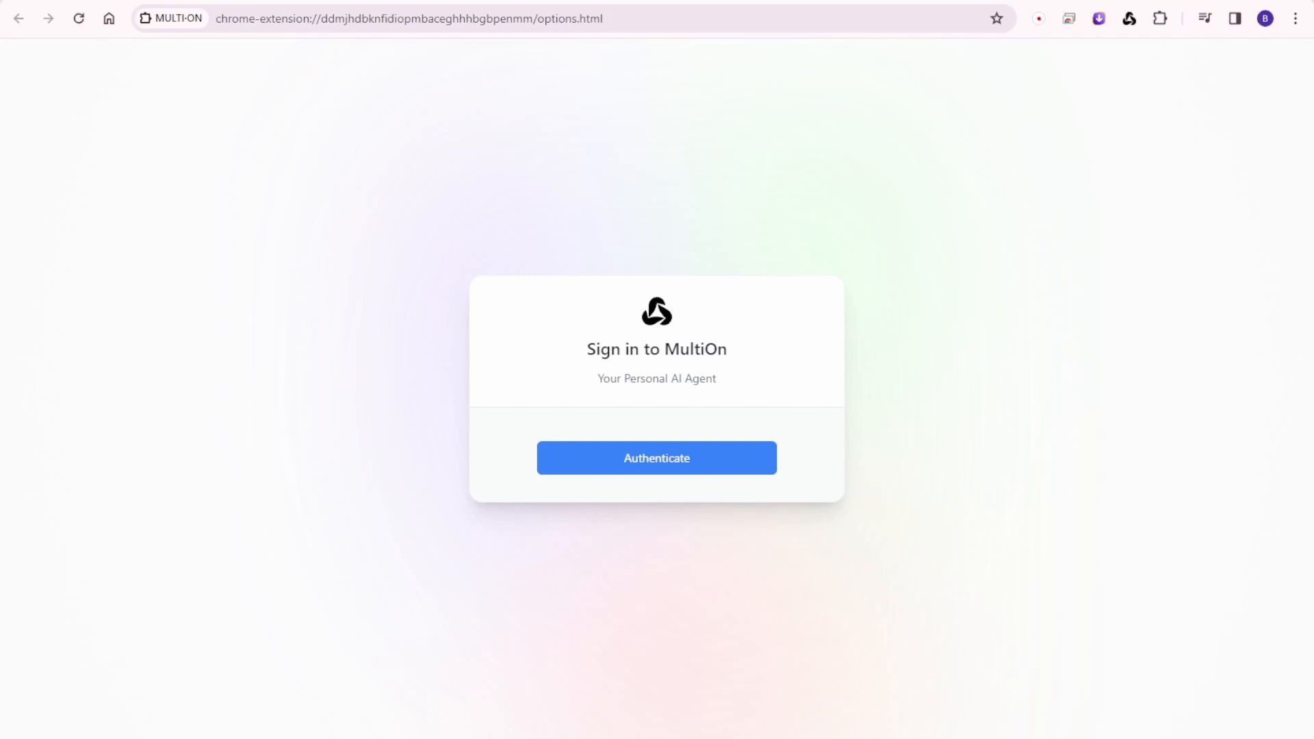
Authenticate to sign in to the MultiOn extension from its options page.
{"action": "left_click", "coordinate": [656, 457]}
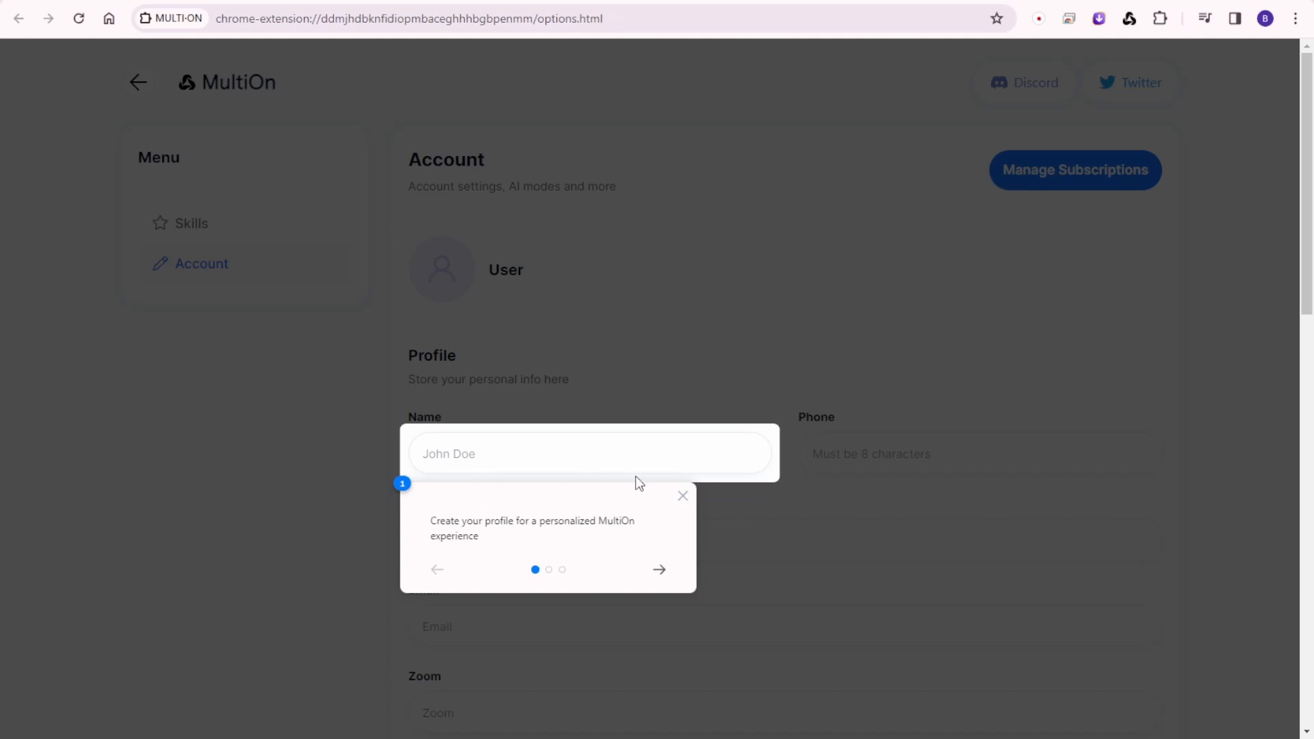
{"action": "mouse_move", "coordinate": [660, 577]}
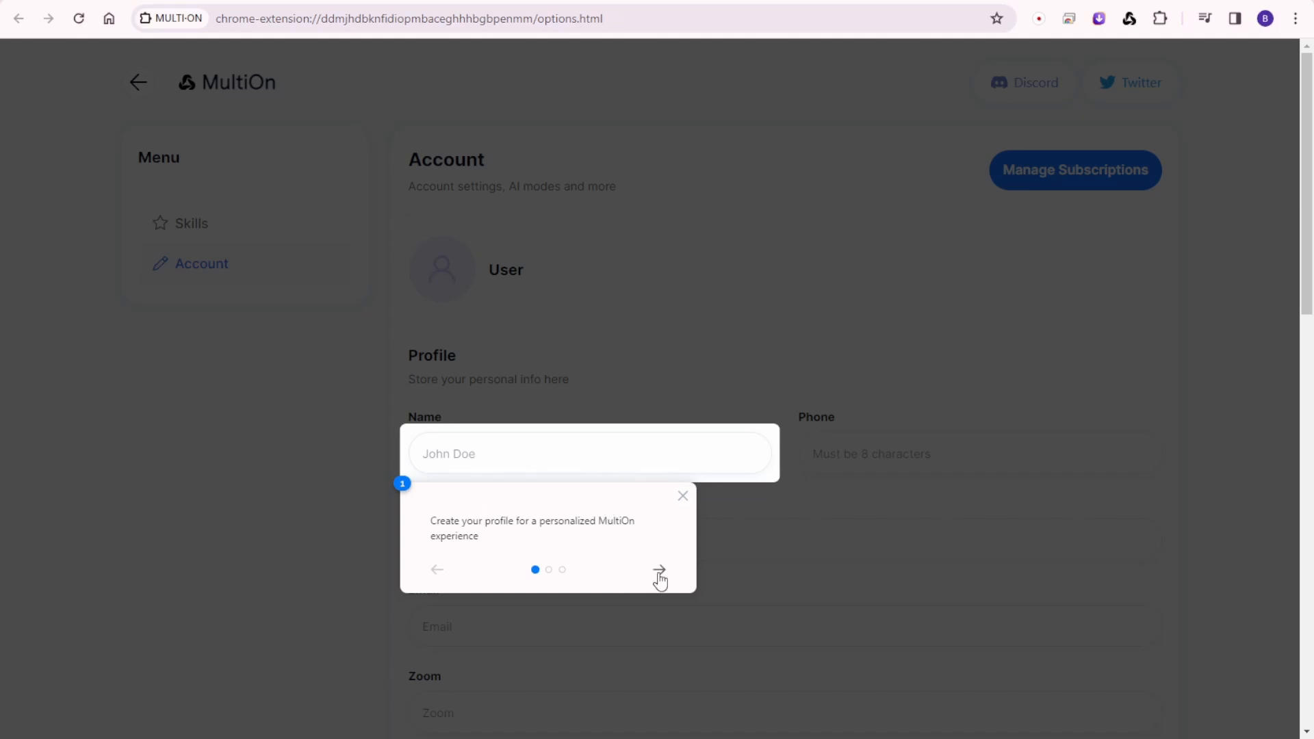
Step through the Account page onboarding tips and return to the MultiOn new-tab page.
{"action": "left_click", "coordinate": [660, 569]}
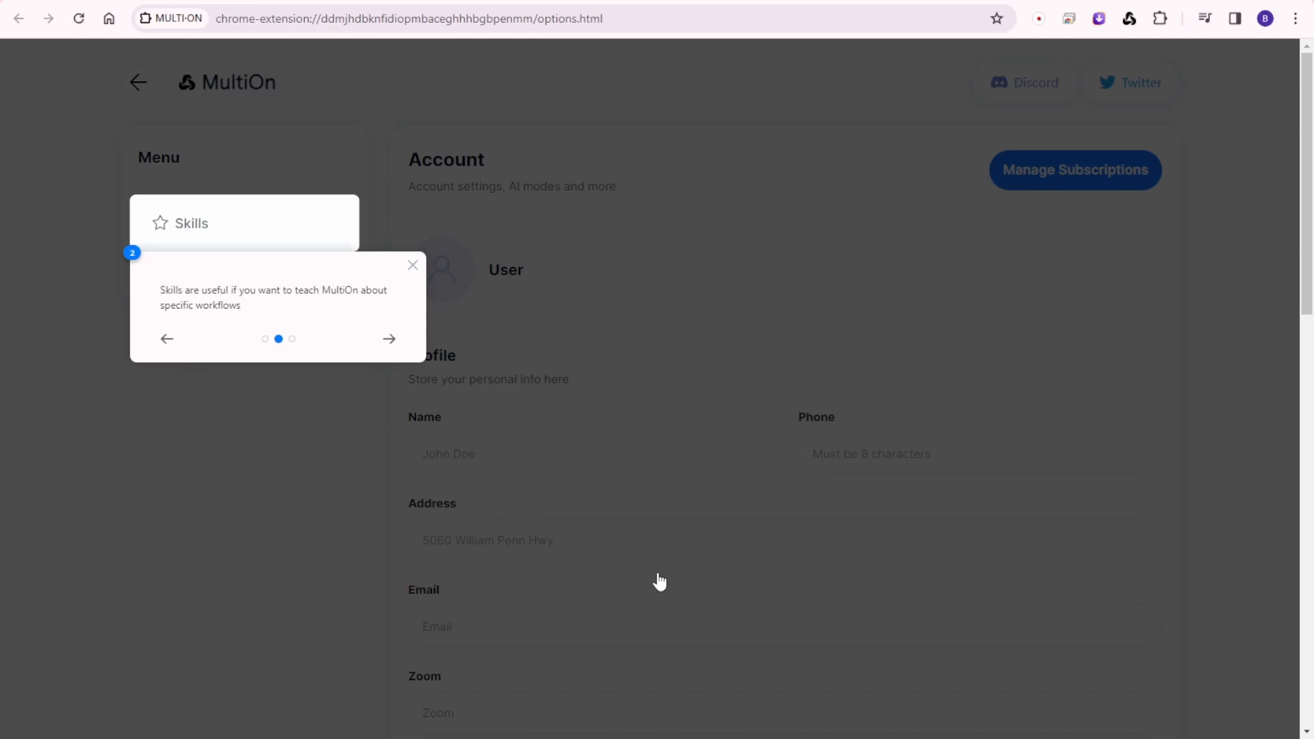
{"action": "mouse_move", "coordinate": [791, 433]}
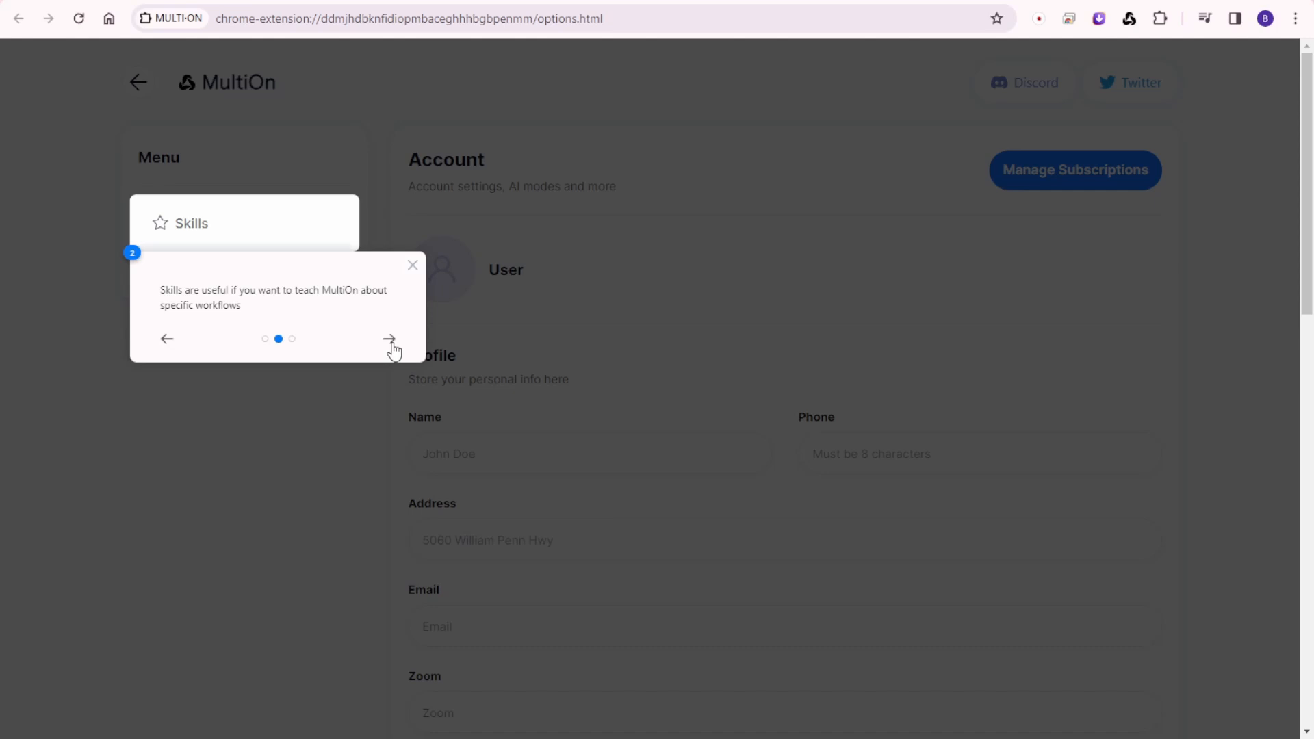
{"action": "left_click", "coordinate": [388, 338]}
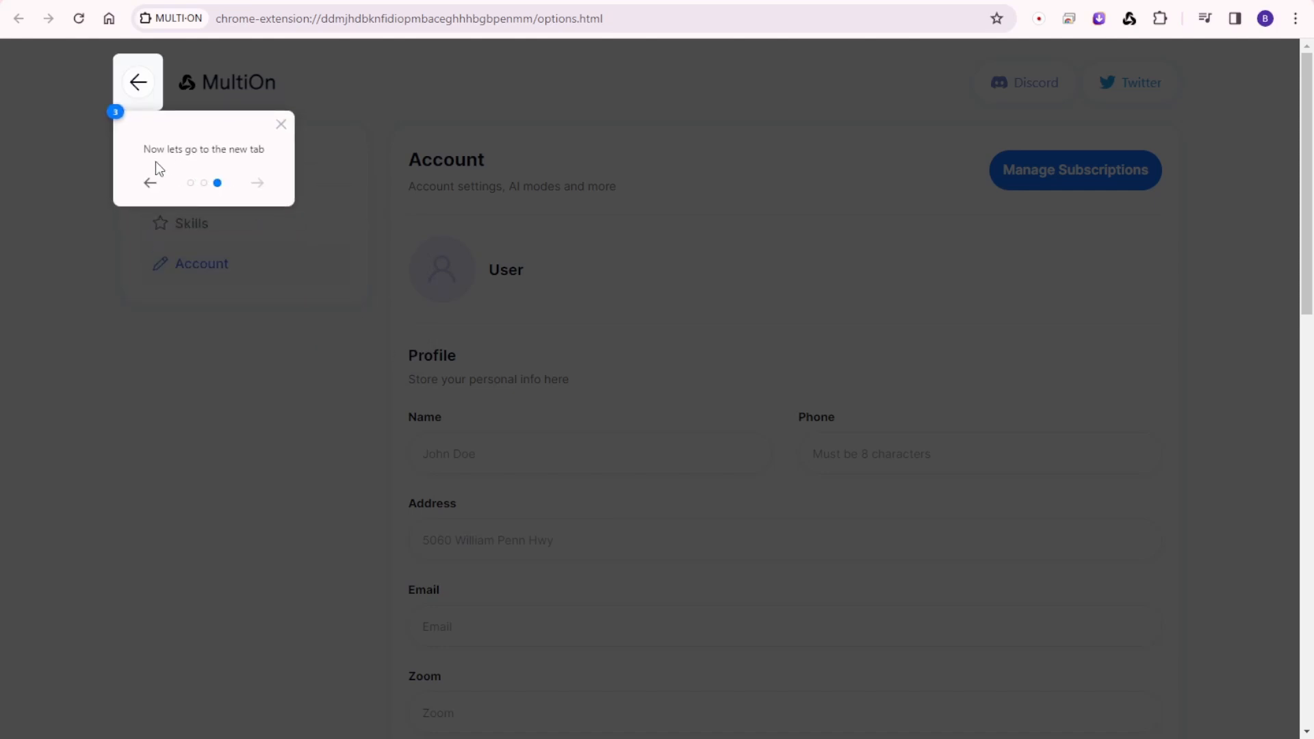
{"action": "mouse_move", "coordinate": [150, 136]}
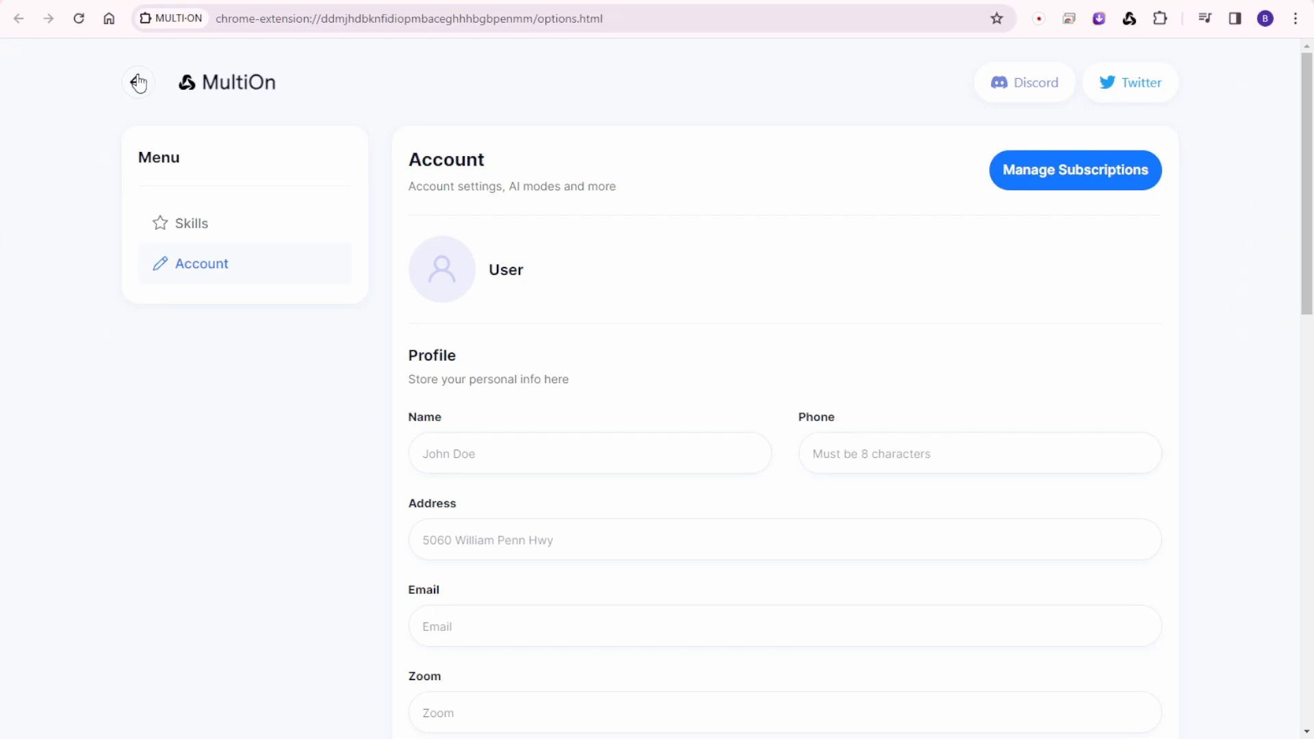
{"action": "left_click", "coordinate": [139, 83]}
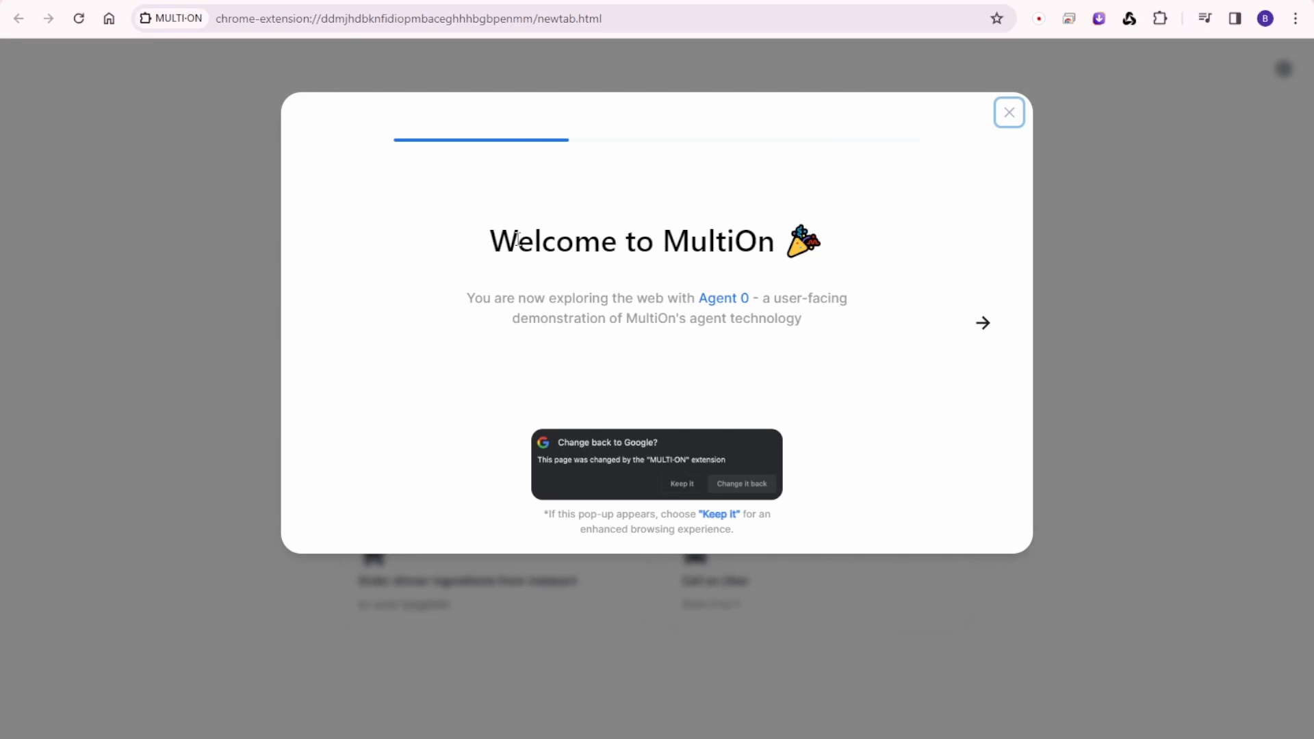
{"action": "mouse_move", "coordinate": [800, 351]}
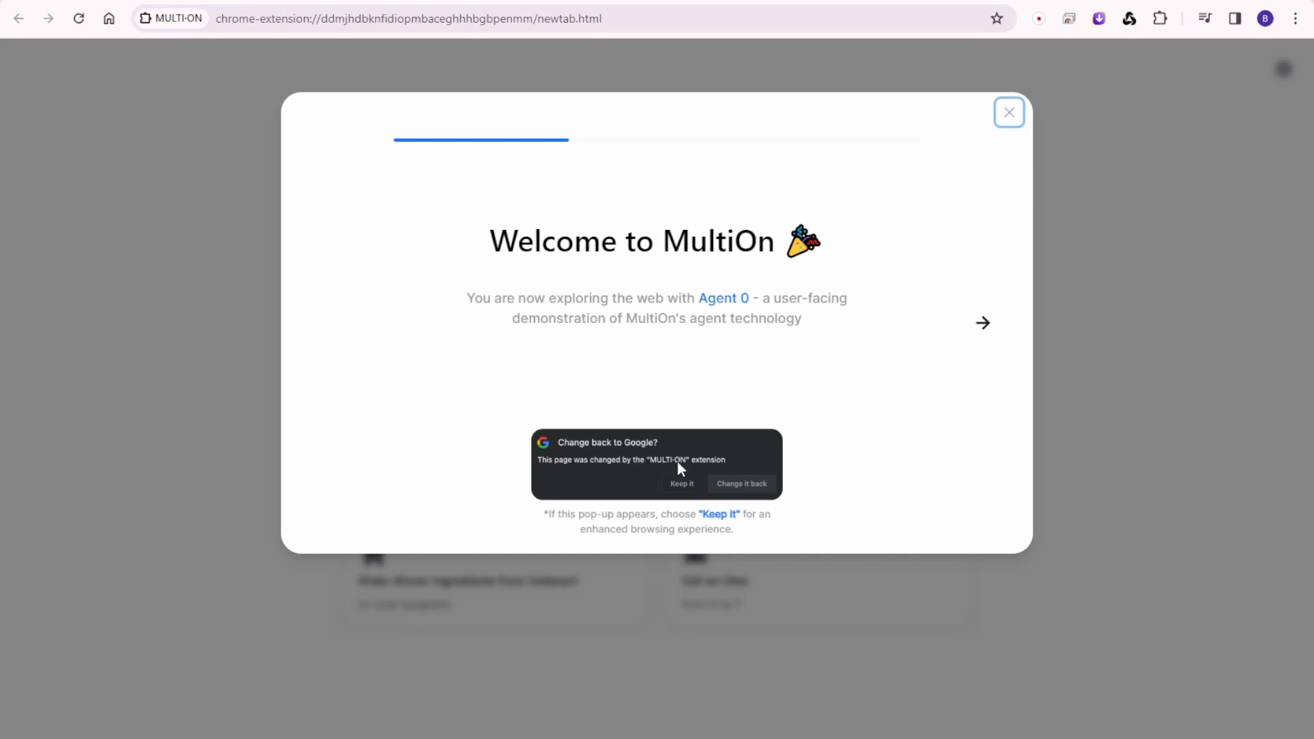
Dismiss the Welcome to MultiOn dialog introducing Agent 0.
{"action": "left_click", "coordinate": [1009, 113]}
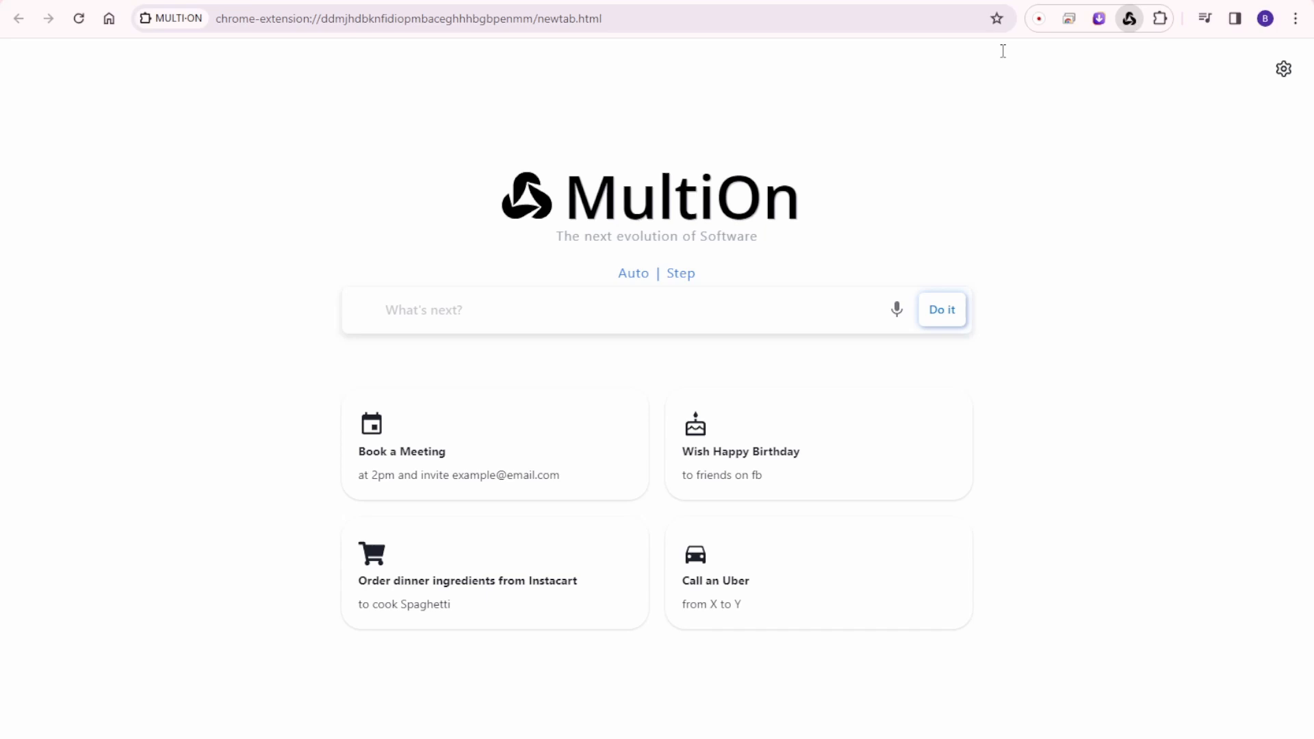
Review the Account settings: profile fields, Notes, Voice mode, AI Mode Standard and Trigger Mode.
{"action": "left_click", "coordinate": [1282, 68]}
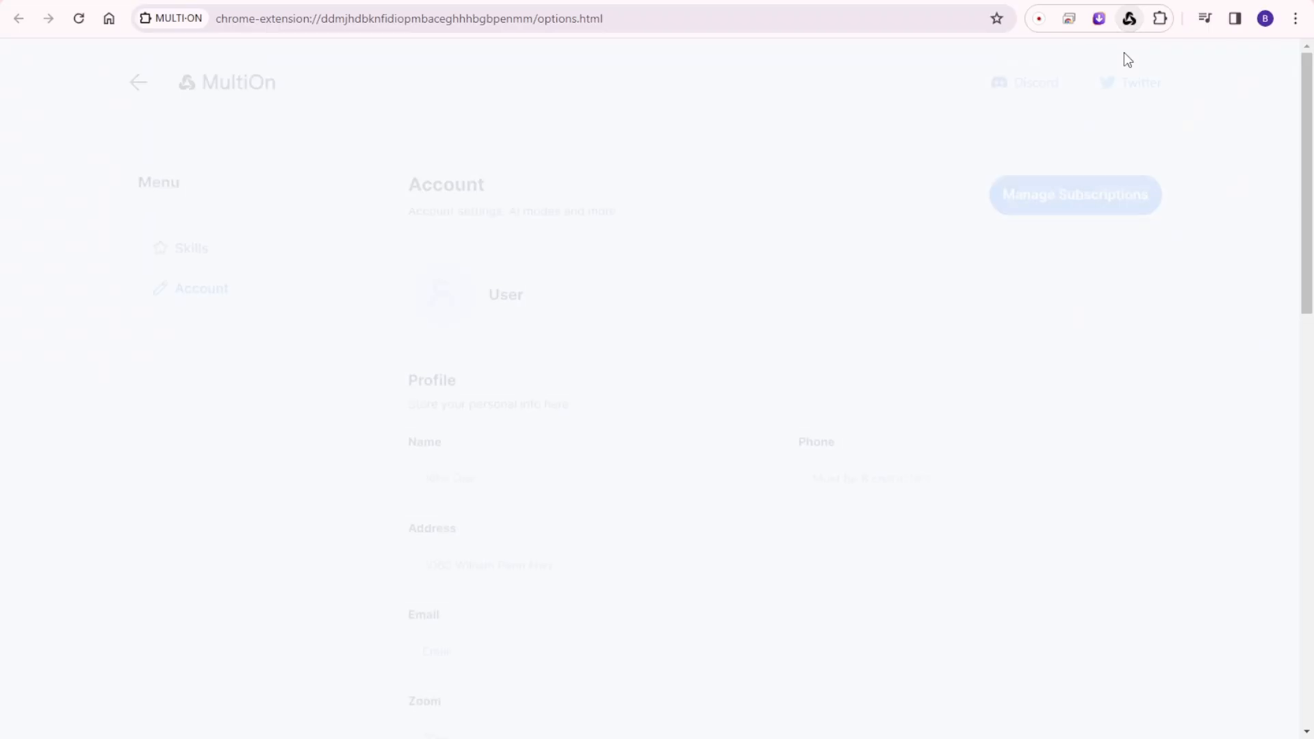
{"action": "scroll", "scroll_direction": "down", "scroll_amount": 3}
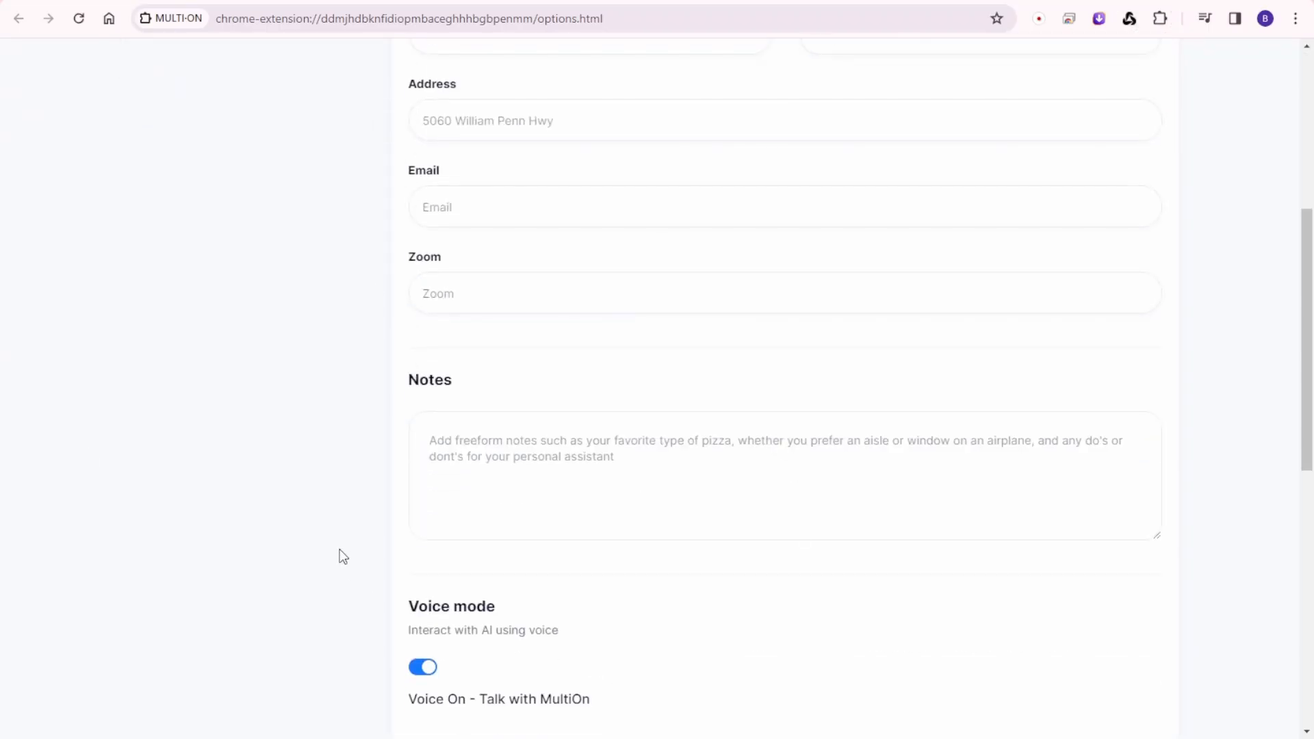
{"action": "scroll", "scroll_direction": "down", "scroll_amount": 3}
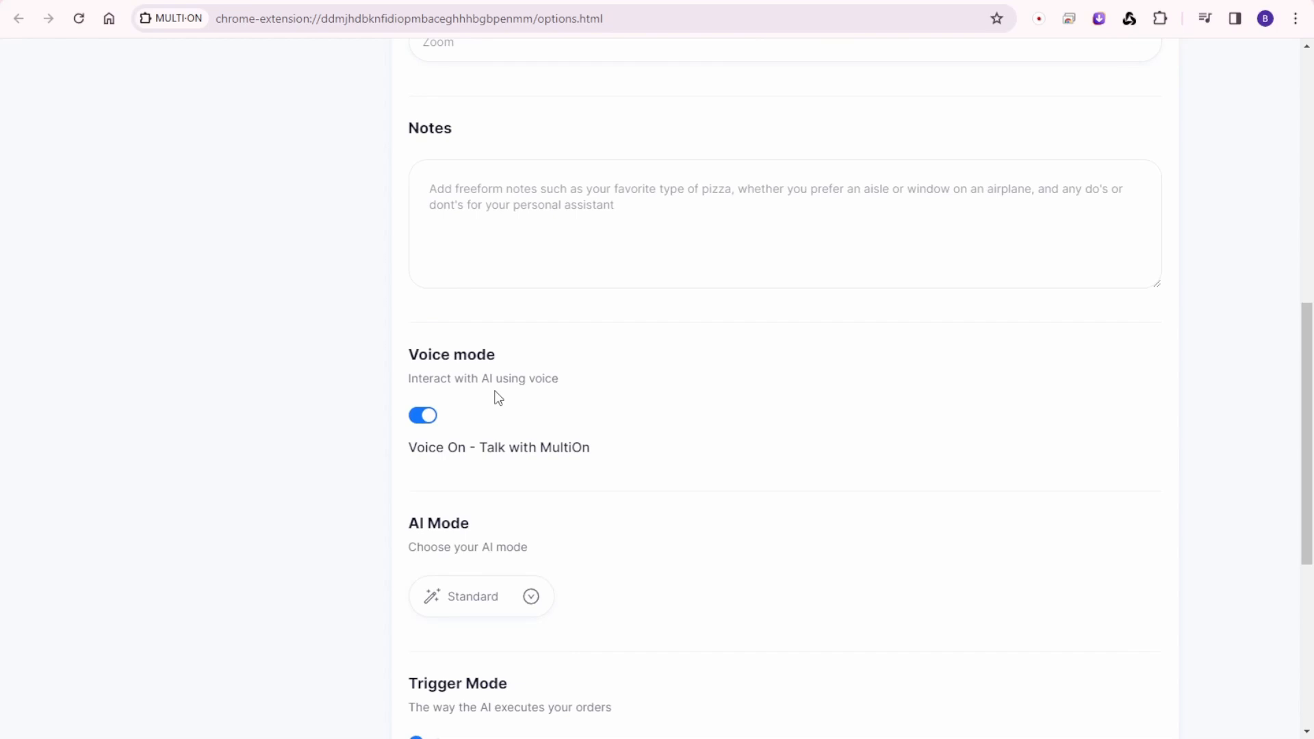
{"action": "mouse_move", "coordinate": [423, 415]}
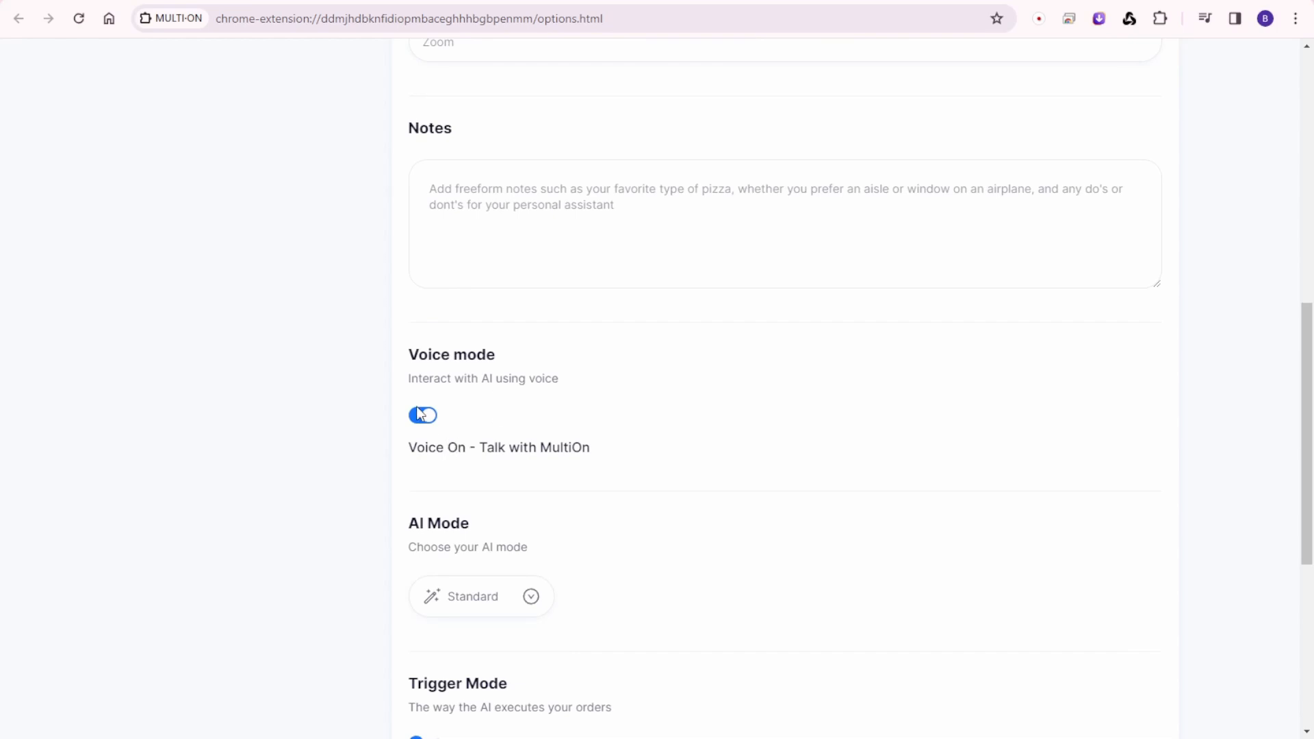
{"action": "left_click", "coordinate": [423, 415]}
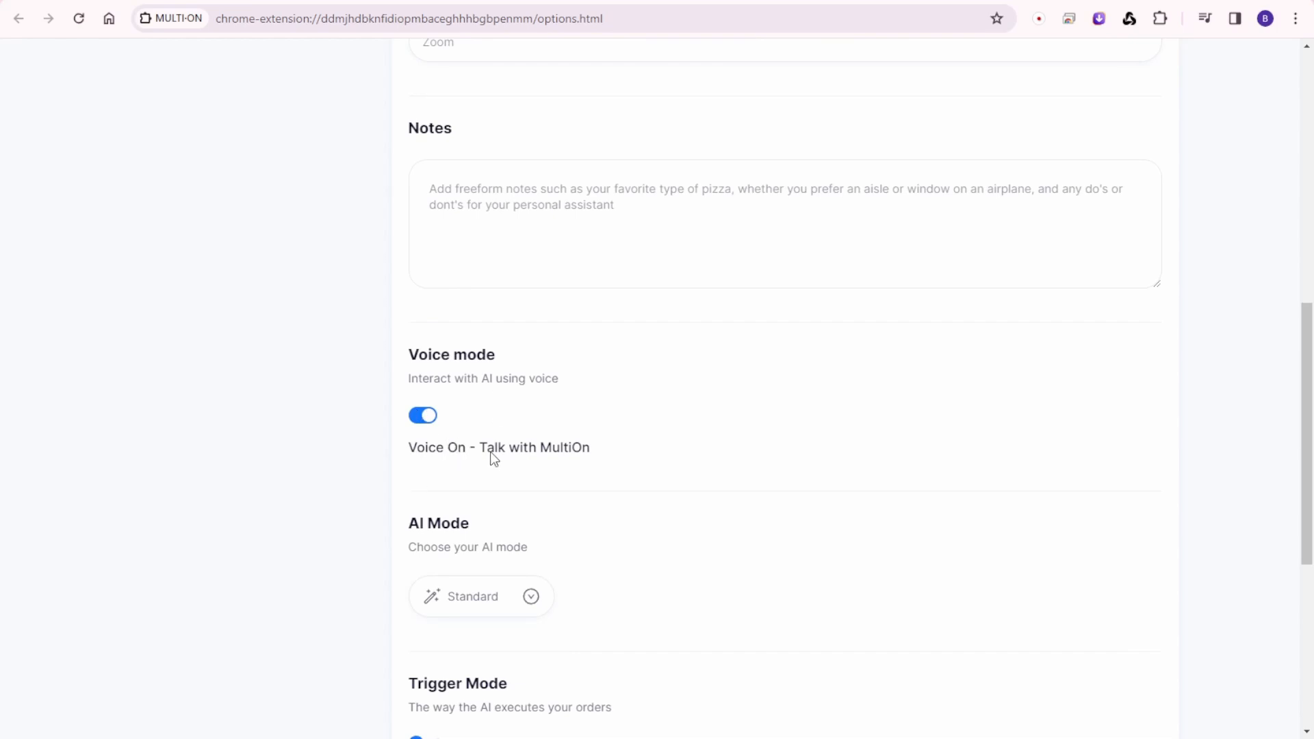
{"action": "mouse_move", "coordinate": [578, 453]}
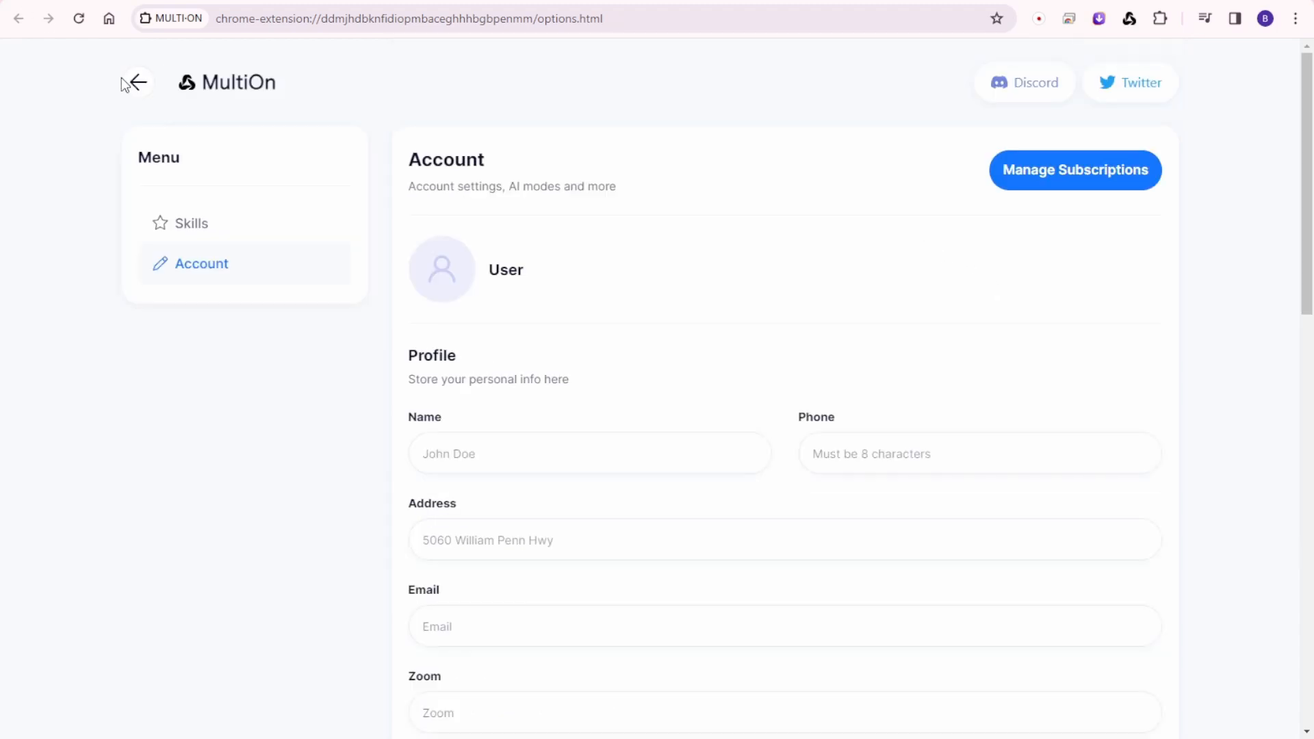
Run the 'Order dinner ingredients from Instacart to cook Spaghetti' suggestion with Do it.
{"action": "left_click", "coordinate": [135, 82]}
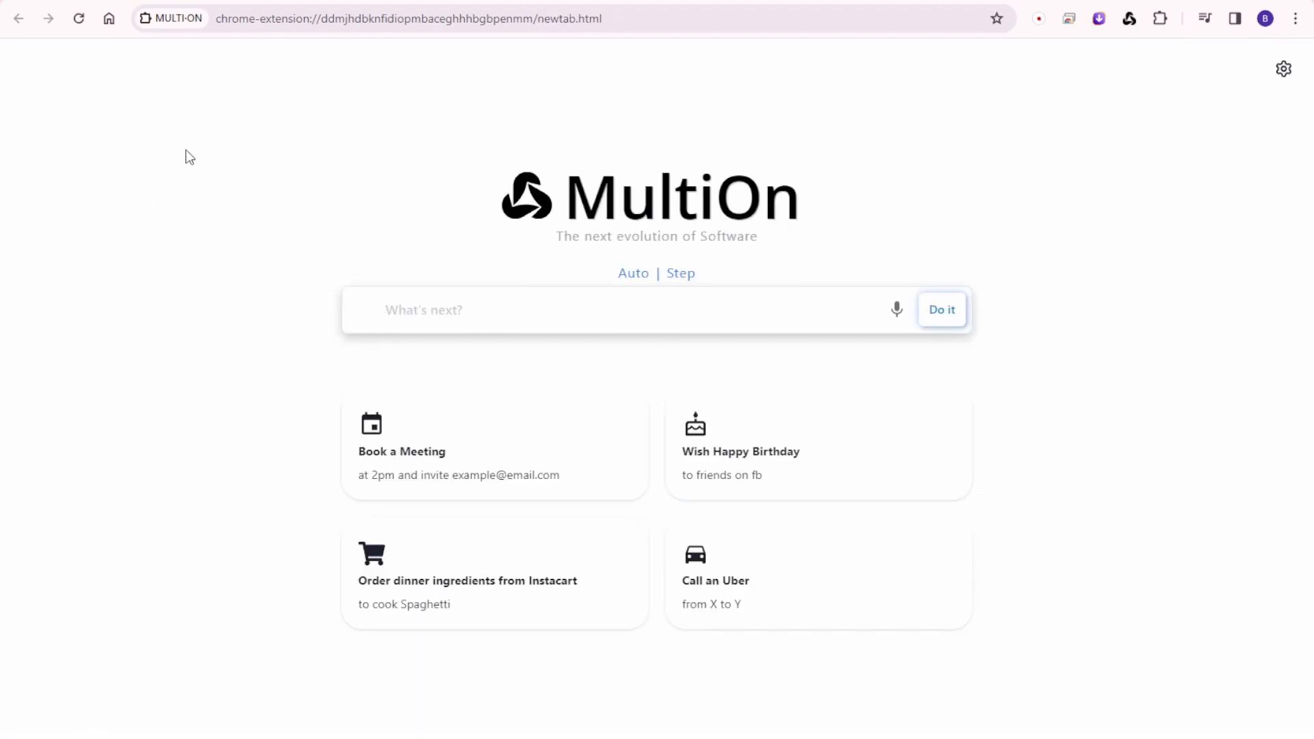
{"action": "mouse_move", "coordinate": [891, 234]}
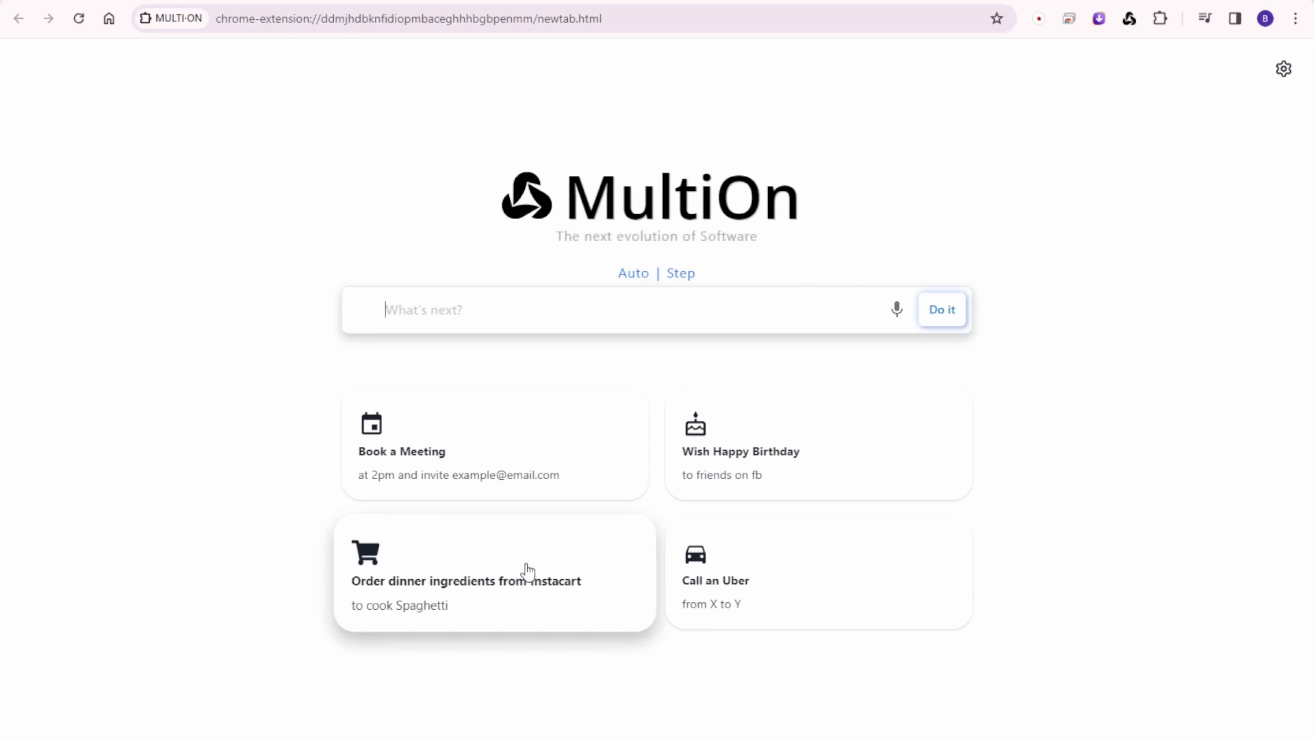
{"action": "left_click", "coordinate": [494, 572]}
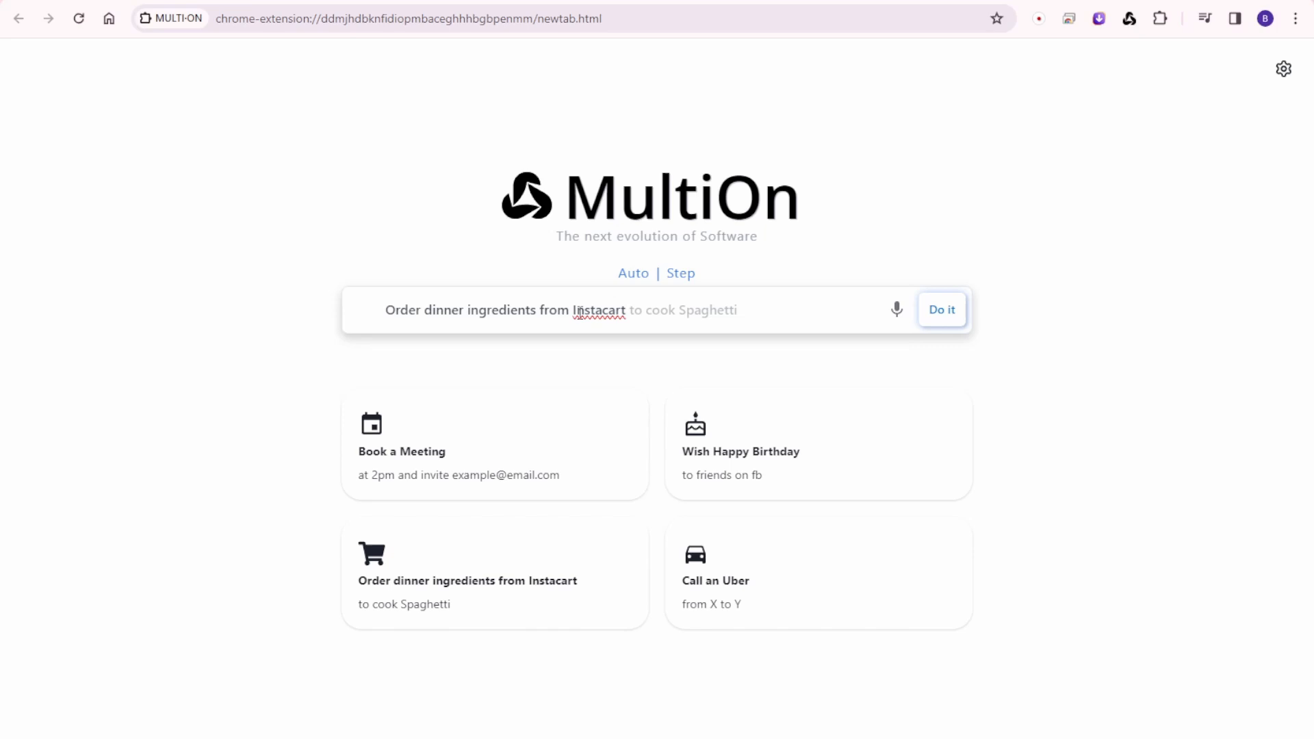
{"action": "left_click", "coordinate": [942, 309]}
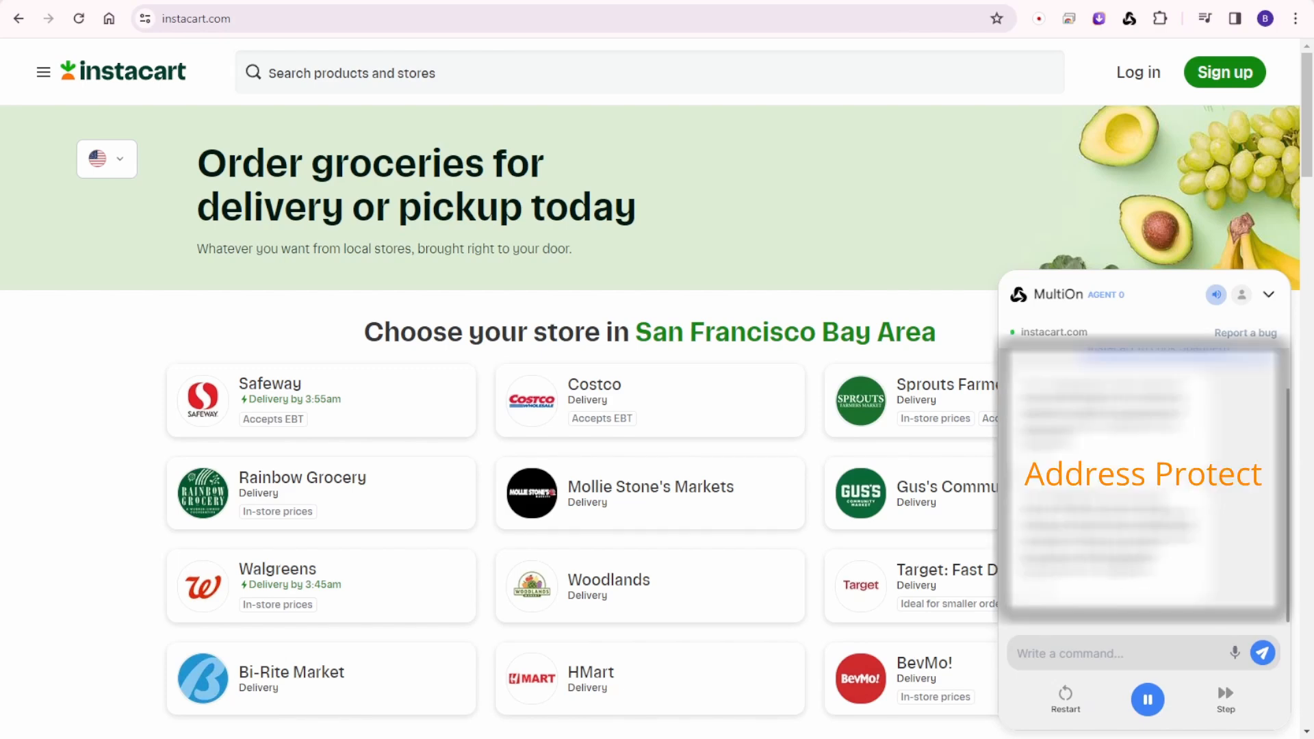
Let the agent work on Instacart until it opens the Log in dialog and asks for credentials.
{"action": "left_click", "coordinate": [1137, 73]}
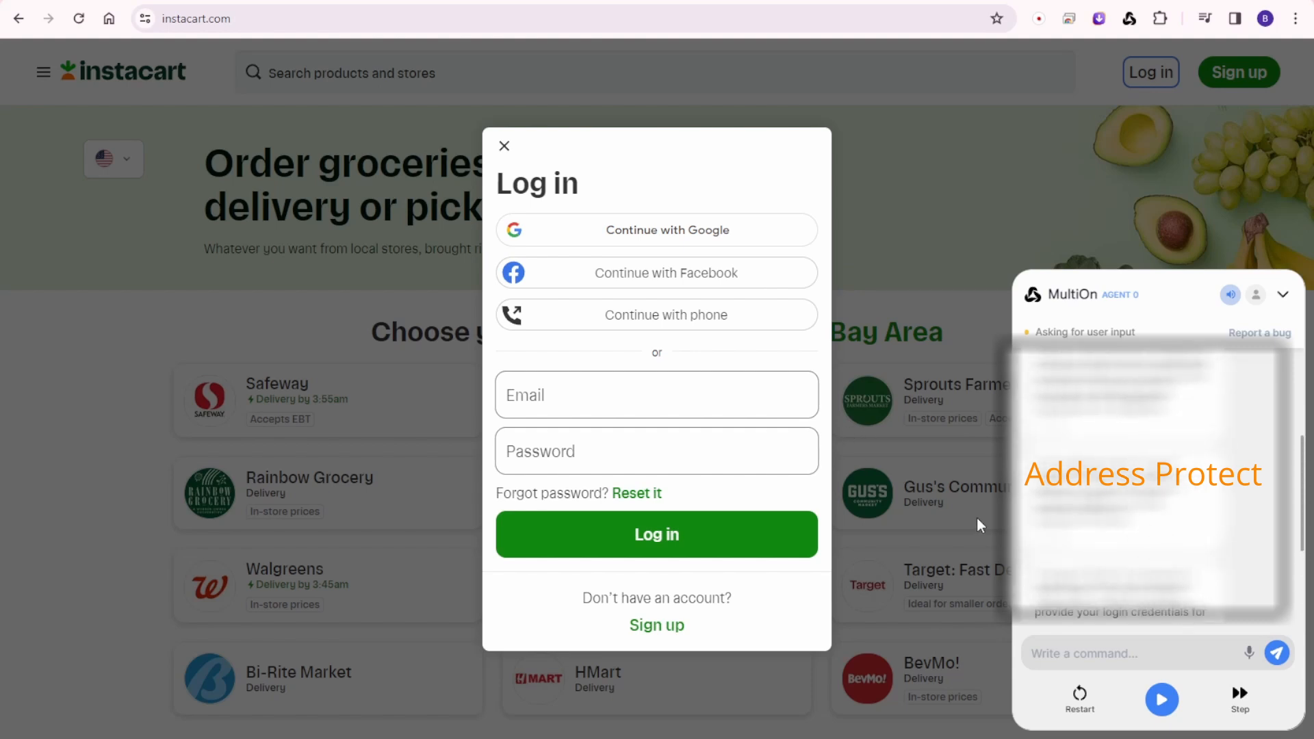
{"action": "mouse_move", "coordinate": [398, 492]}
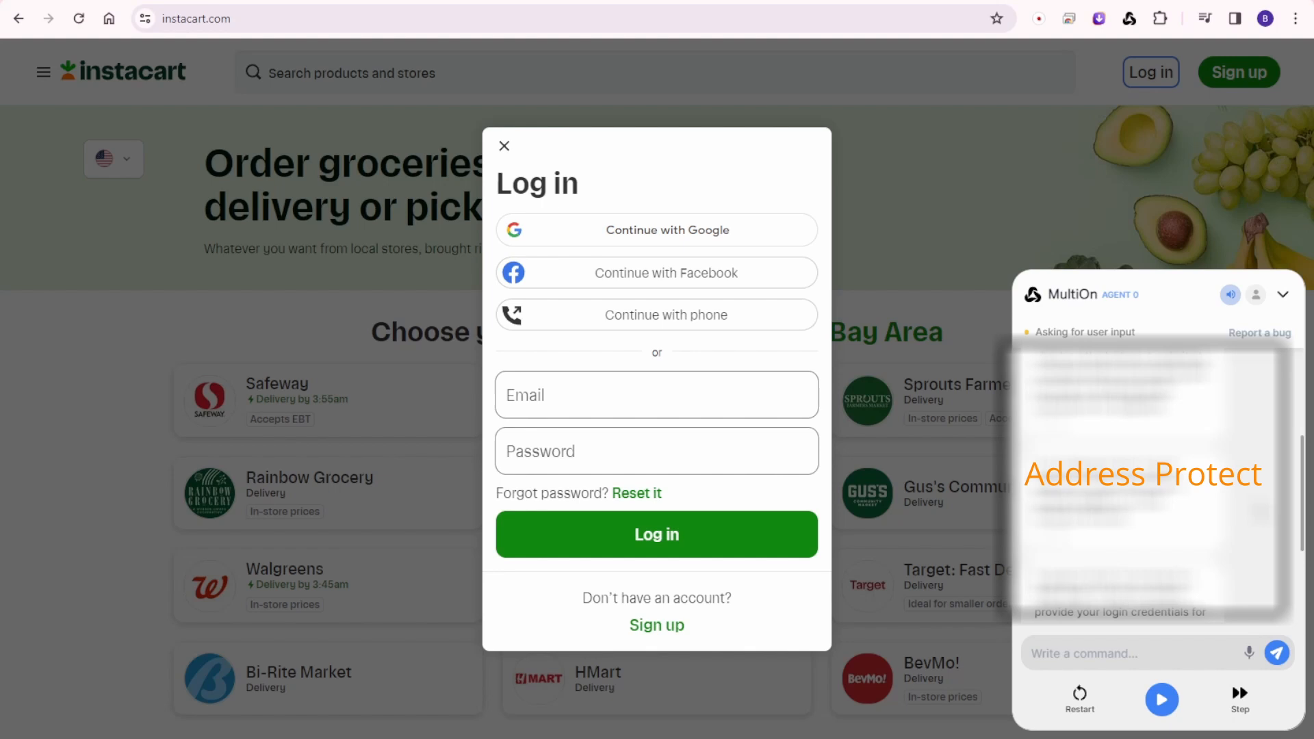
{"action": "mouse_move", "coordinate": [553, 243]}
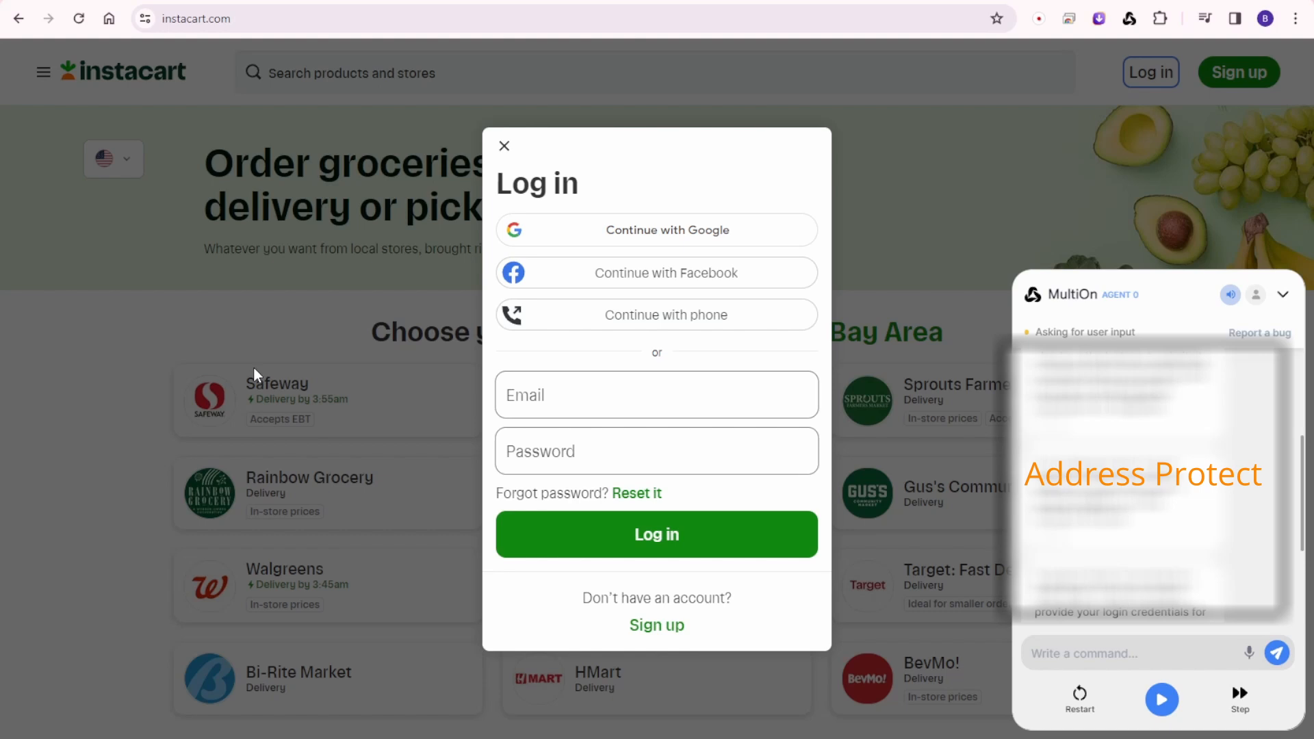
{"action": "mouse_move", "coordinate": [457, 258]}
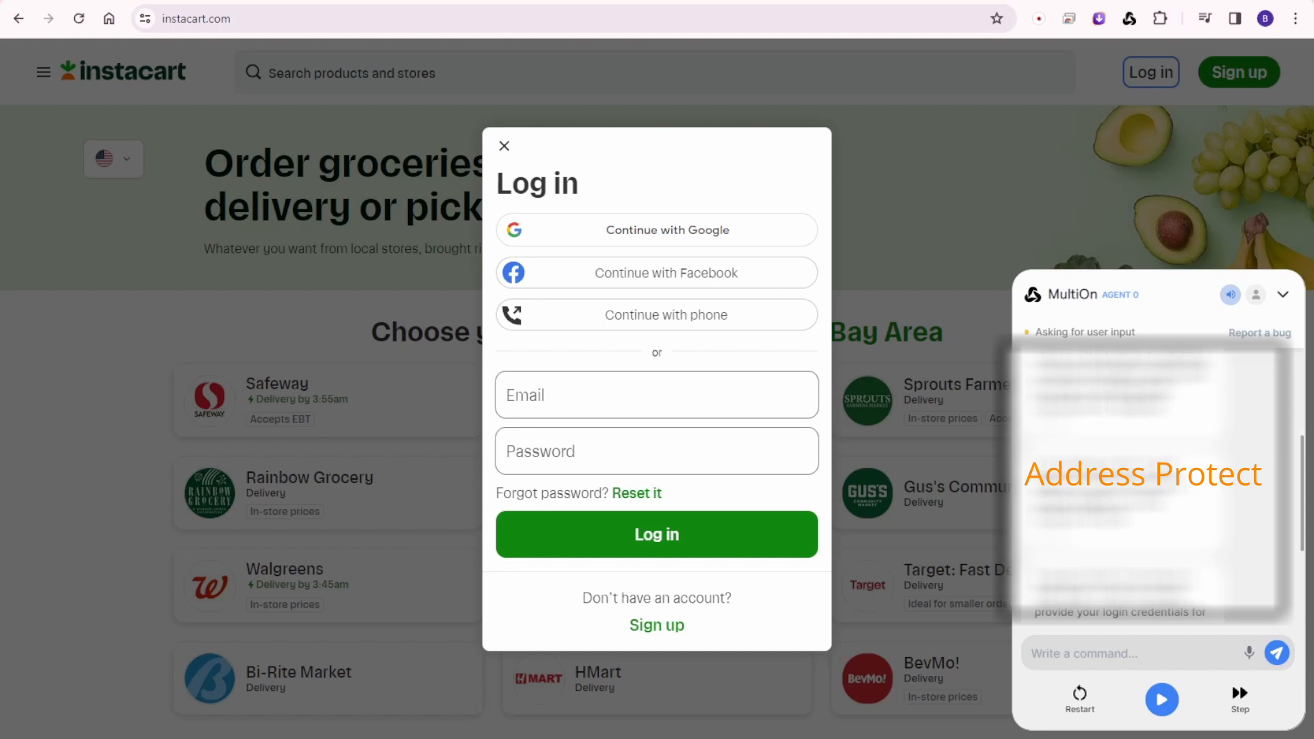
{"action": "mouse_move", "coordinate": [1173, 352]}
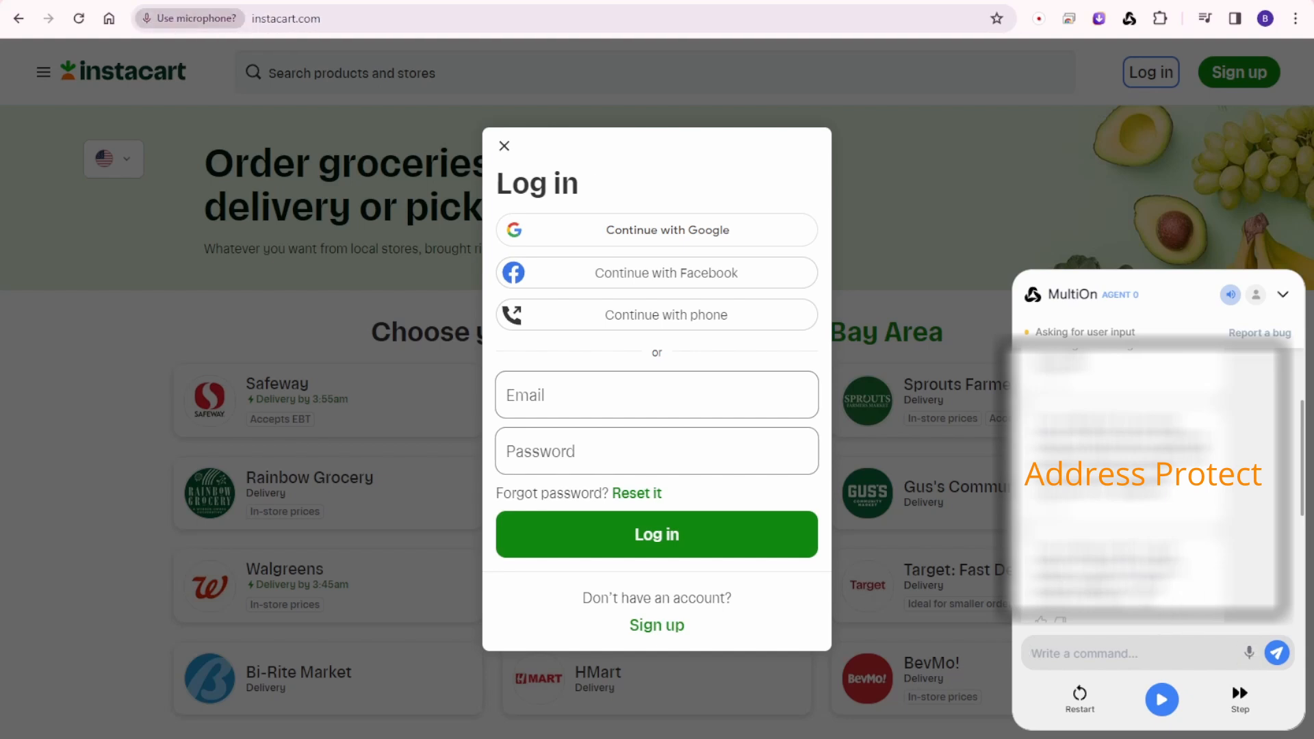
Send 'hey actually i don't want to order food can you help me to find a book about learning ai' to the agent.
{"action": "type", "text": "hey actually i don't want to order food can you help me to find a book"}
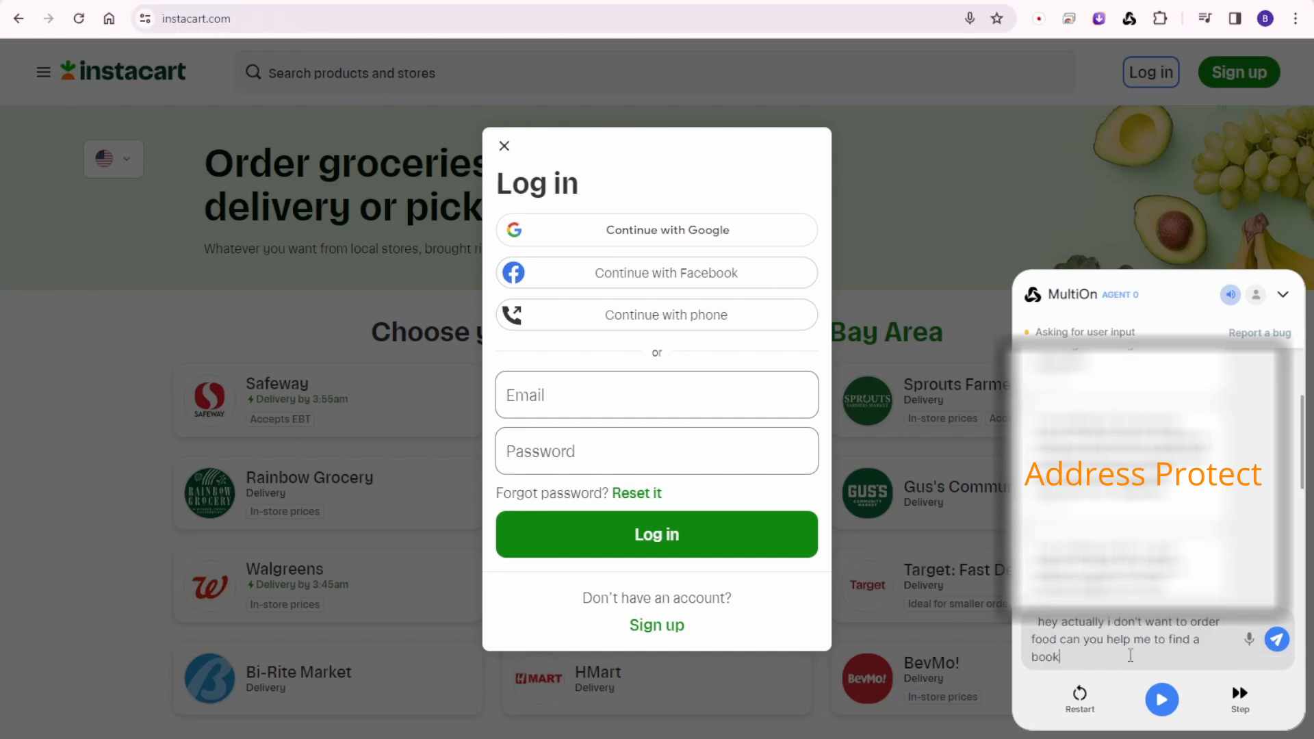
{"action": "type", "text": "about learning ai"}
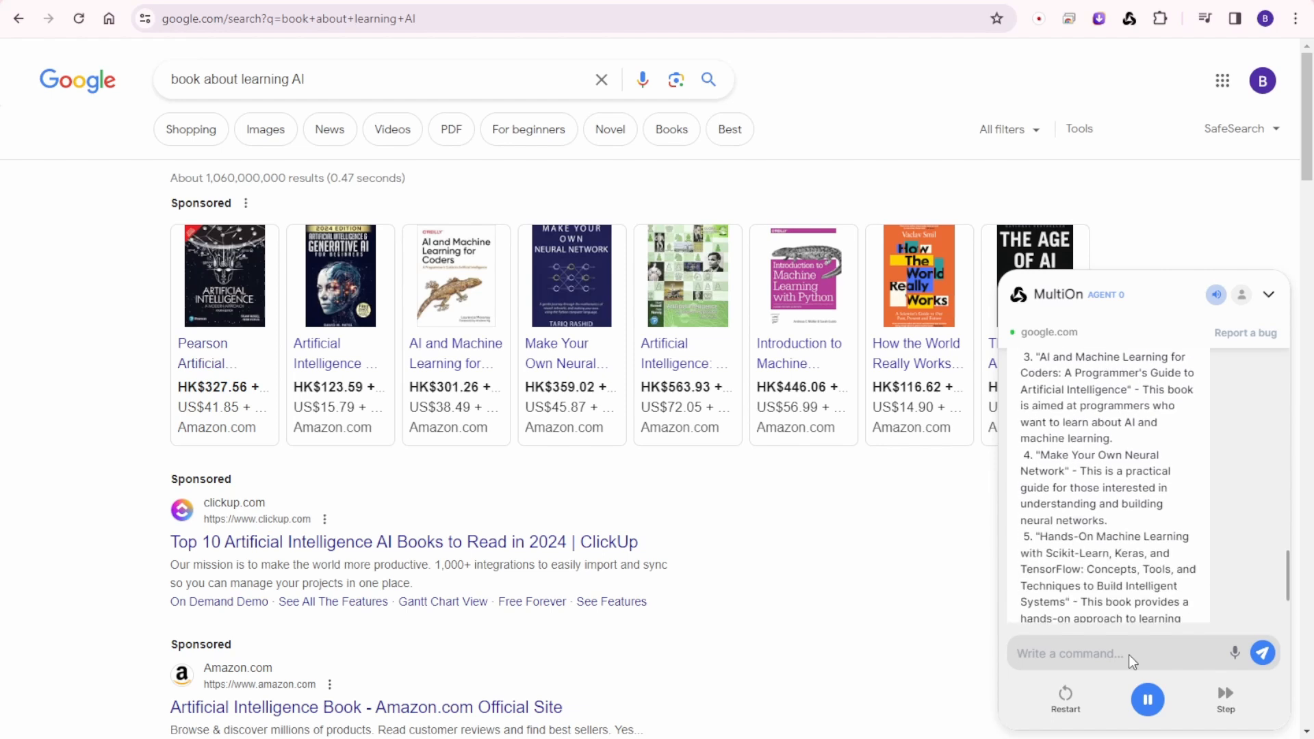
{"action": "left_click", "coordinate": [1147, 699]}
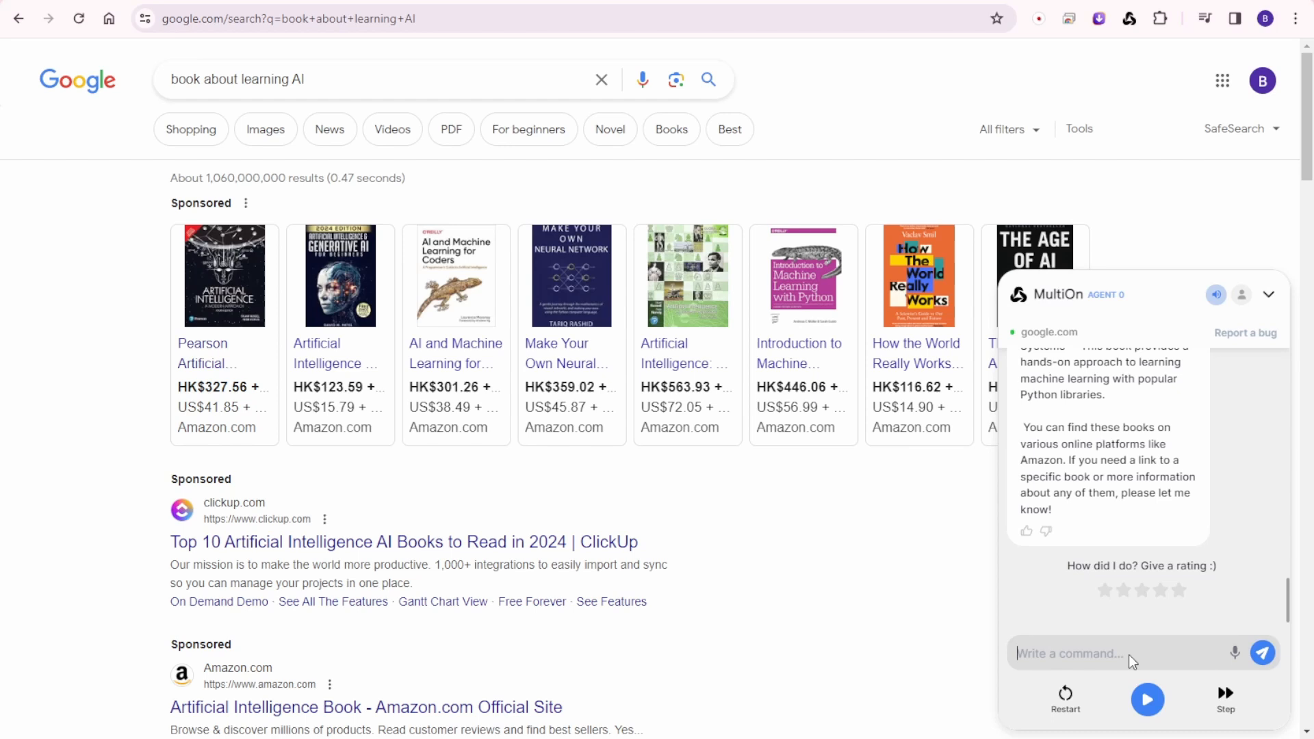
{"action": "mouse_move", "coordinate": [1129, 539]}
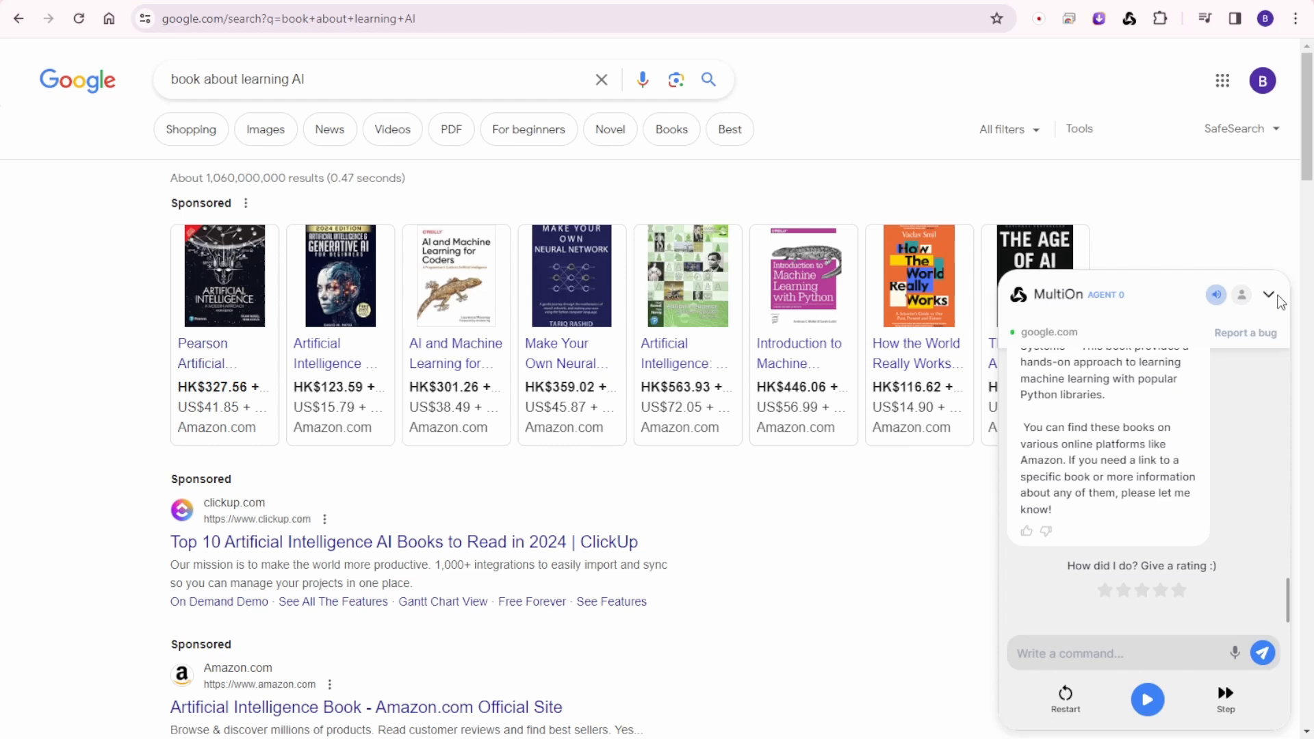
Collapse and reopen the MultiOn panel while the agent writes its AI book recommendations.
{"action": "left_click", "coordinate": [1267, 294]}
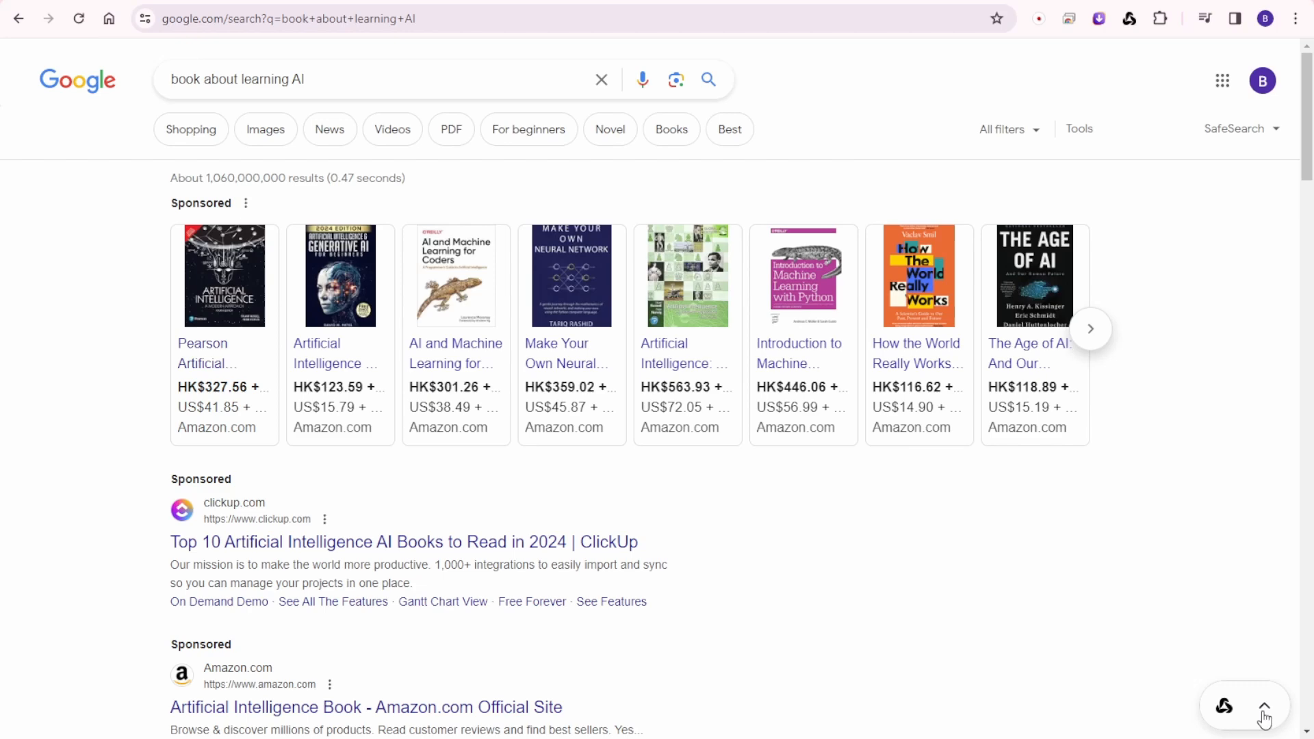
{"action": "left_click", "coordinate": [1266, 706]}
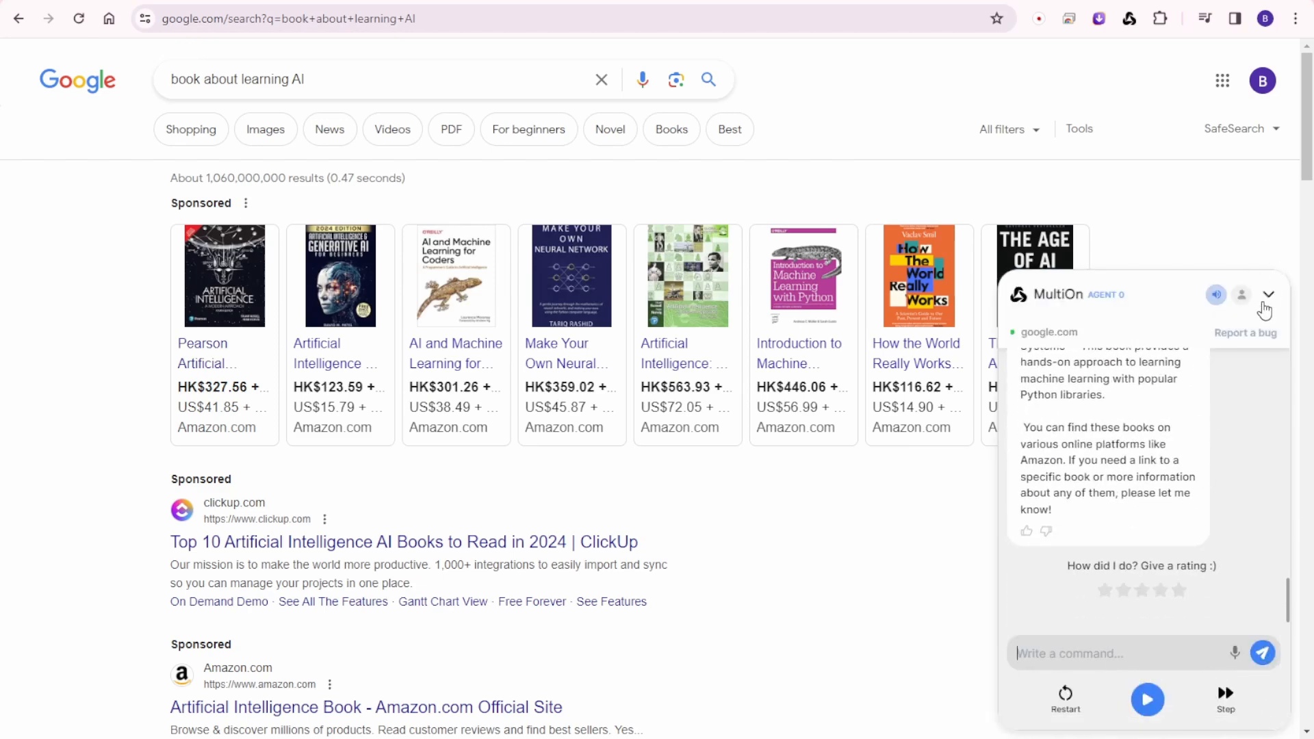
{"action": "left_click", "coordinate": [1267, 294]}
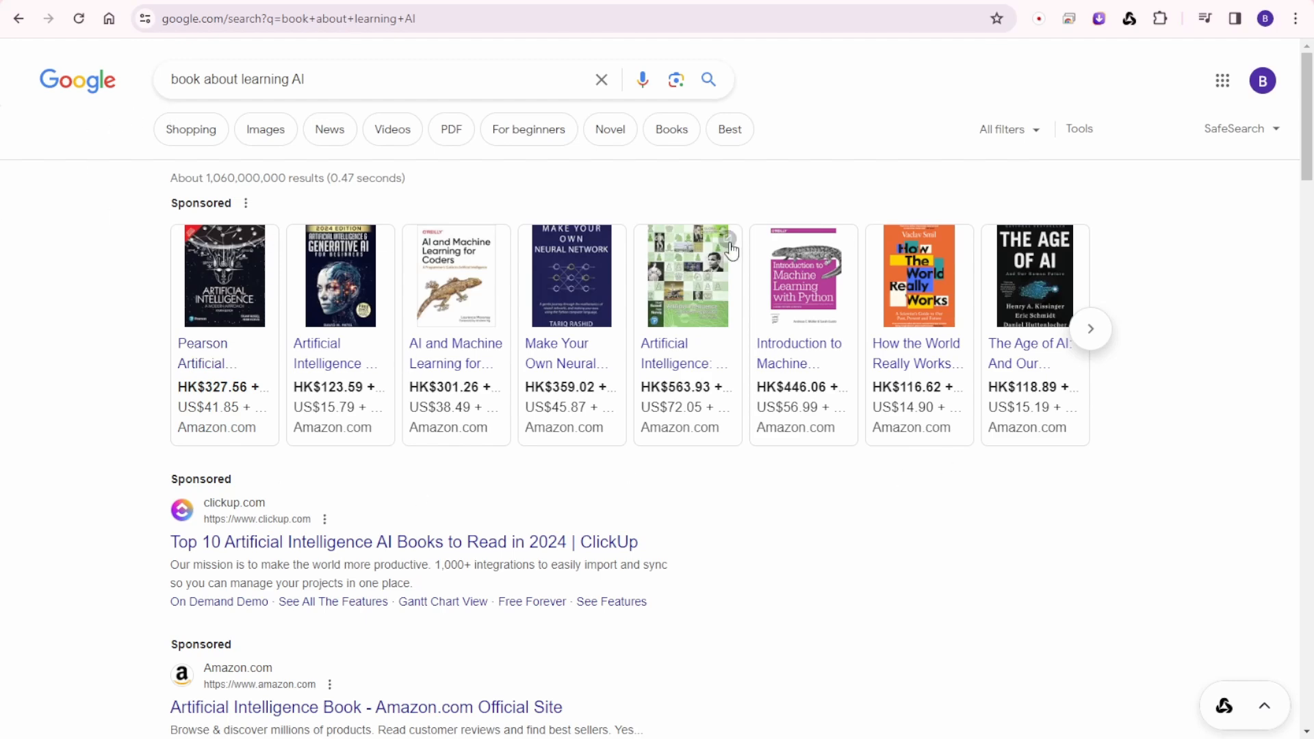
Browse the Google results, sponsored titles and Books section for the AI-book search.
{"action": "scroll", "scroll_direction": "down", "scroll_amount": 3}
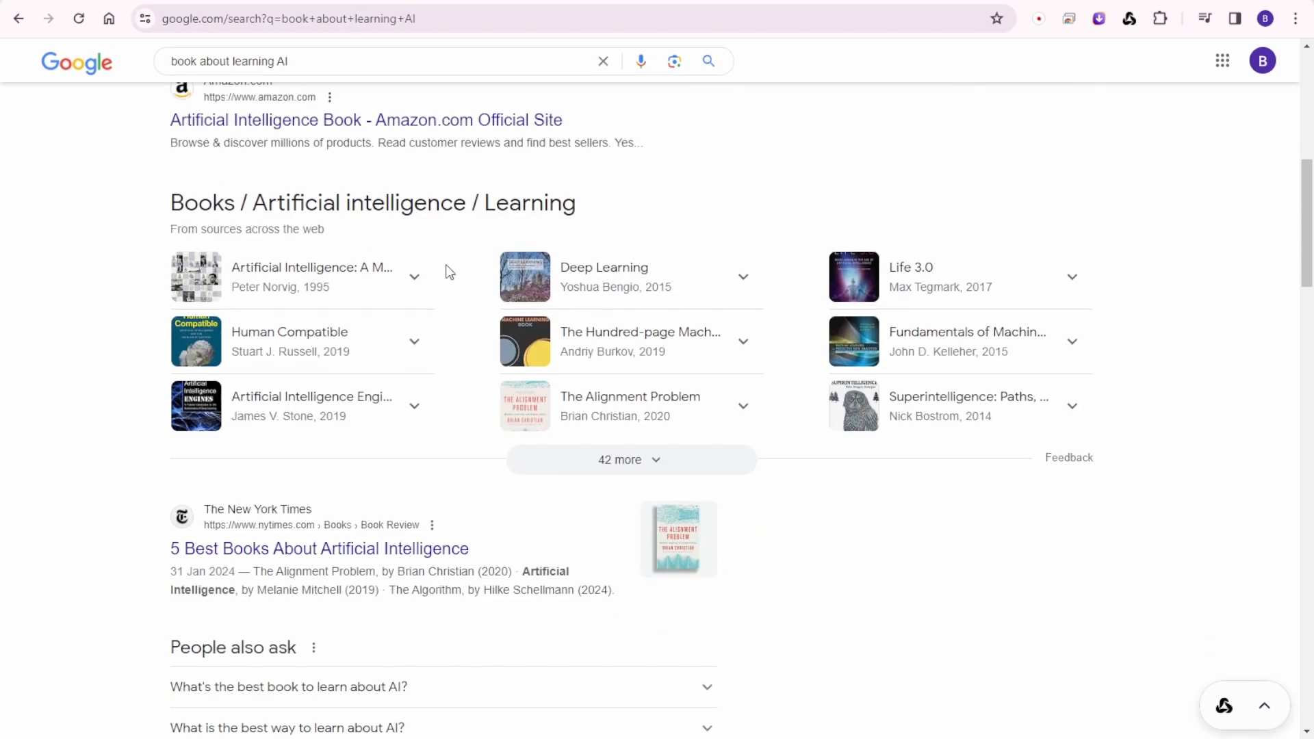
{"action": "scroll", "scroll_direction": "up", "scroll_amount": 3}
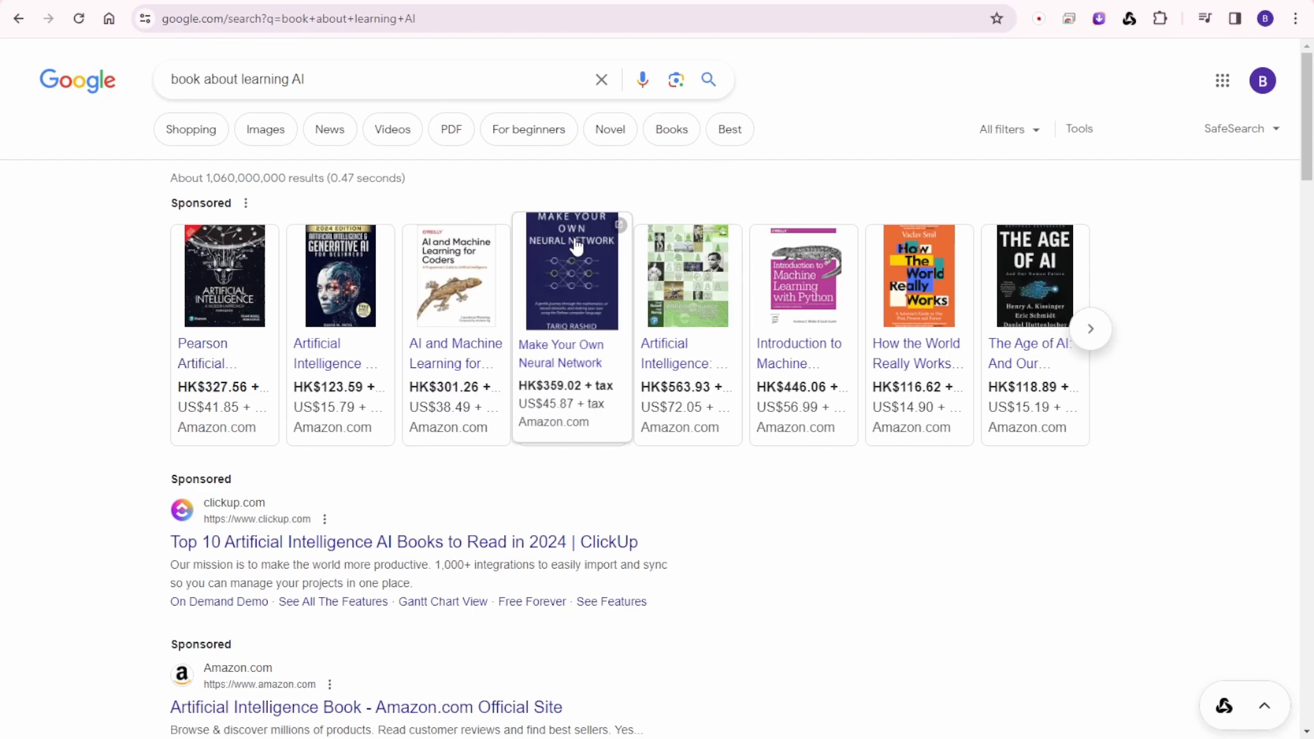
{"action": "mouse_move", "coordinate": [335, 223]}
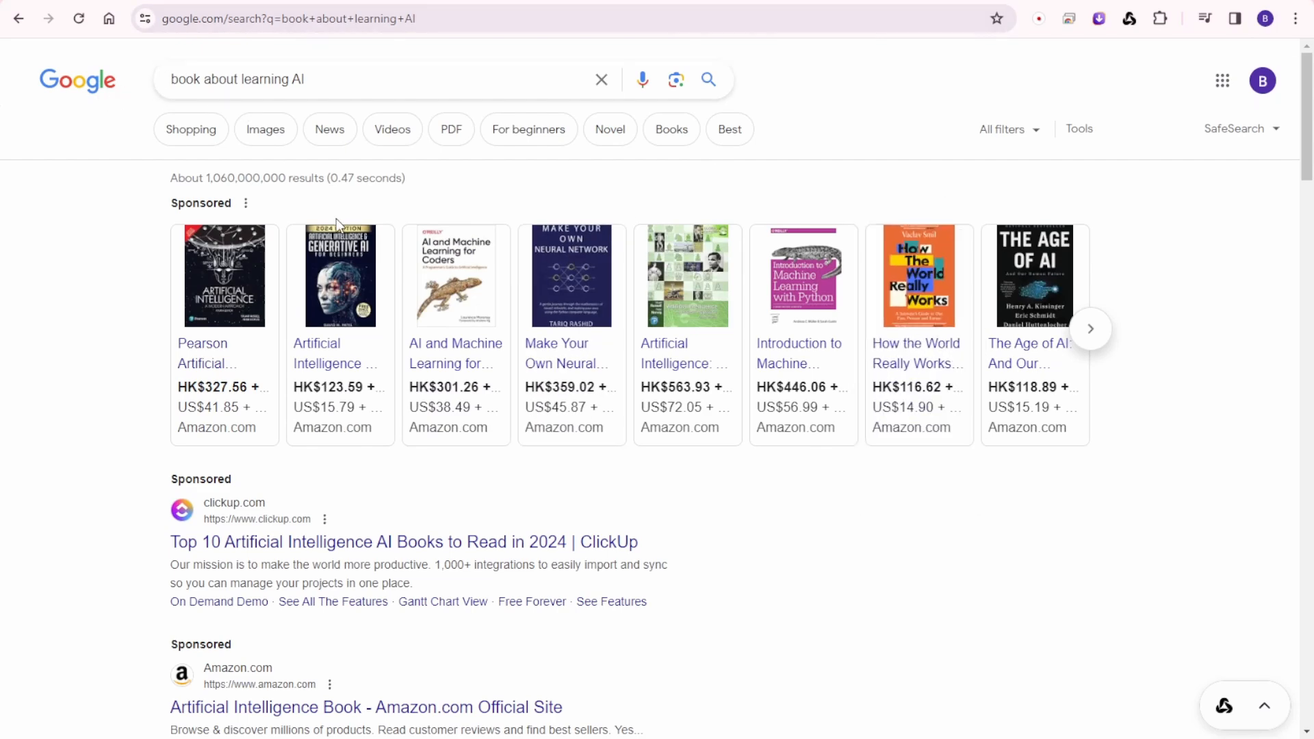
{"action": "mouse_move", "coordinate": [947, 485]}
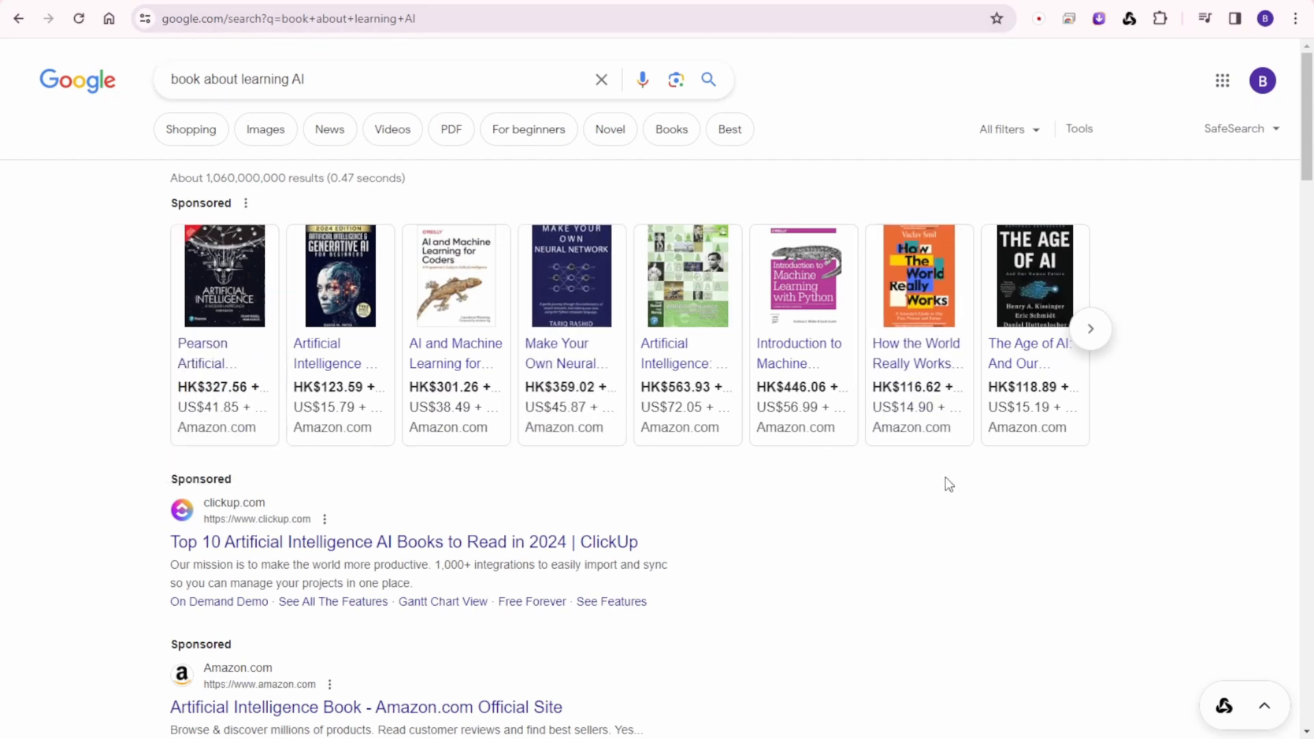
{"action": "scroll", "scroll_direction": "down", "scroll_amount": 3}
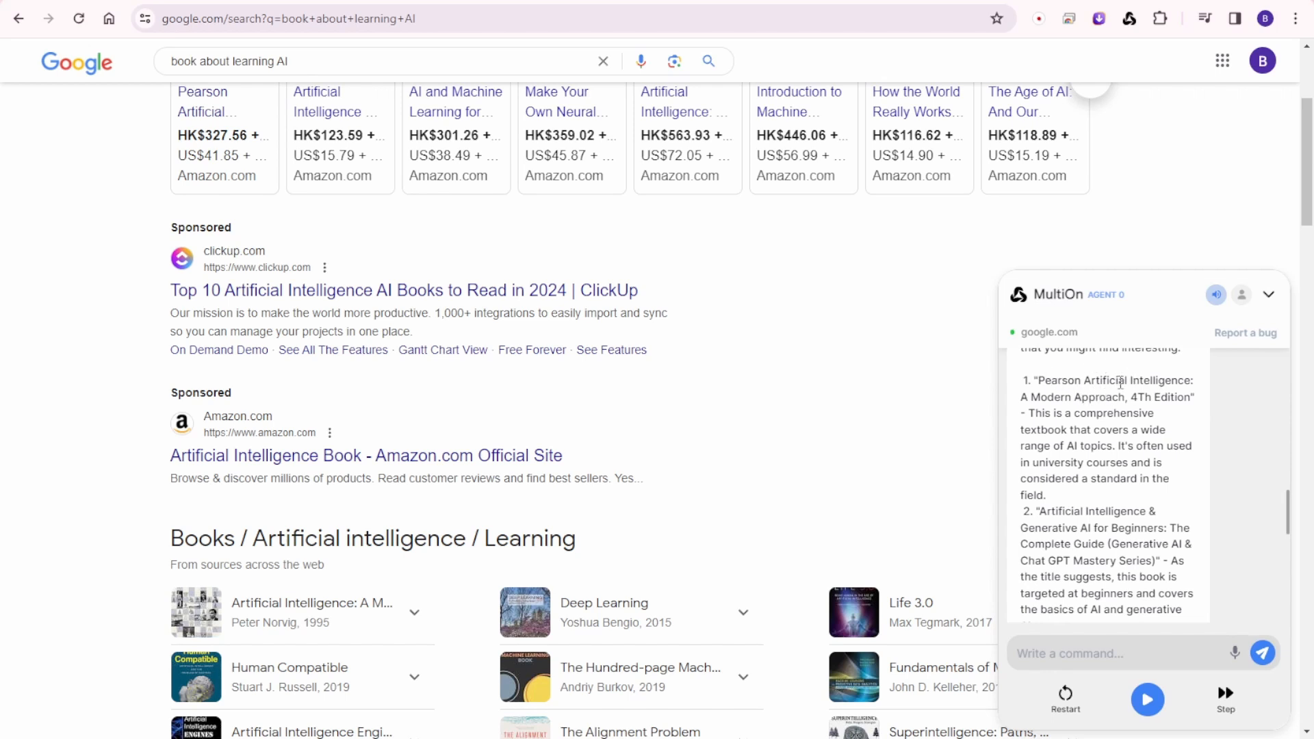
{"action": "mouse_move", "coordinate": [1051, 494]}
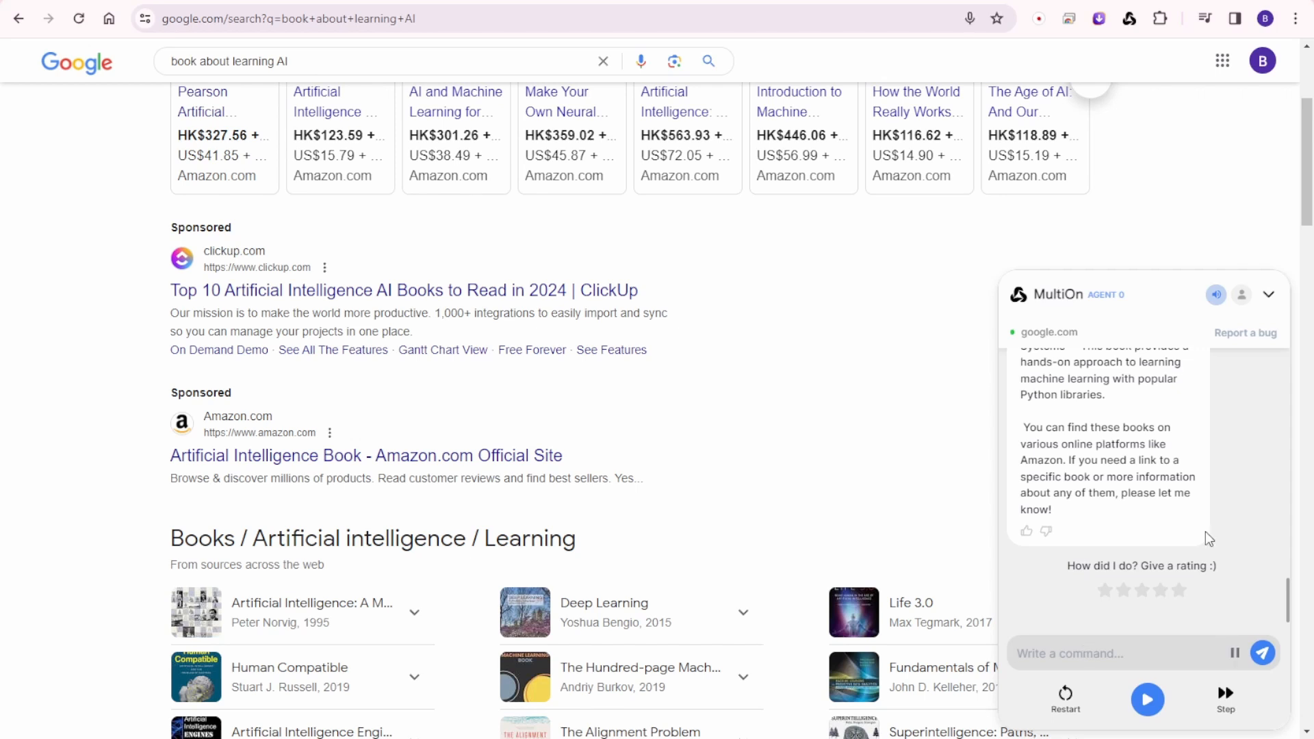
Send MultiOn the request 'hey multi on help me to create formula'.
{"action": "type", "text": "hey multi on help me to create formula"}
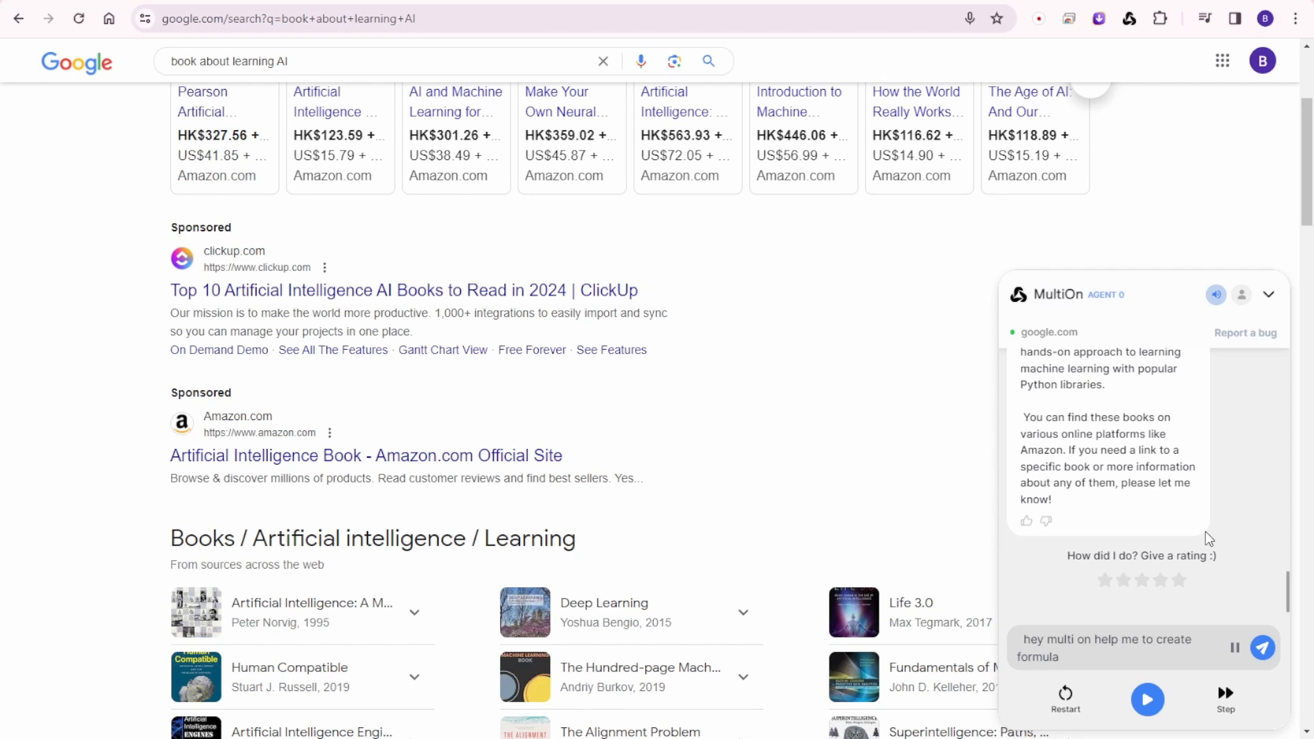
{"action": "left_click", "coordinate": [1260, 647]}
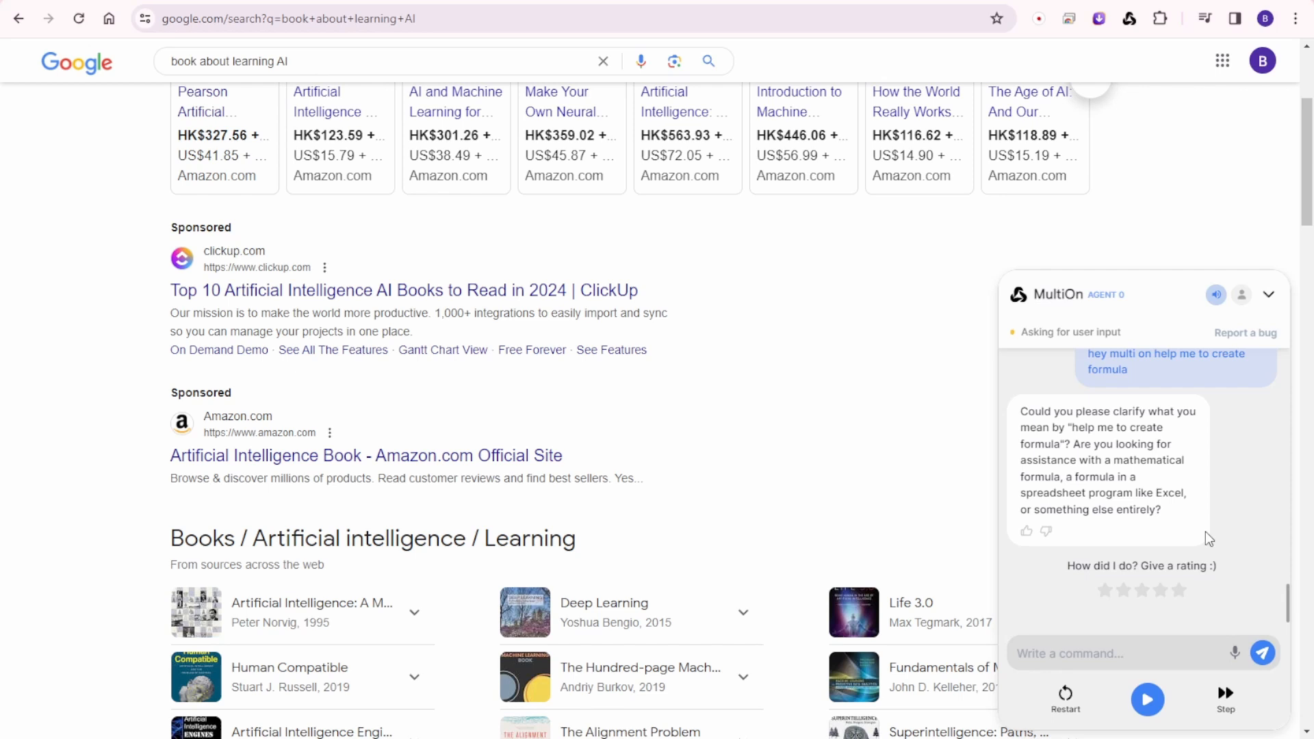
{"action": "mouse_move", "coordinate": [1125, 484]}
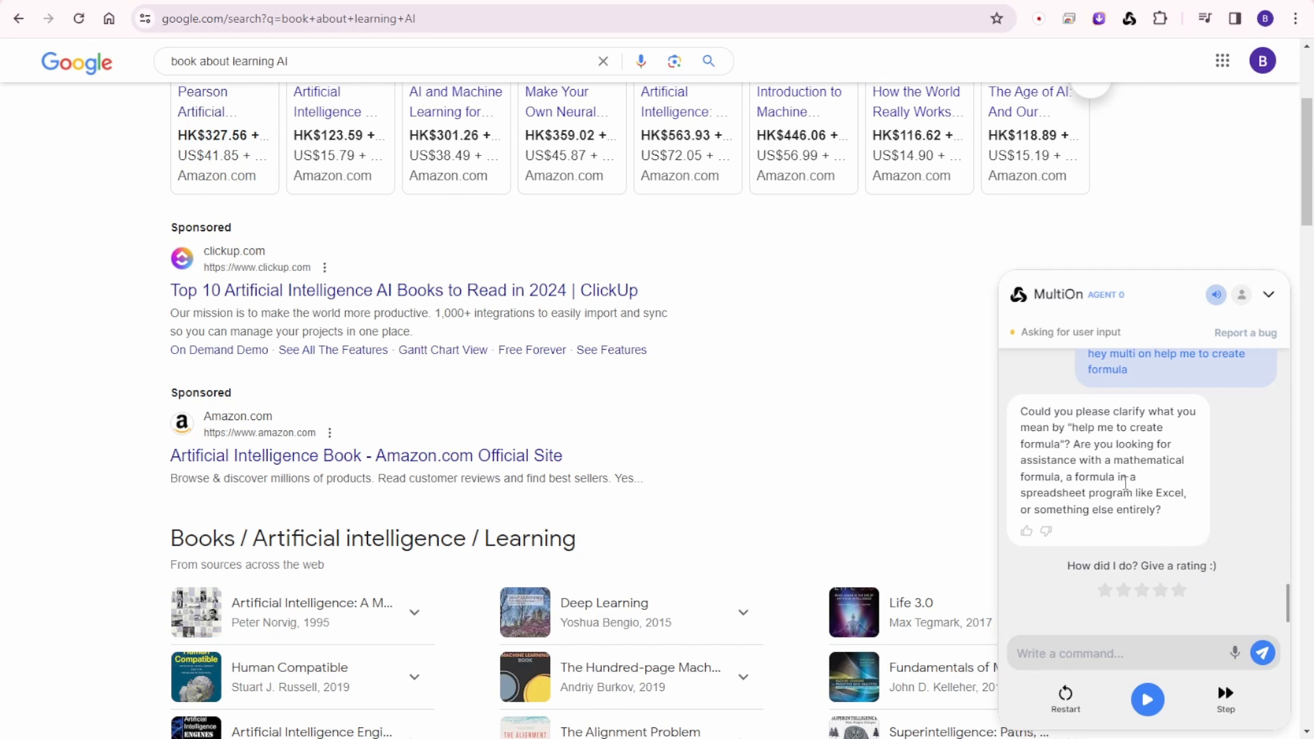
{"action": "mouse_move", "coordinate": [1151, 455]}
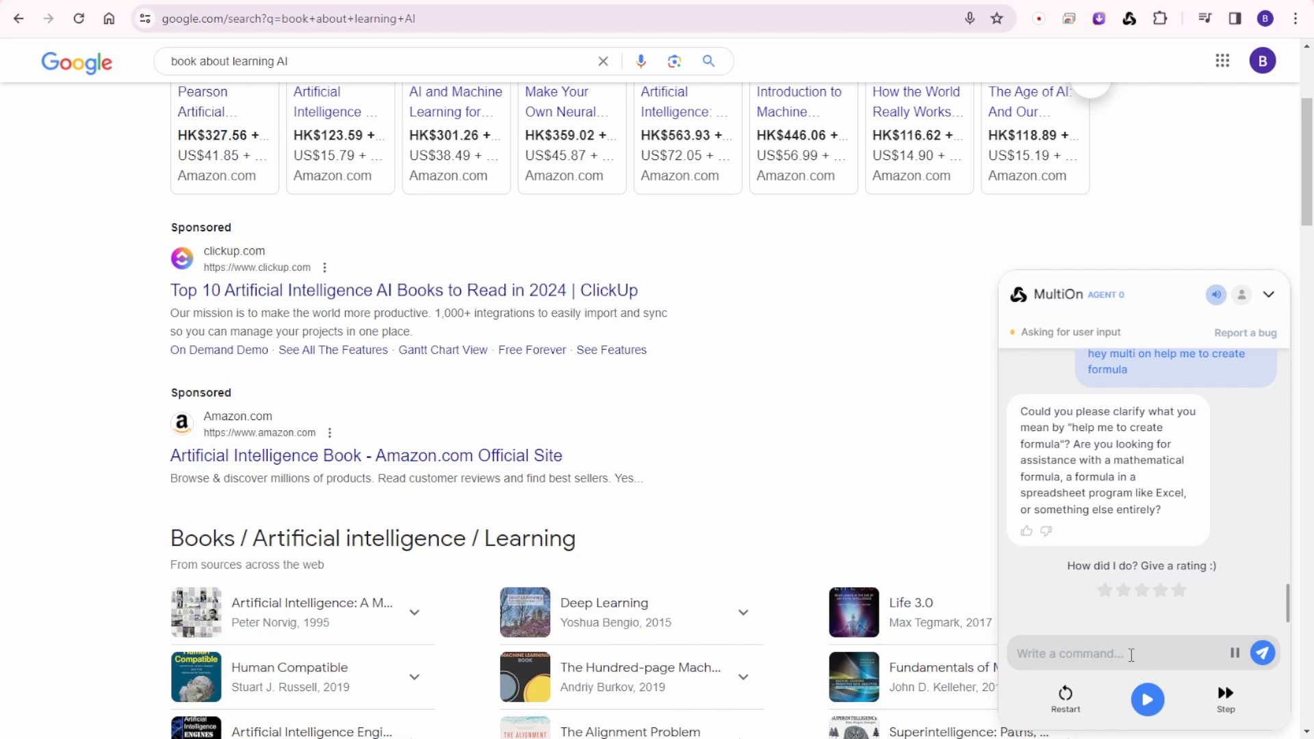
Reply 'mathematical formula' and let the agent search Google for basic aerodynamics formulas.
{"action": "type", "text": "mathematical formula"}
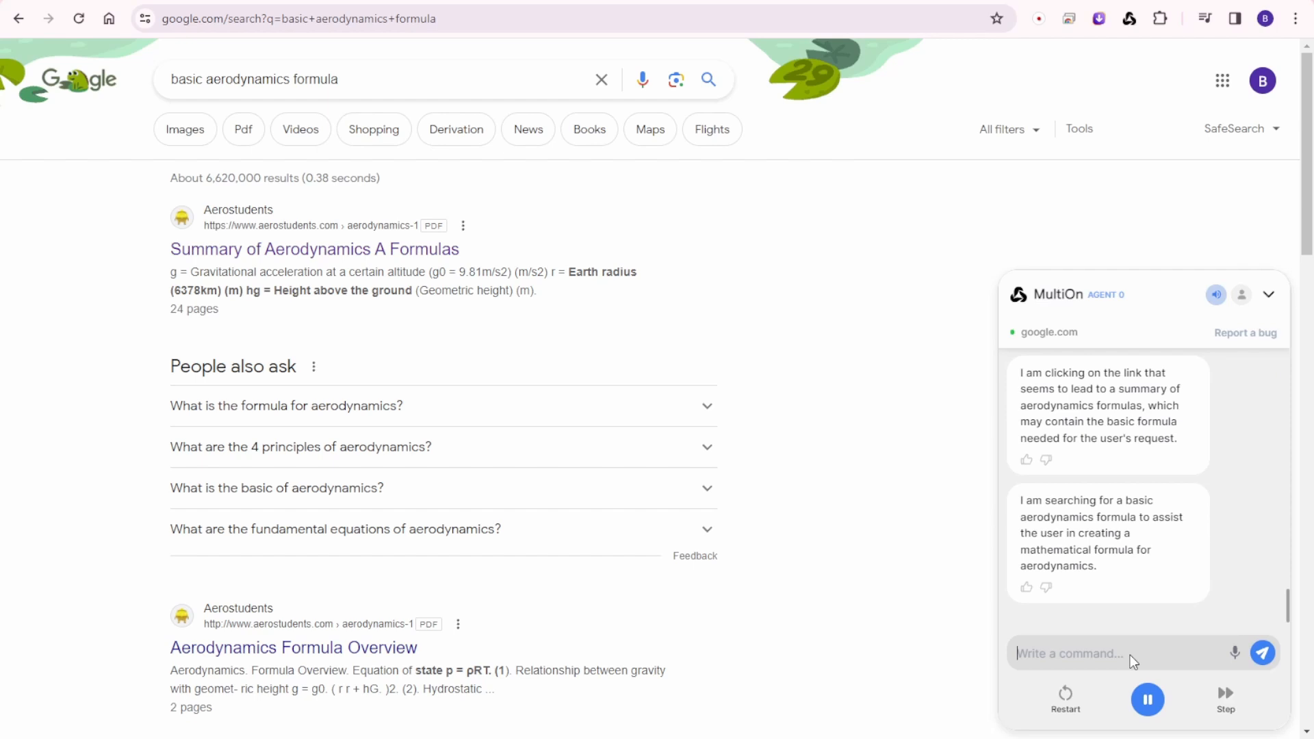
{"action": "left_click", "coordinate": [313, 249]}
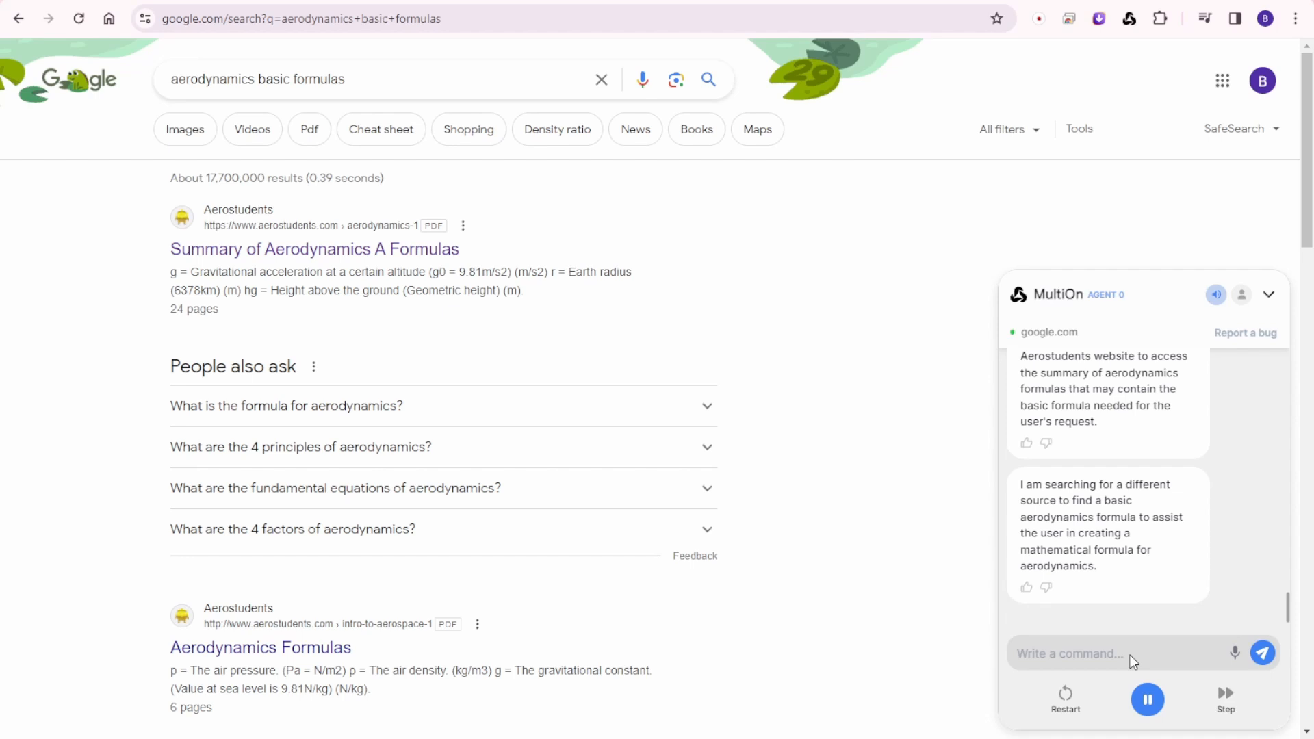
{"action": "left_click", "coordinate": [314, 249]}
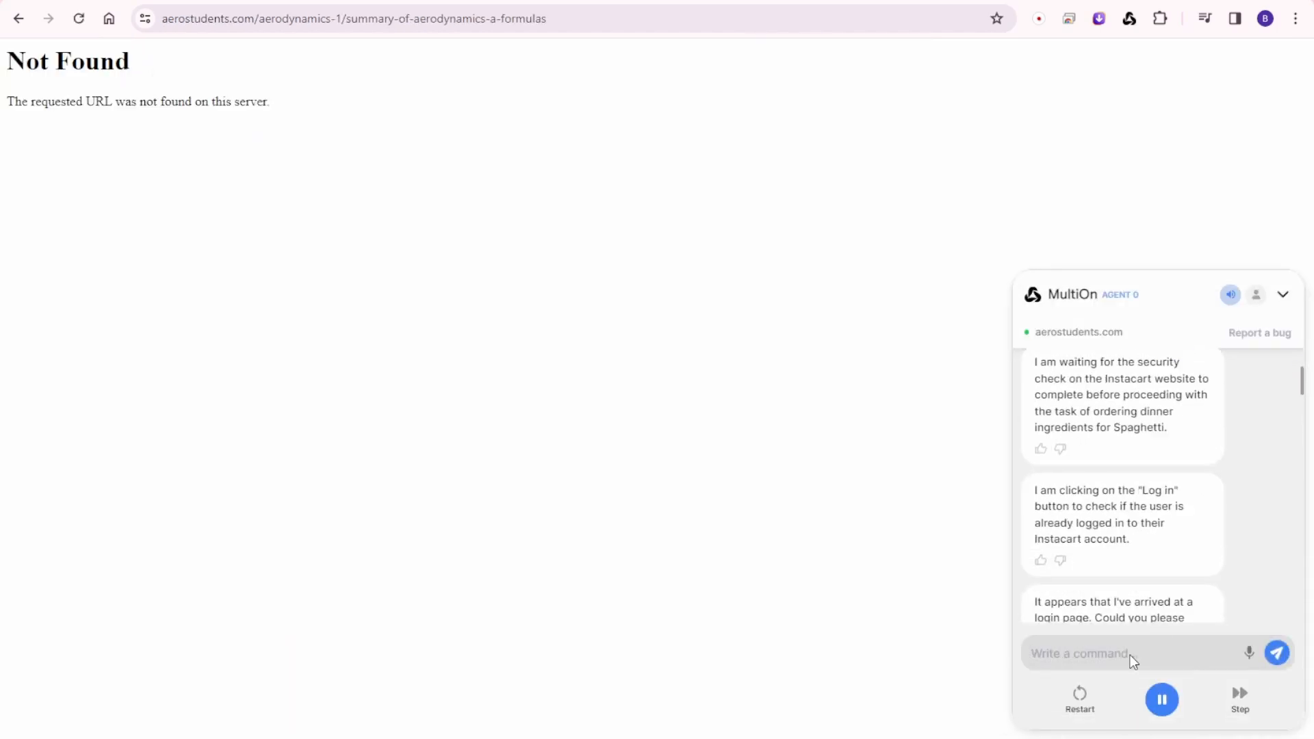
{"action": "scroll", "scroll_direction": "down", "scroll_amount": 3}
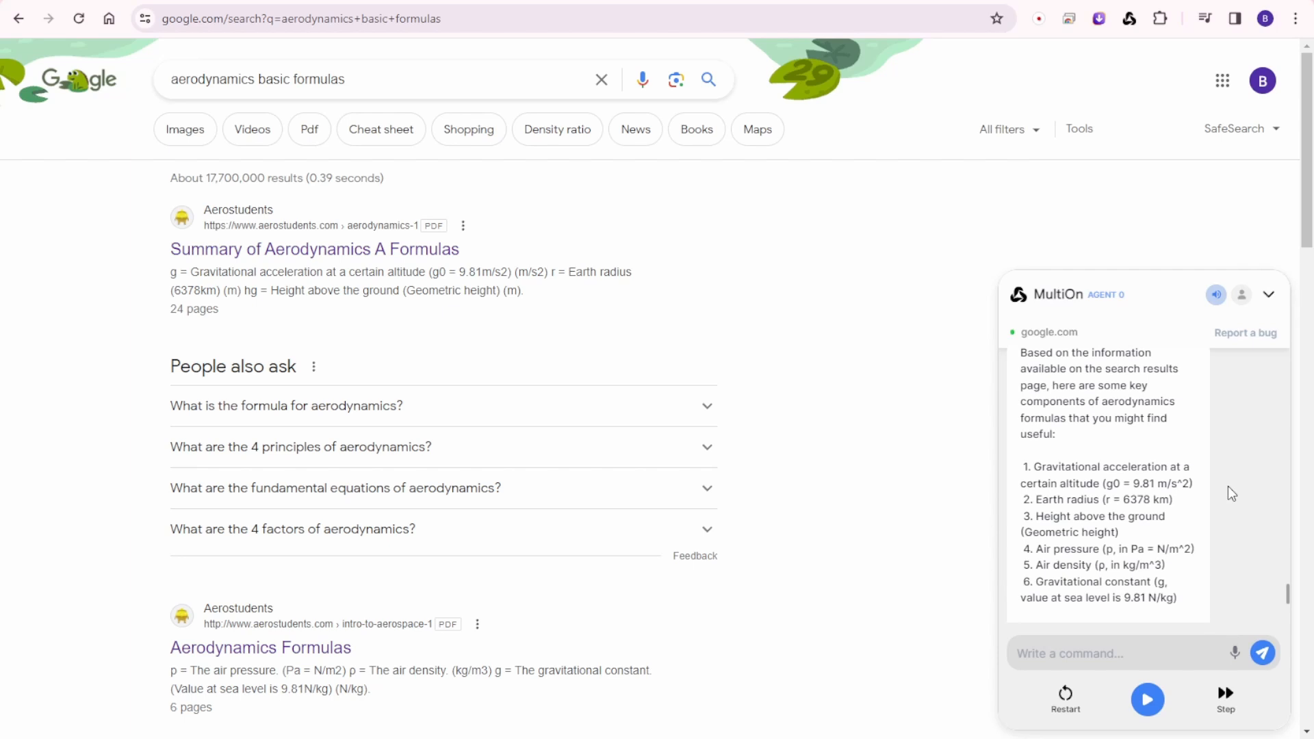
{"action": "mouse_move", "coordinate": [1237, 493]}
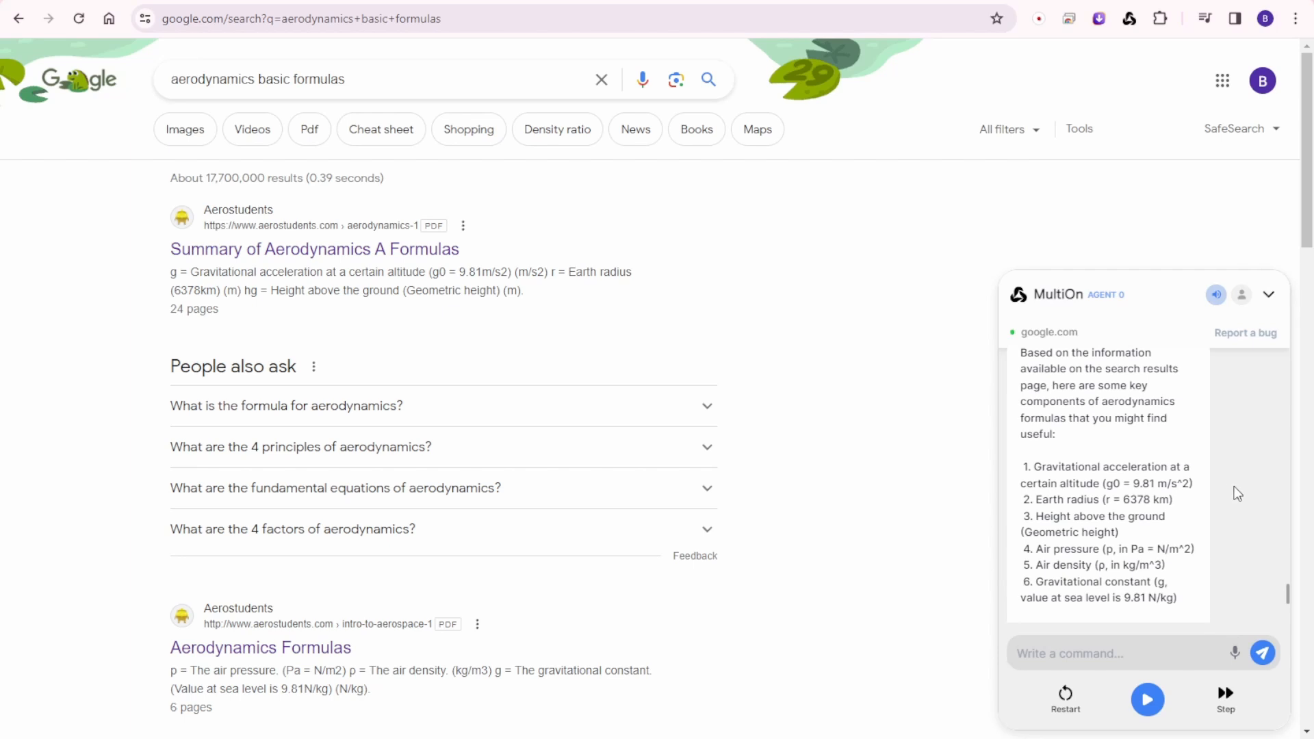
{"action": "left_click", "coordinate": [1089, 653]}
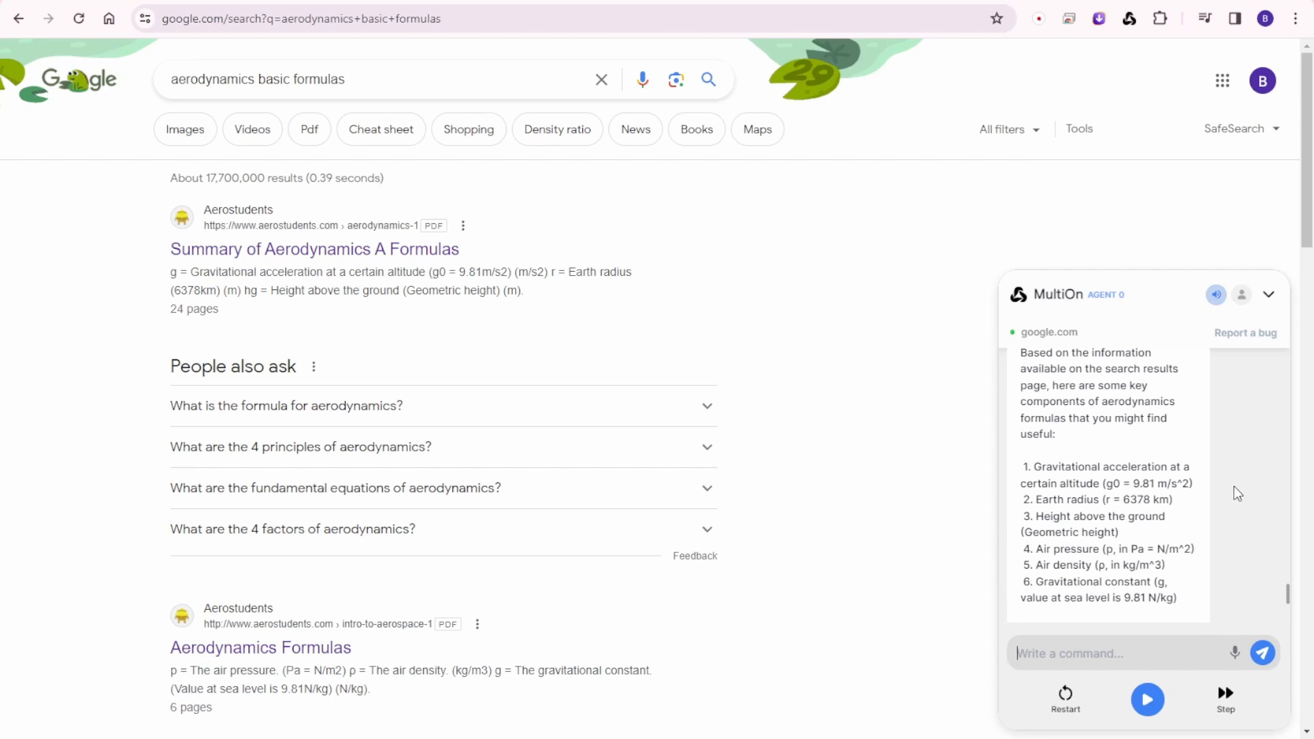
{"action": "scroll", "scroll_direction": "down", "scroll_amount": 3}
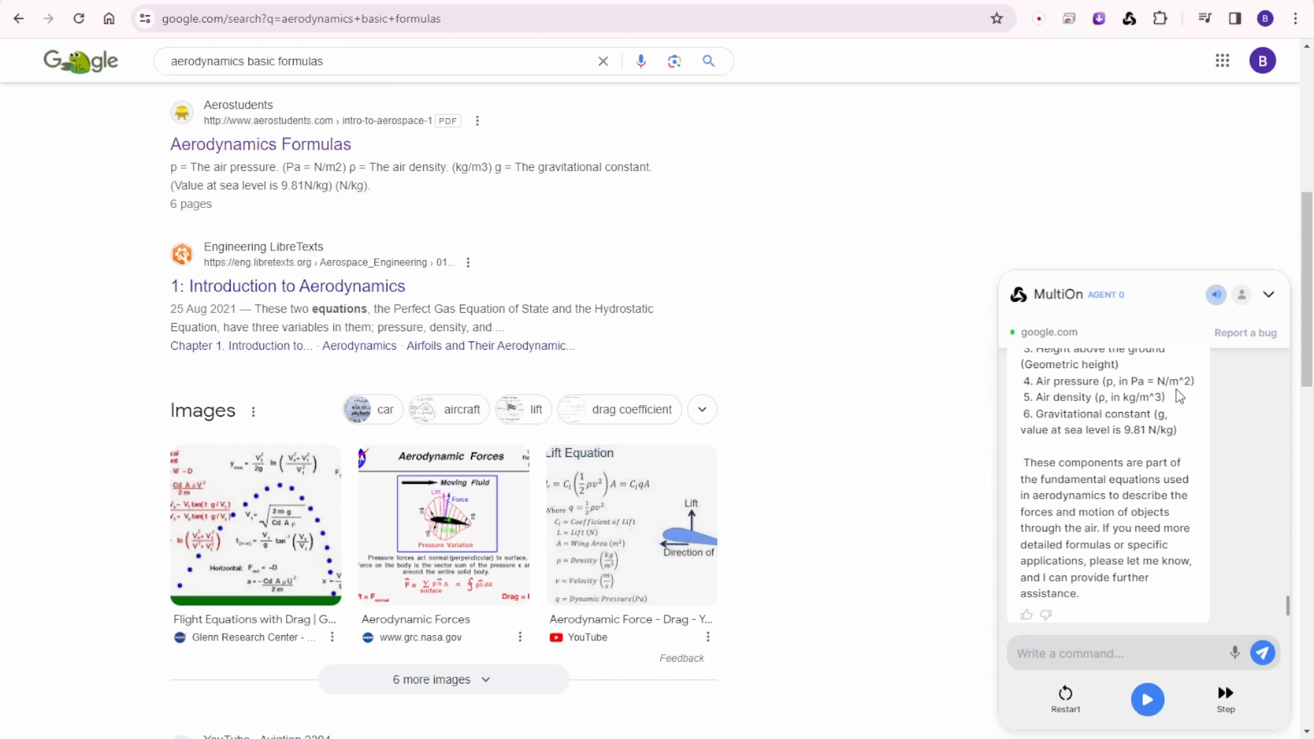
{"action": "mouse_move", "coordinate": [878, 344]}
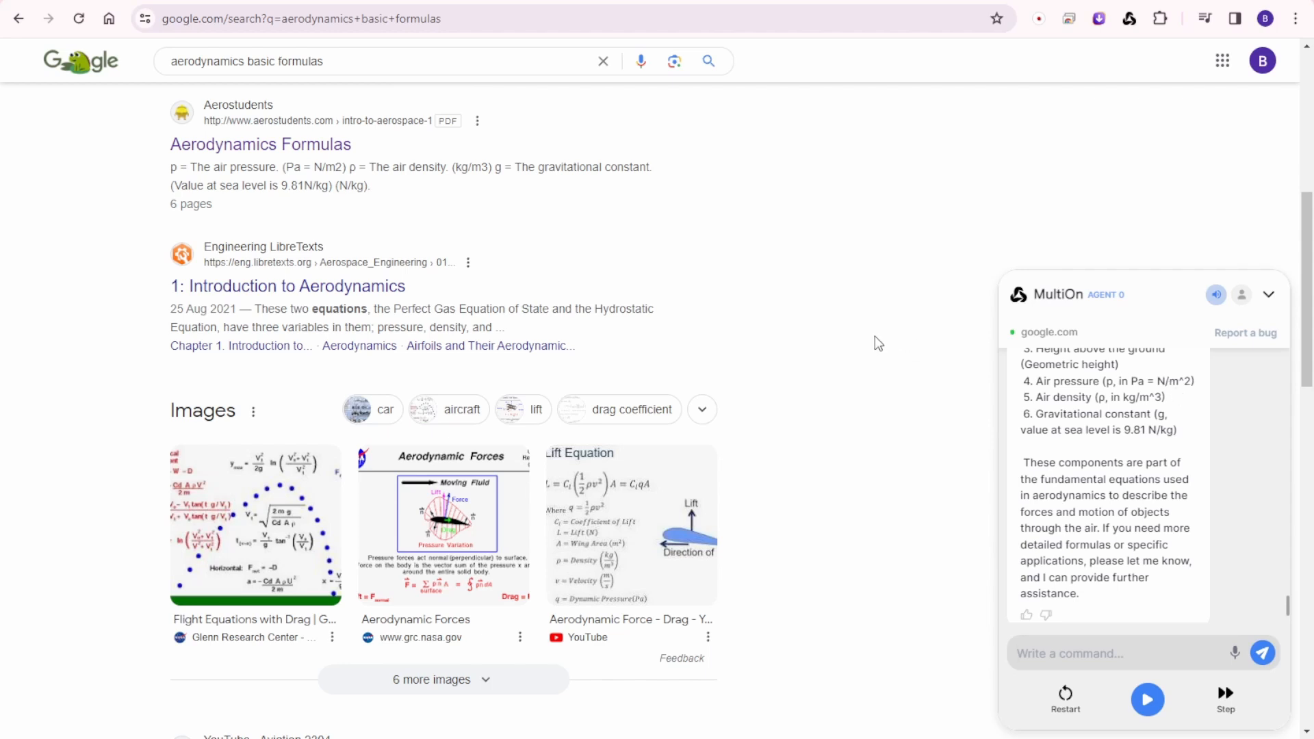
{"action": "mouse_move", "coordinate": [874, 342]}
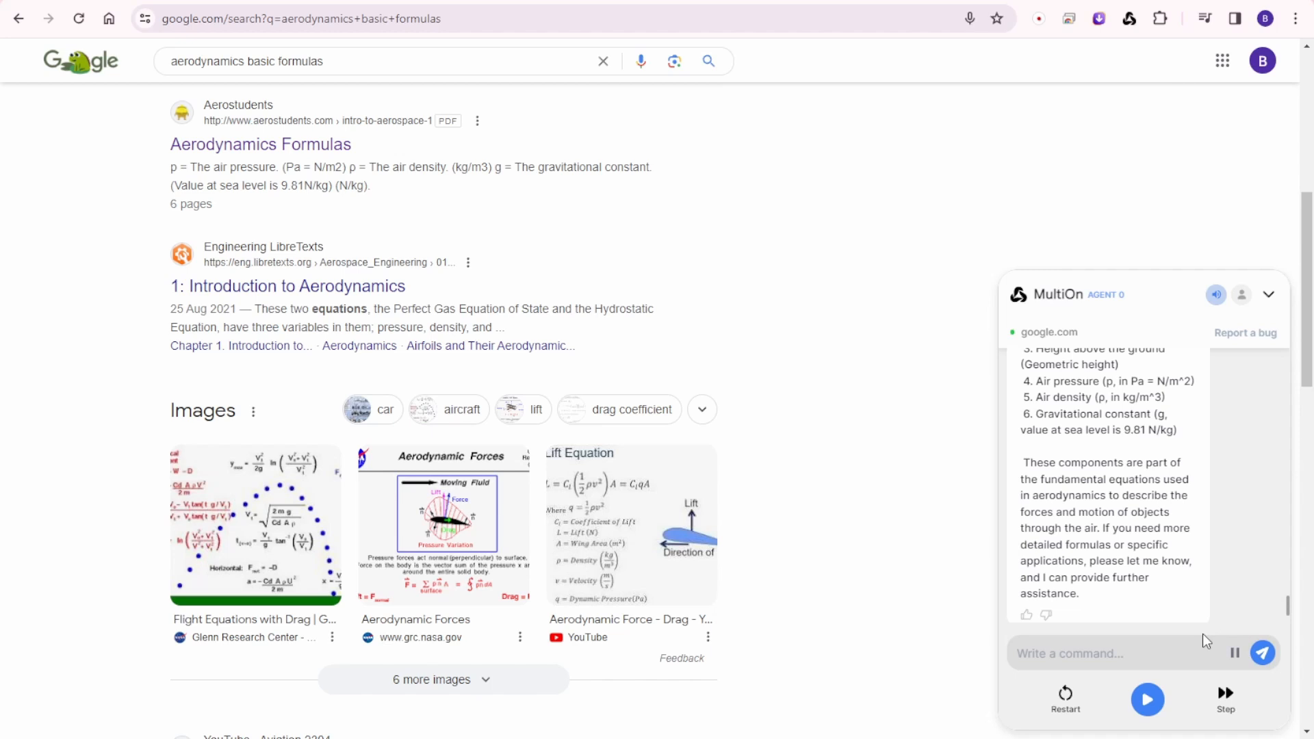
Send MultiOn 'hey multi on can you help me to find a wax canvas jacket that is high quality'.
{"action": "type", "text": "hey multi on can you help me to find"}
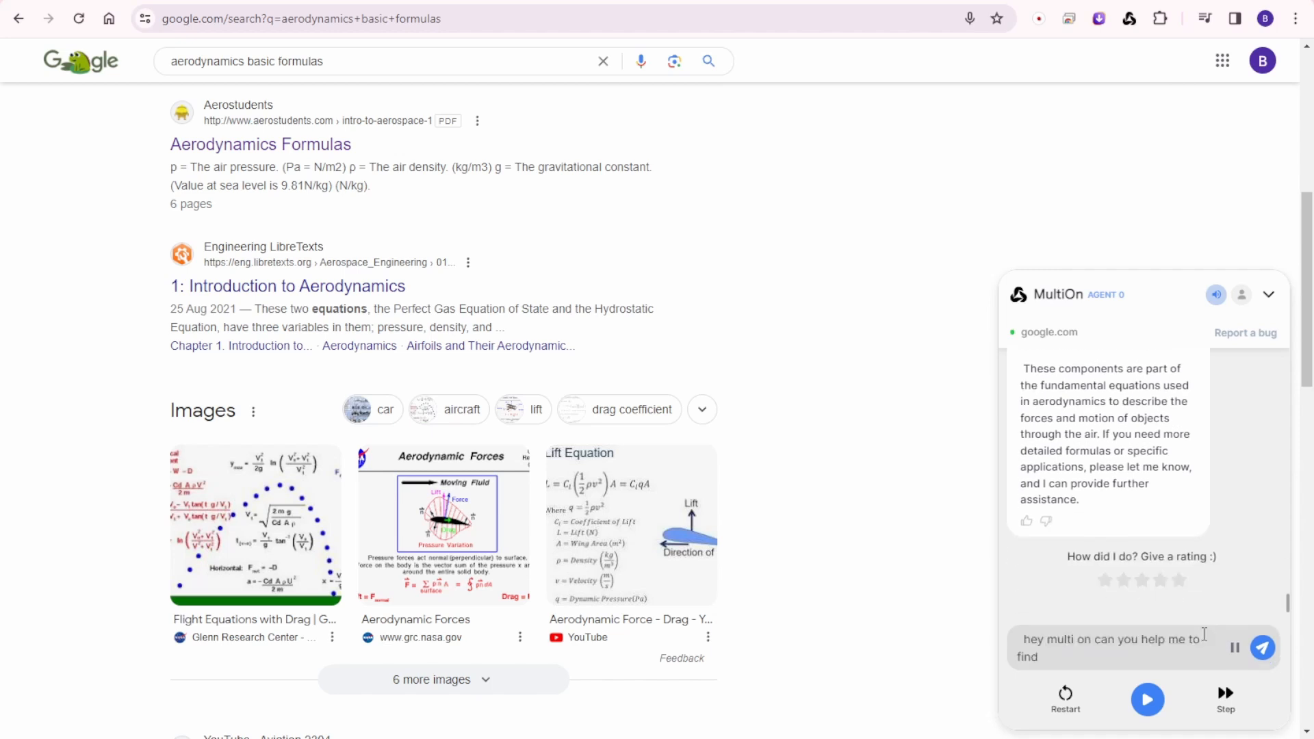
{"action": "type", "text": "a wax canvas jacket in amazon"}
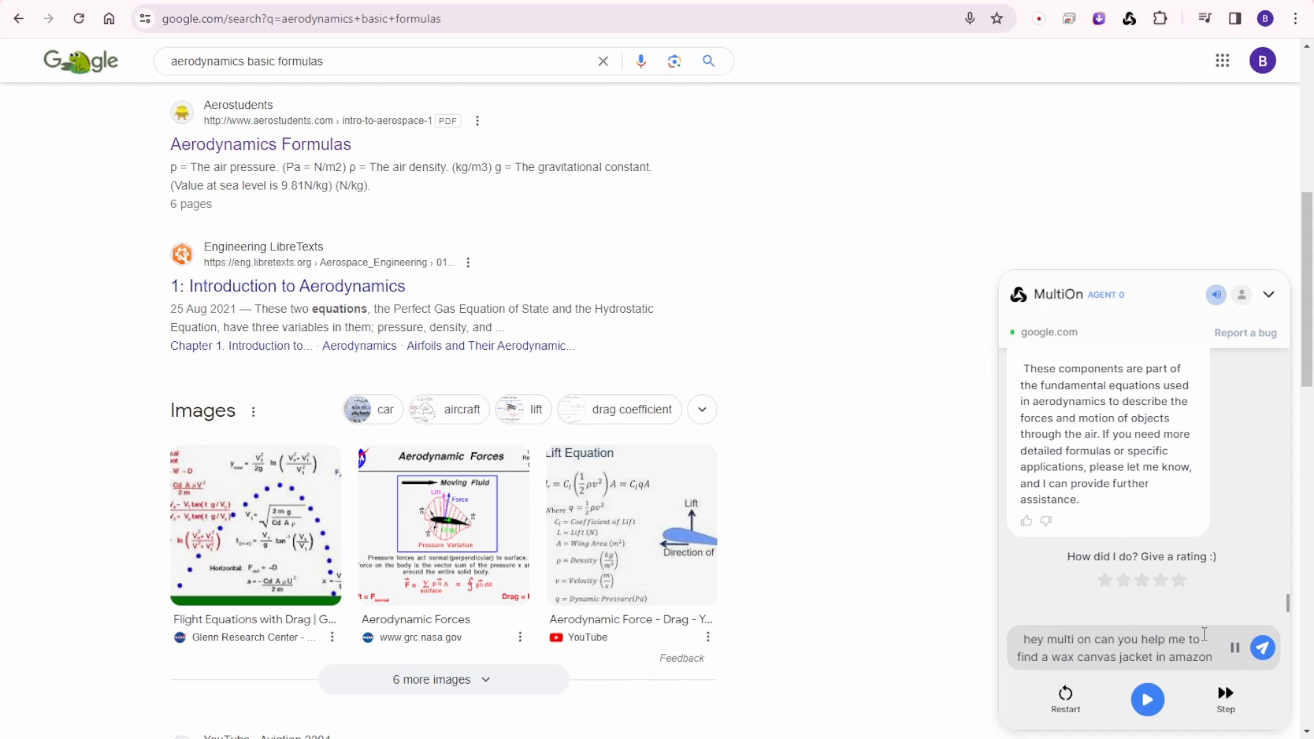
{"action": "type", "text": "that is high quality affordable and lifetime warranty"}
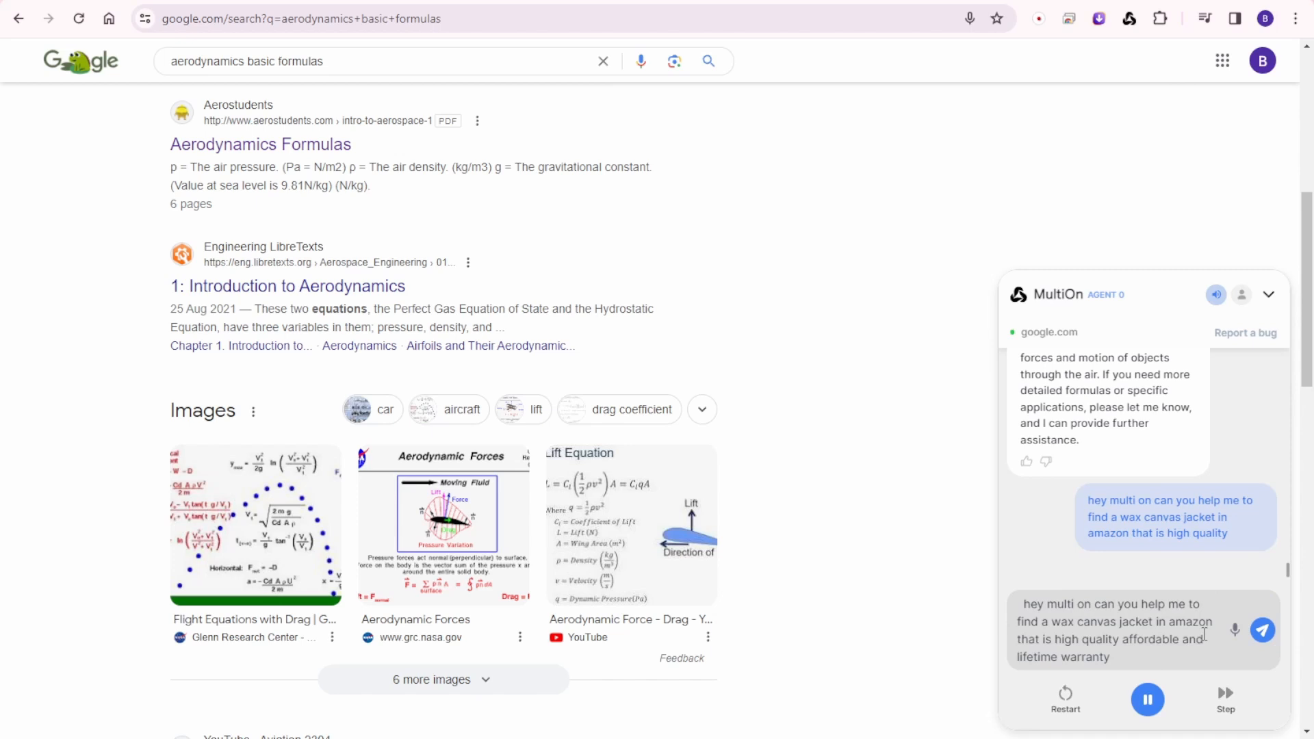
{"action": "left_click", "coordinate": [1262, 630]}
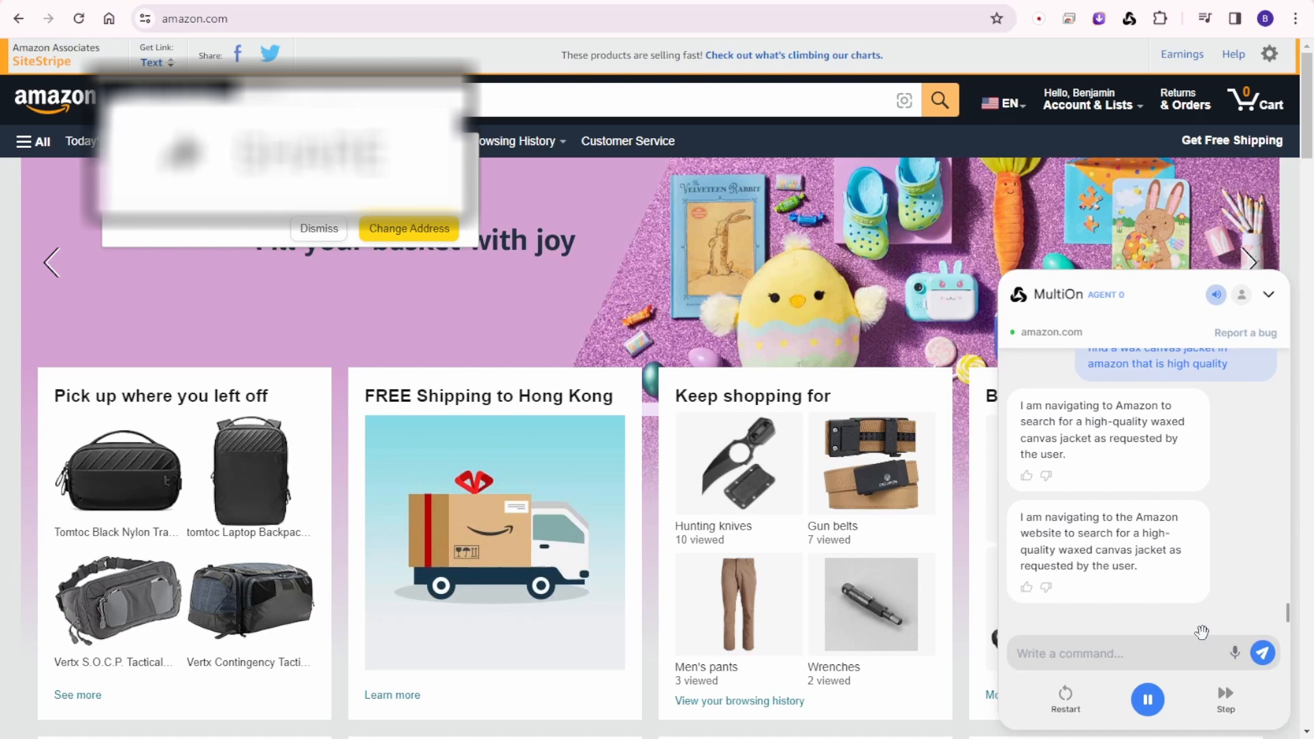
Let the agent search Amazon for 'waxed canvas jacket high quality' and recommend the $298 Huckberry jacket.
{"action": "left_click", "coordinate": [939, 100]}
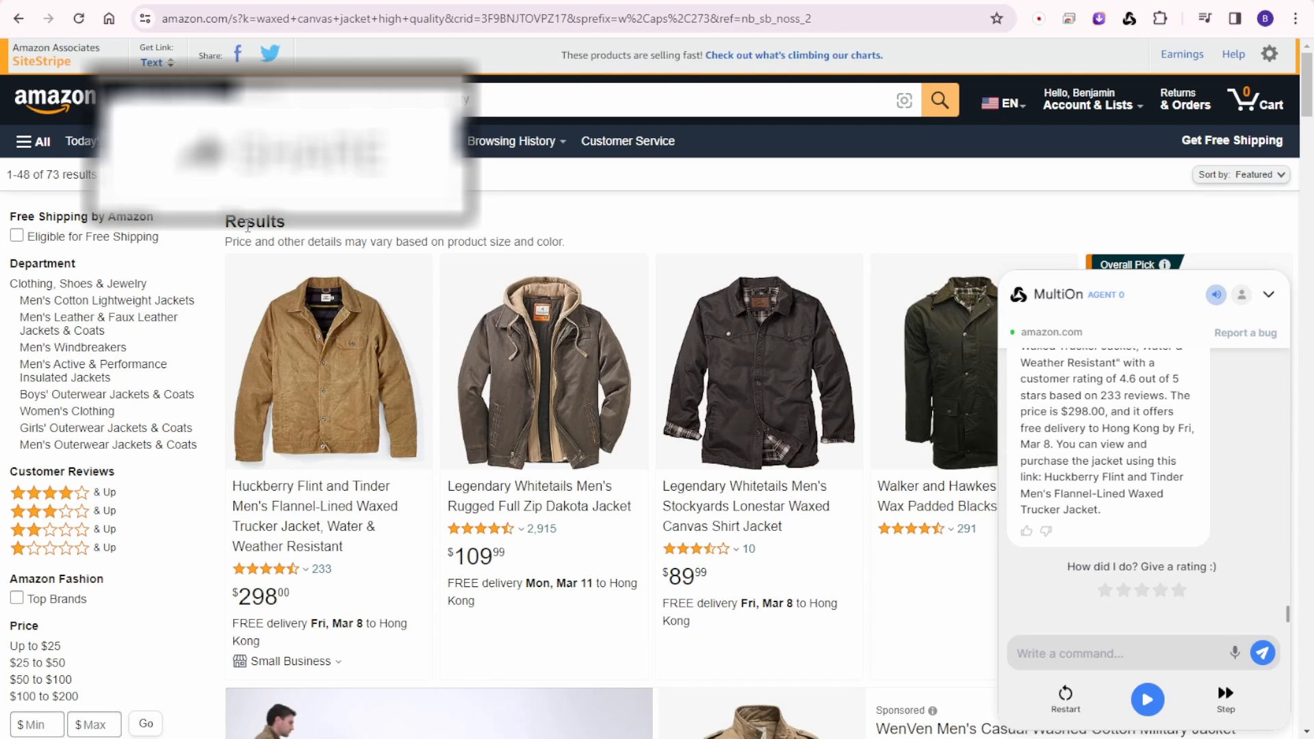
{"action": "type", "text": "waxed canvas jacket high quality"}
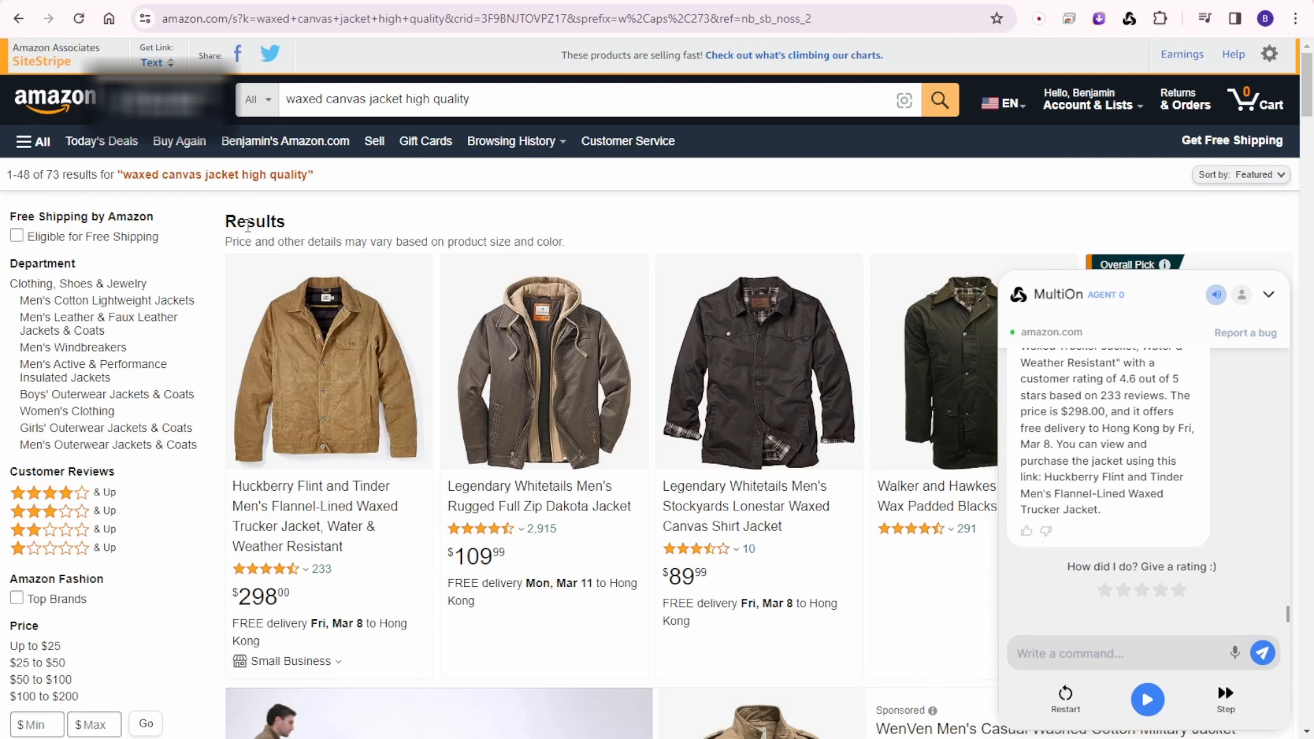
{"action": "mouse_move", "coordinate": [1118, 333]}
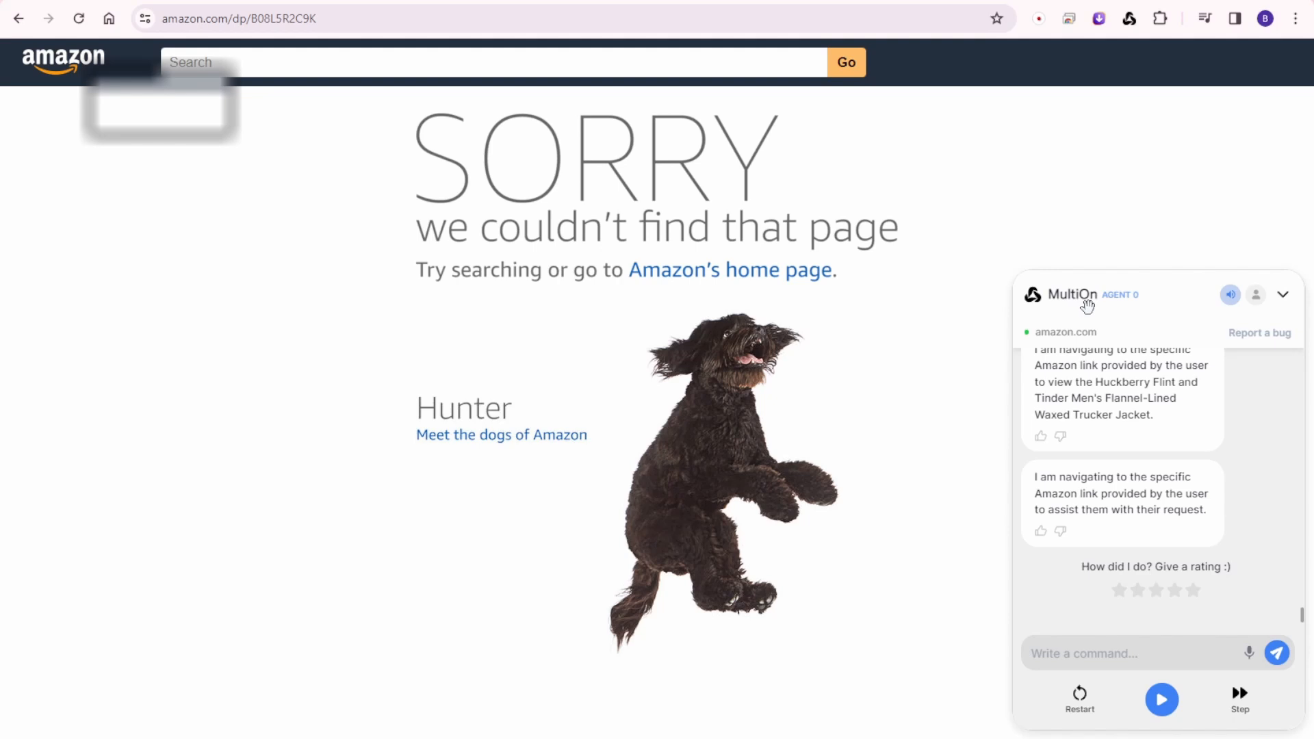
{"action": "mouse_move", "coordinate": [1143, 461]}
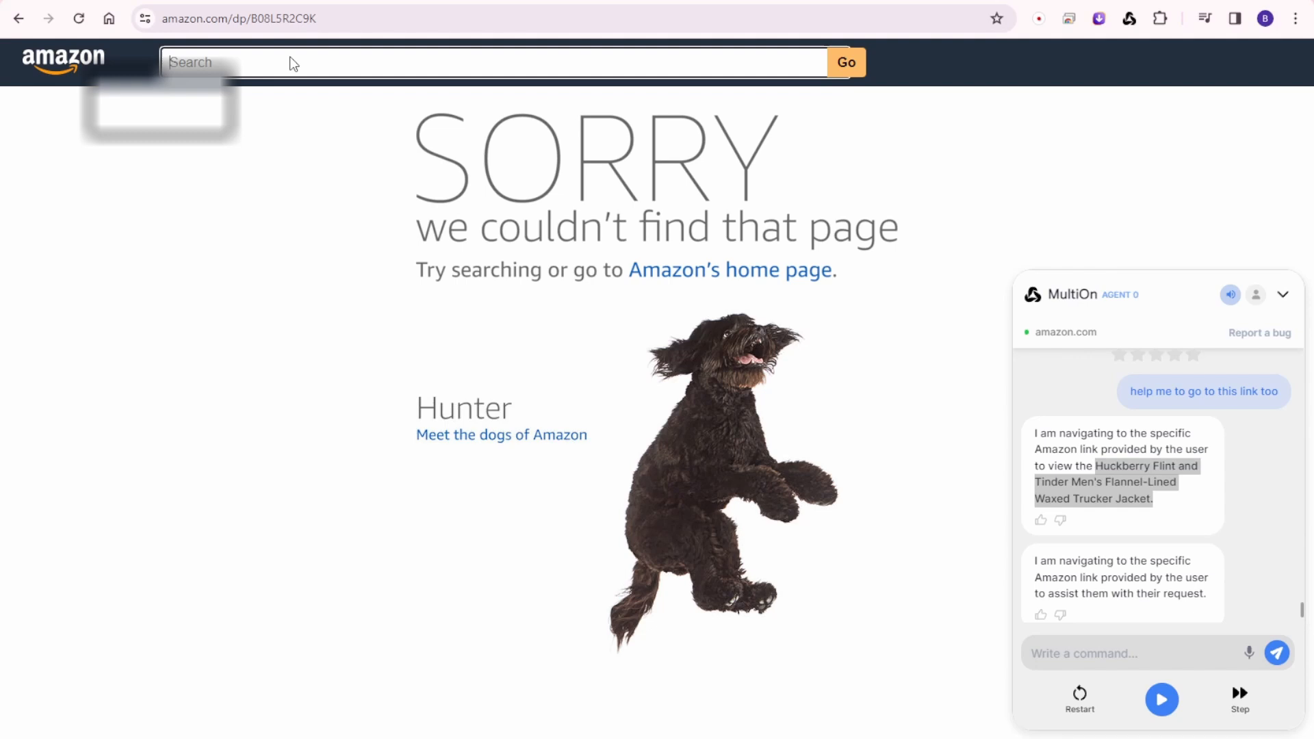
Let the agent search Amazon for 'Huckberry Flint and Tinder Men's Flannel-Lined Waxed Trucker Jacket' after the missing page.
{"action": "type", "text": "Huckberry Flint and Tinder Men's Flannel-Lined Waxed Trucker Jacket."}
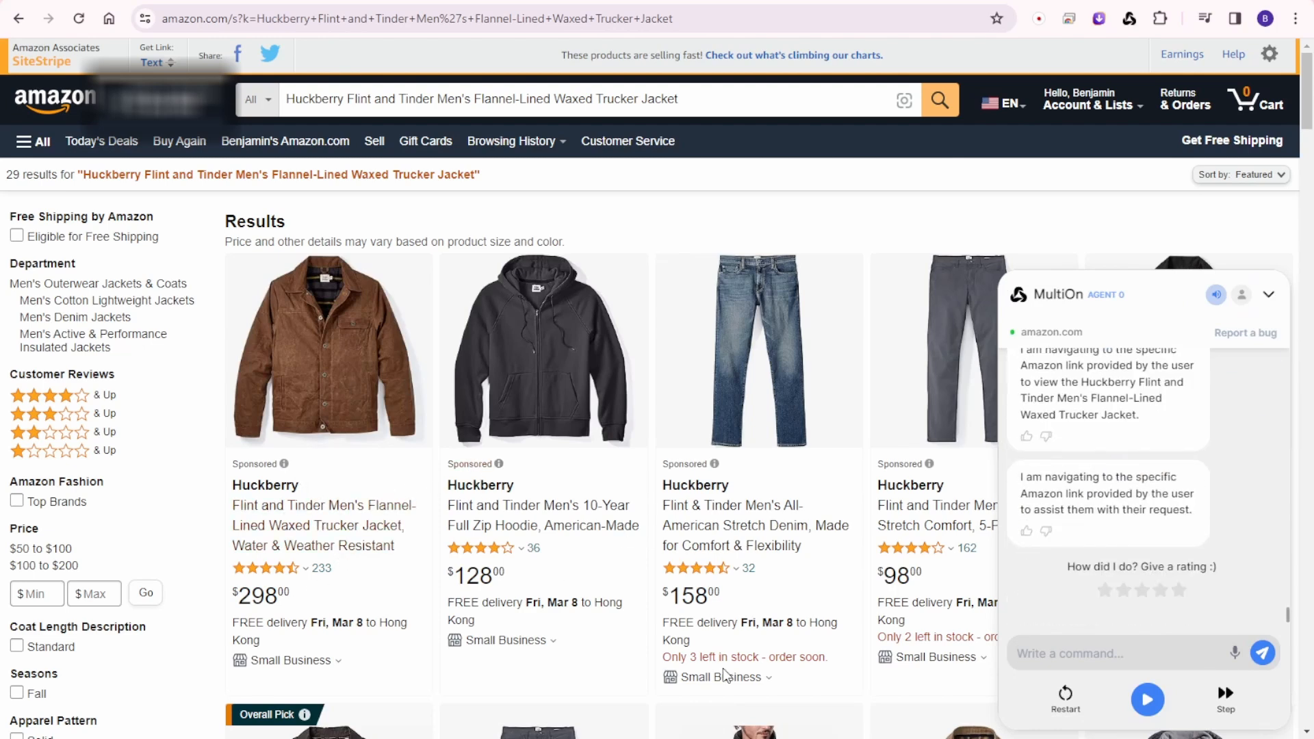
Rate the agent's jacket answer five stars and browse the Amazon Huckberry search results.
{"action": "left_click", "coordinate": [1177, 590]}
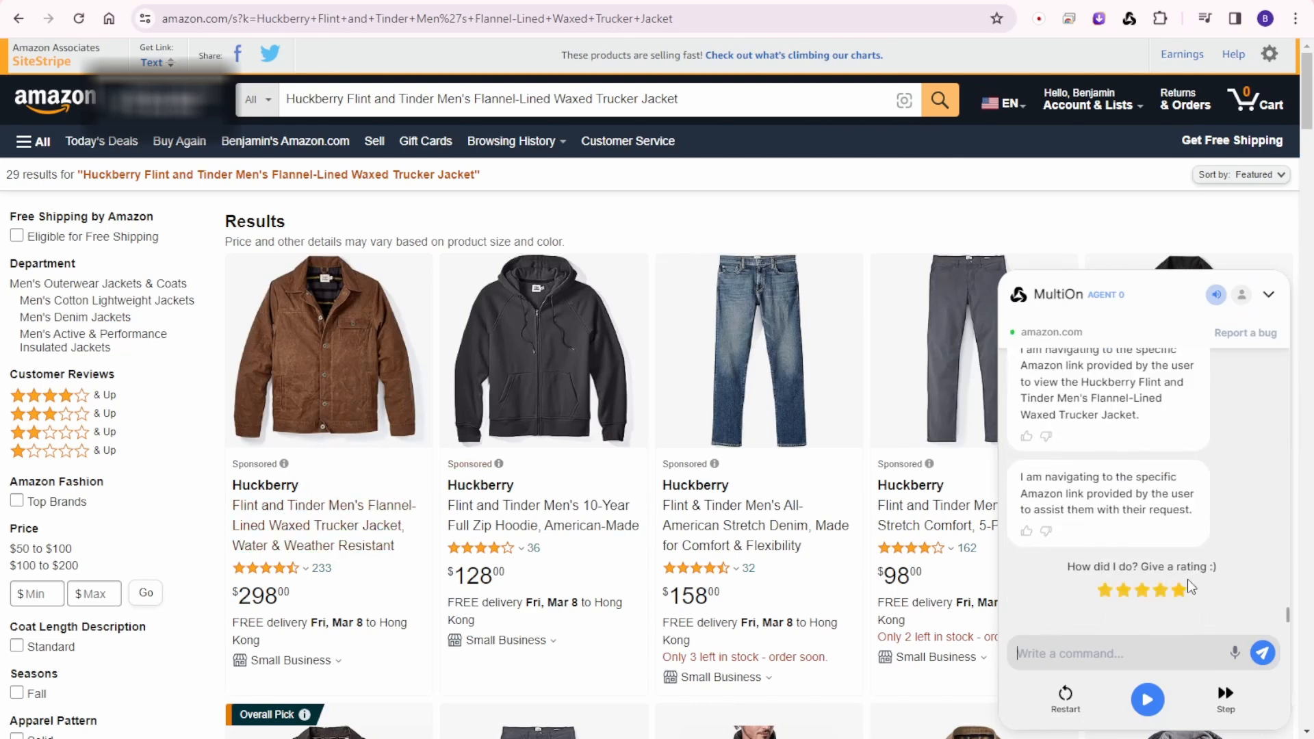
{"action": "mouse_move", "coordinate": [1255, 687]}
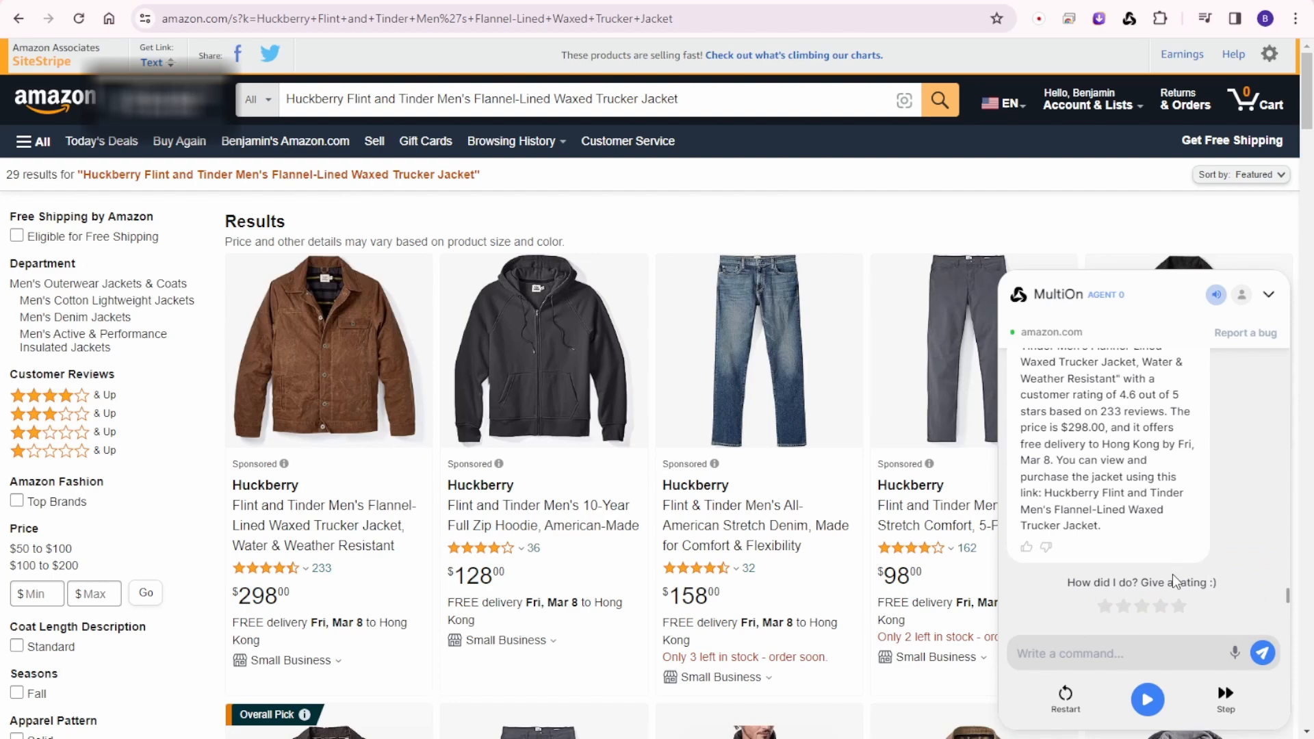
{"action": "mouse_move", "coordinate": [268, 402]}
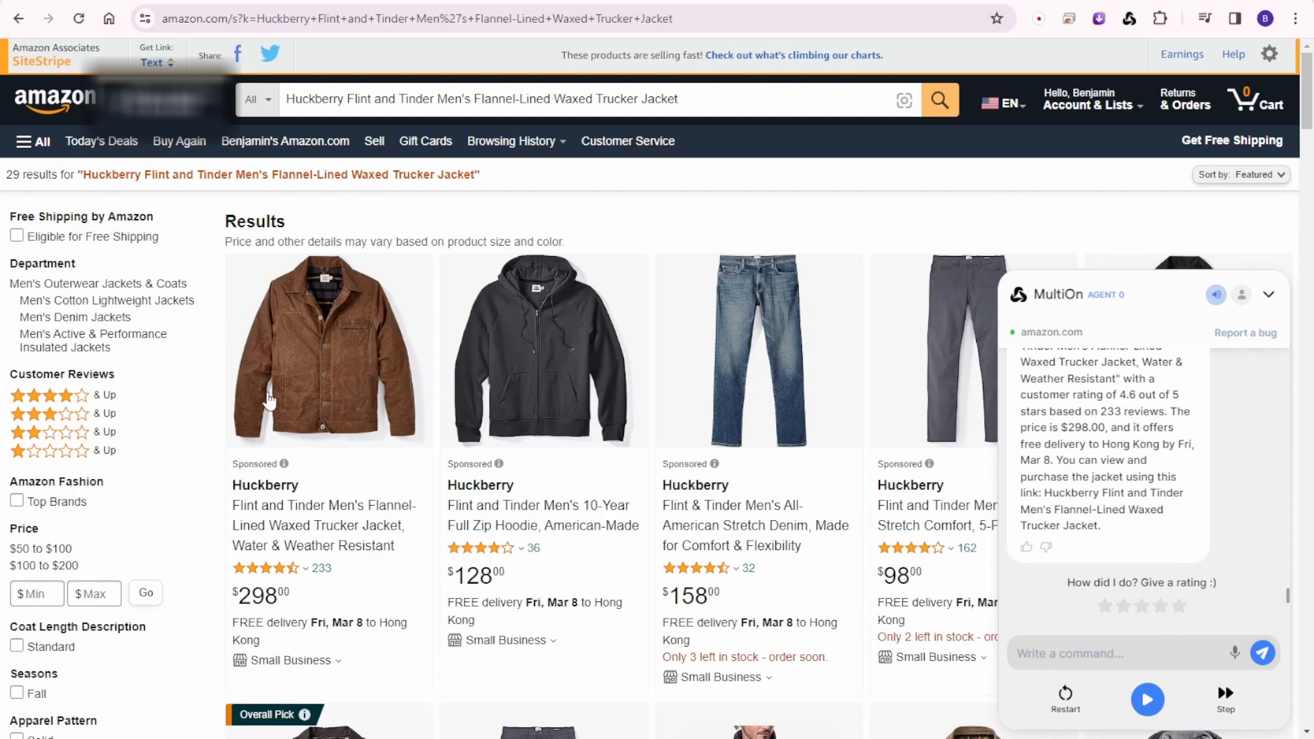
{"action": "scroll", "scroll_direction": "down", "scroll_amount": 3}
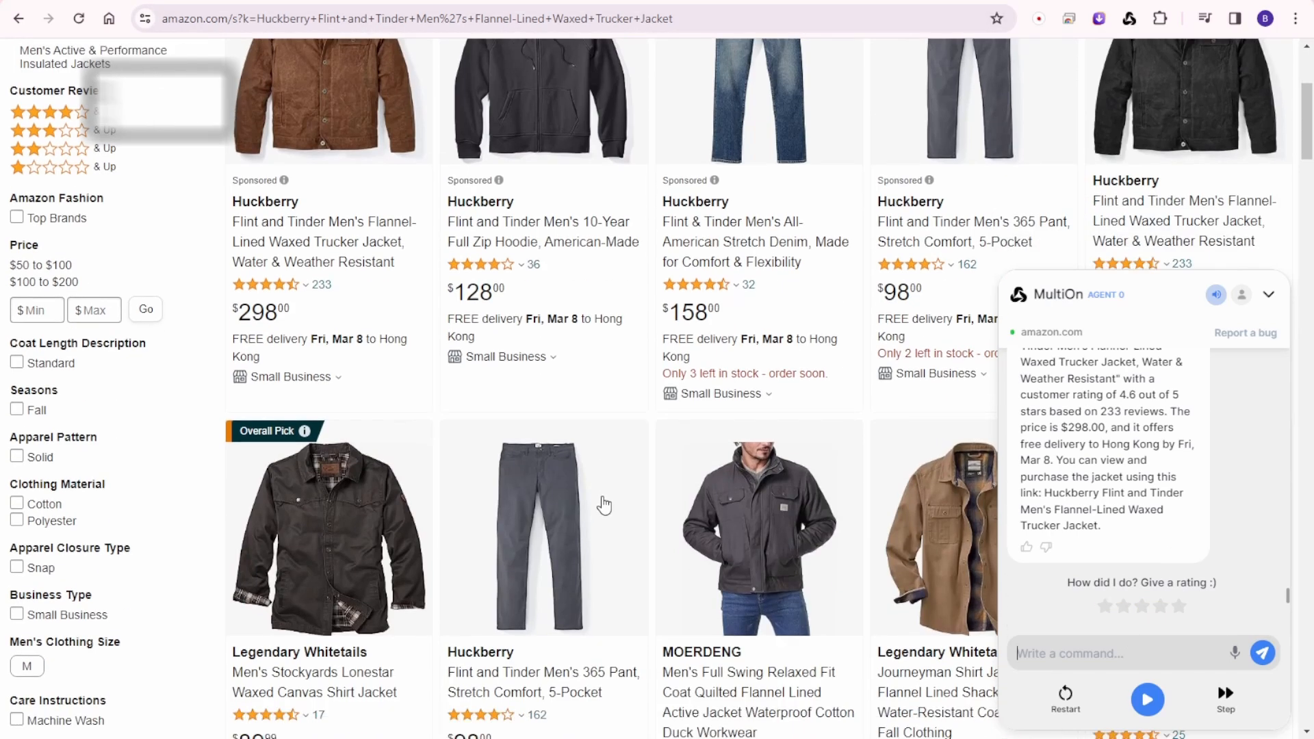
{"action": "scroll", "scroll_direction": "down", "scroll_amount": 3}
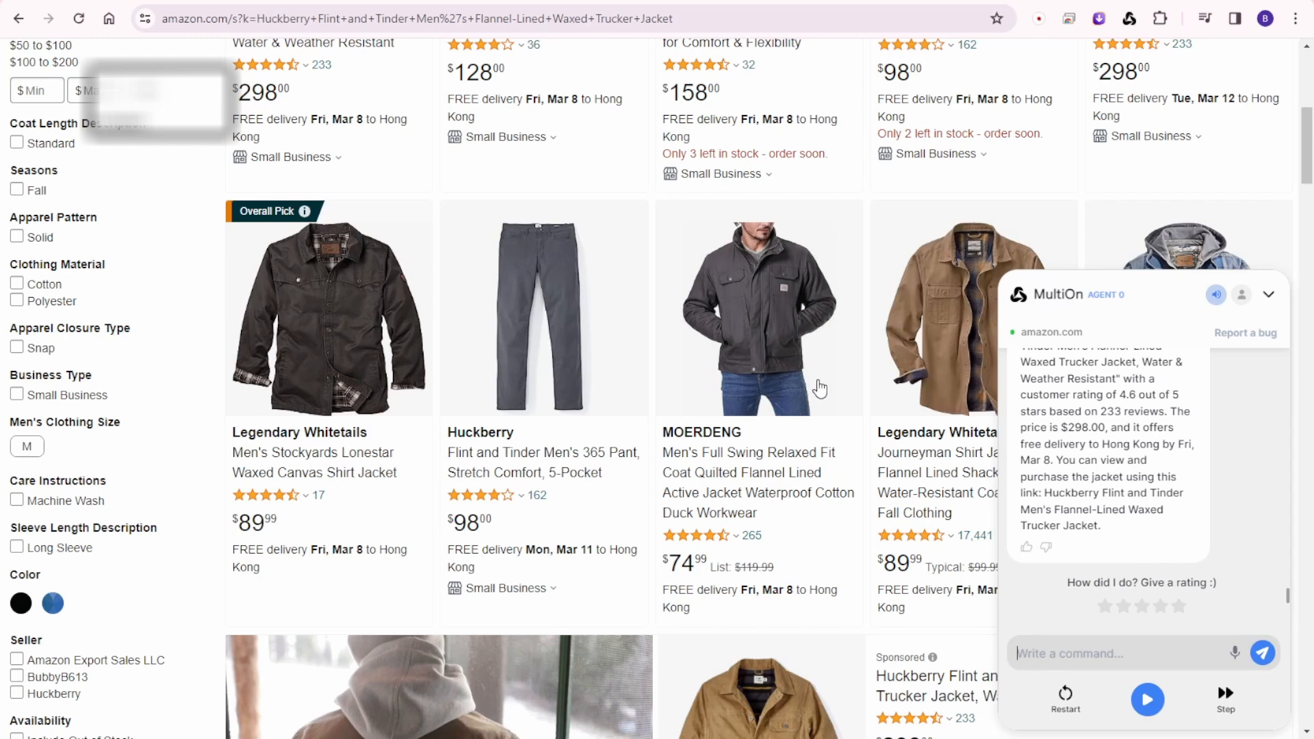
{"action": "mouse_move", "coordinate": [1142, 654]}
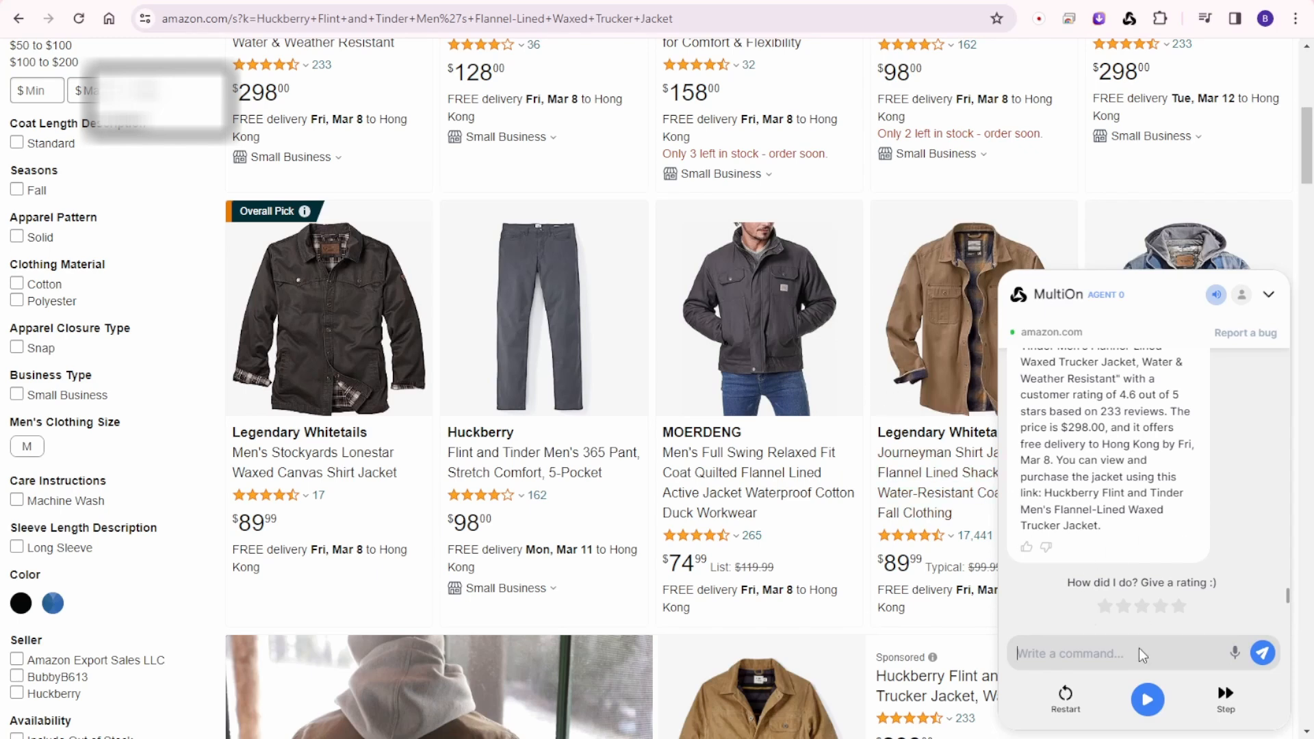
{"action": "mouse_move", "coordinate": [618, 496]}
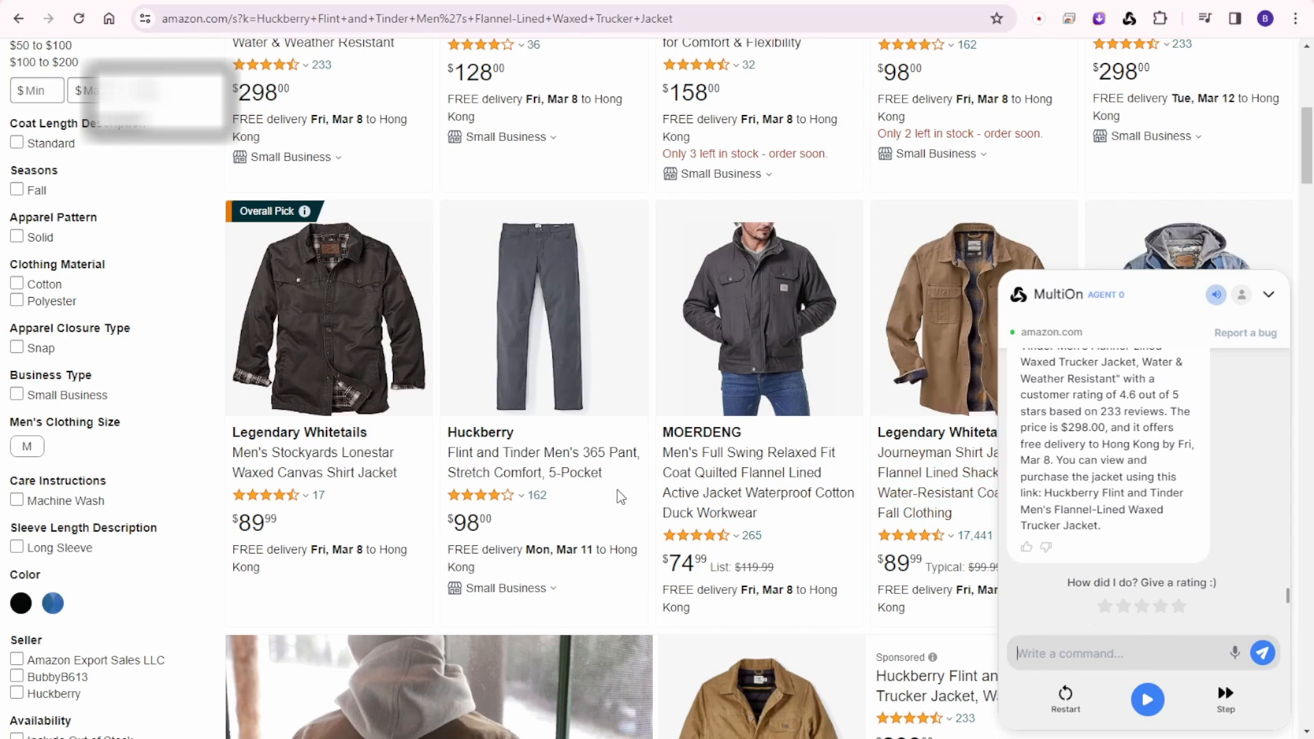
{"action": "scroll", "scroll_direction": "down", "scroll_amount": 3}
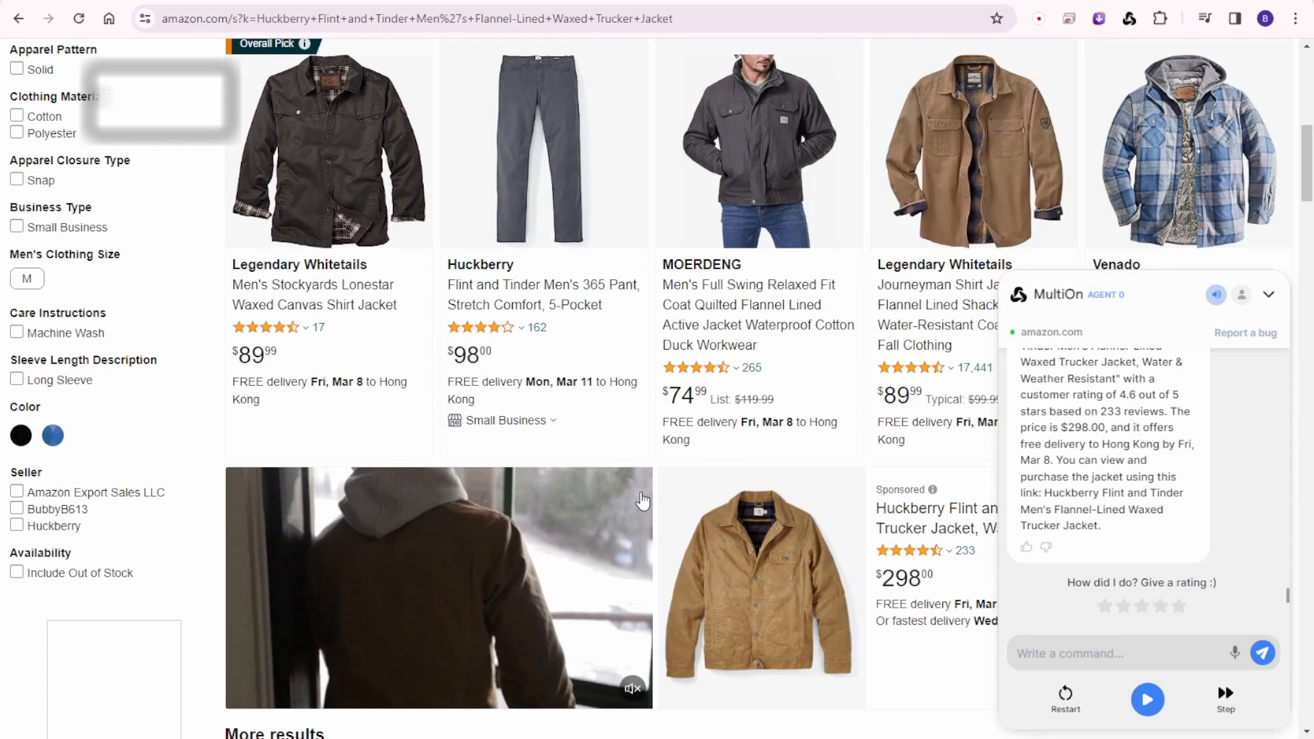
{"action": "scroll", "scroll_direction": "up", "scroll_amount": 3}
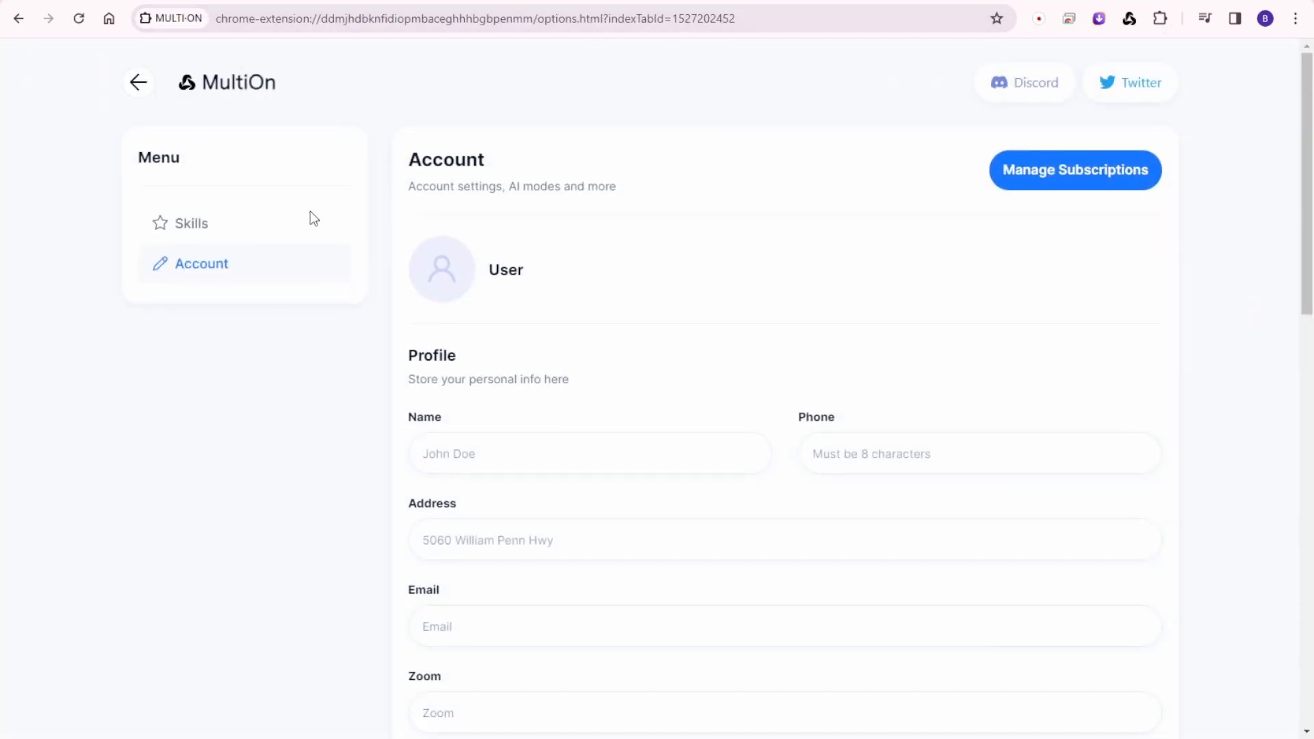
{"action": "mouse_move", "coordinate": [1181, 209]}
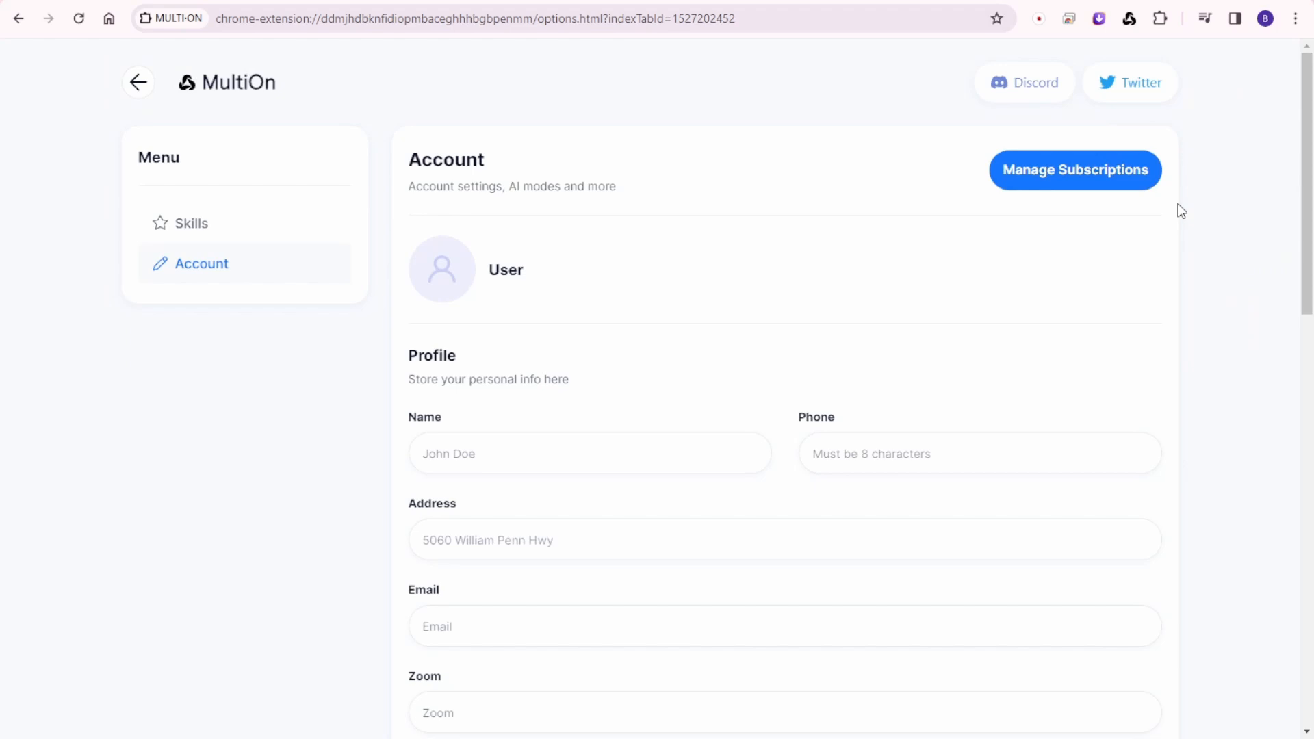
{"action": "mouse_move", "coordinate": [53, 217]}
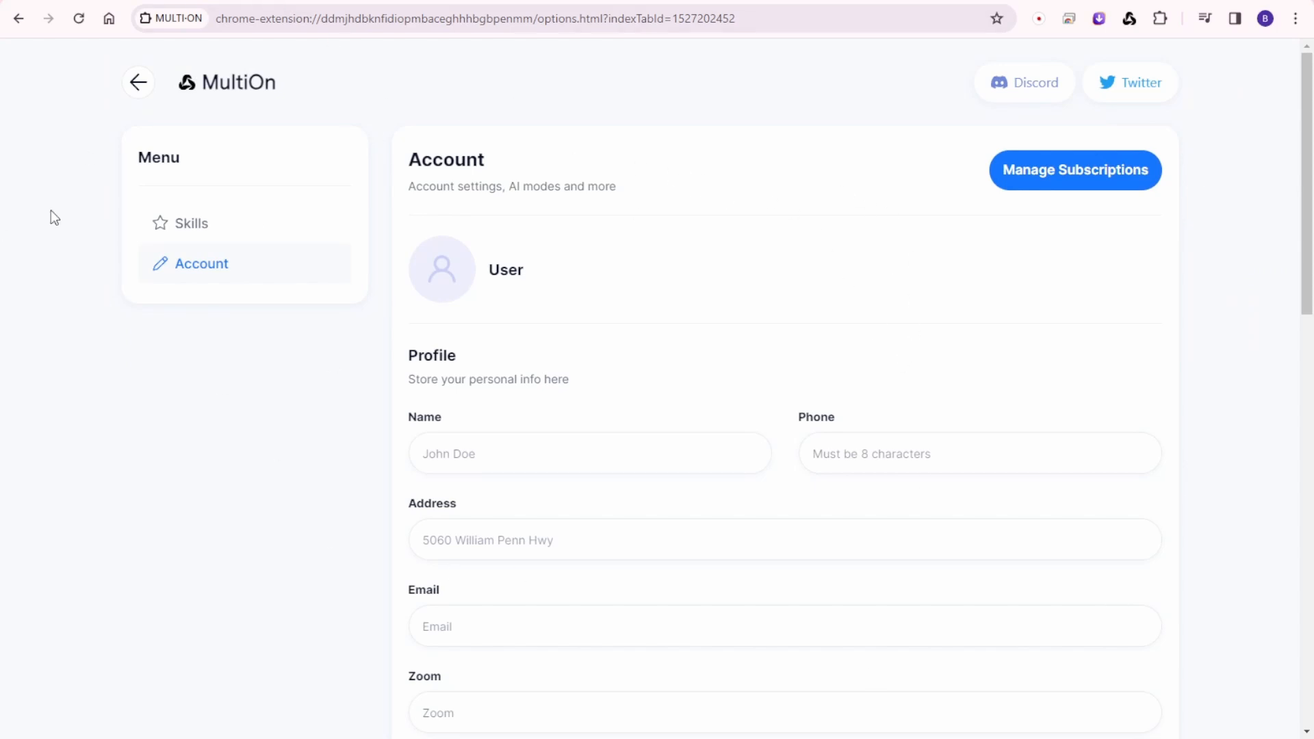
{"action": "mouse_move", "coordinate": [556, 305]}
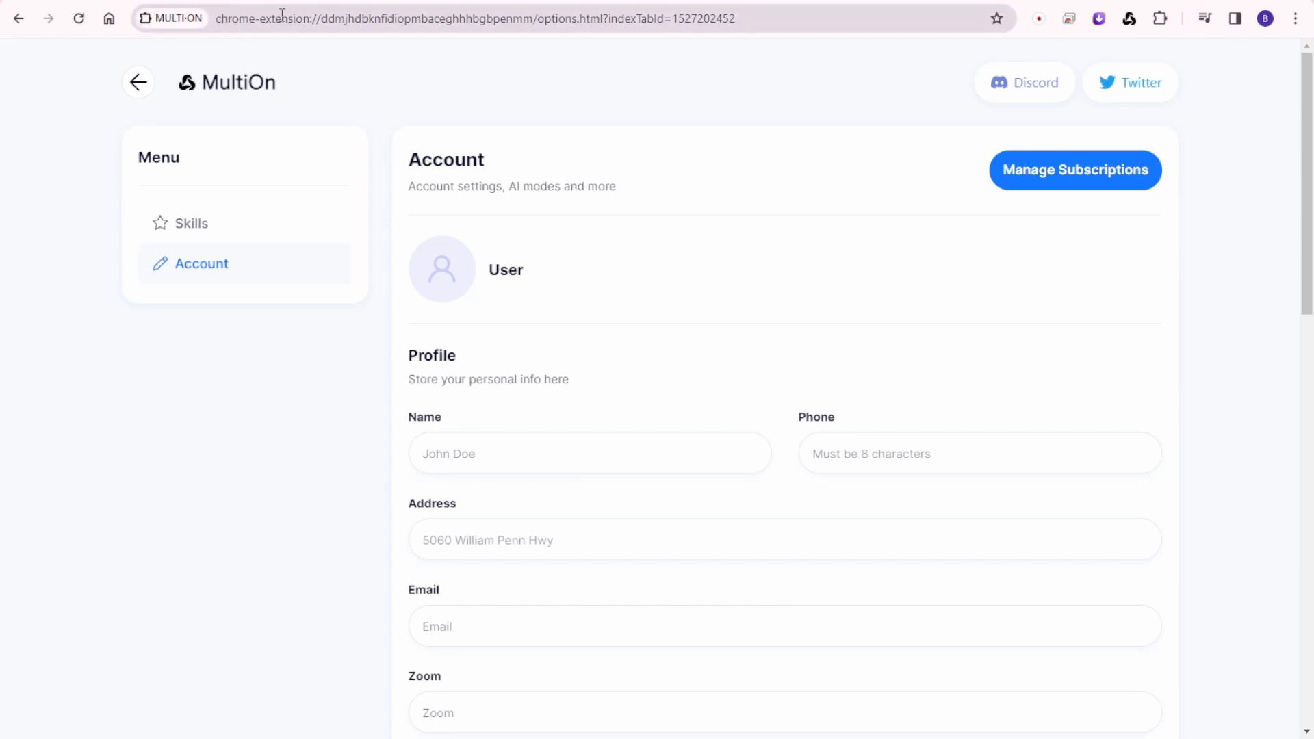
View the MultiOn extension options page on the Account tab with its empty profile fields.
{"action": "double_click", "coordinate": [268, 17]}
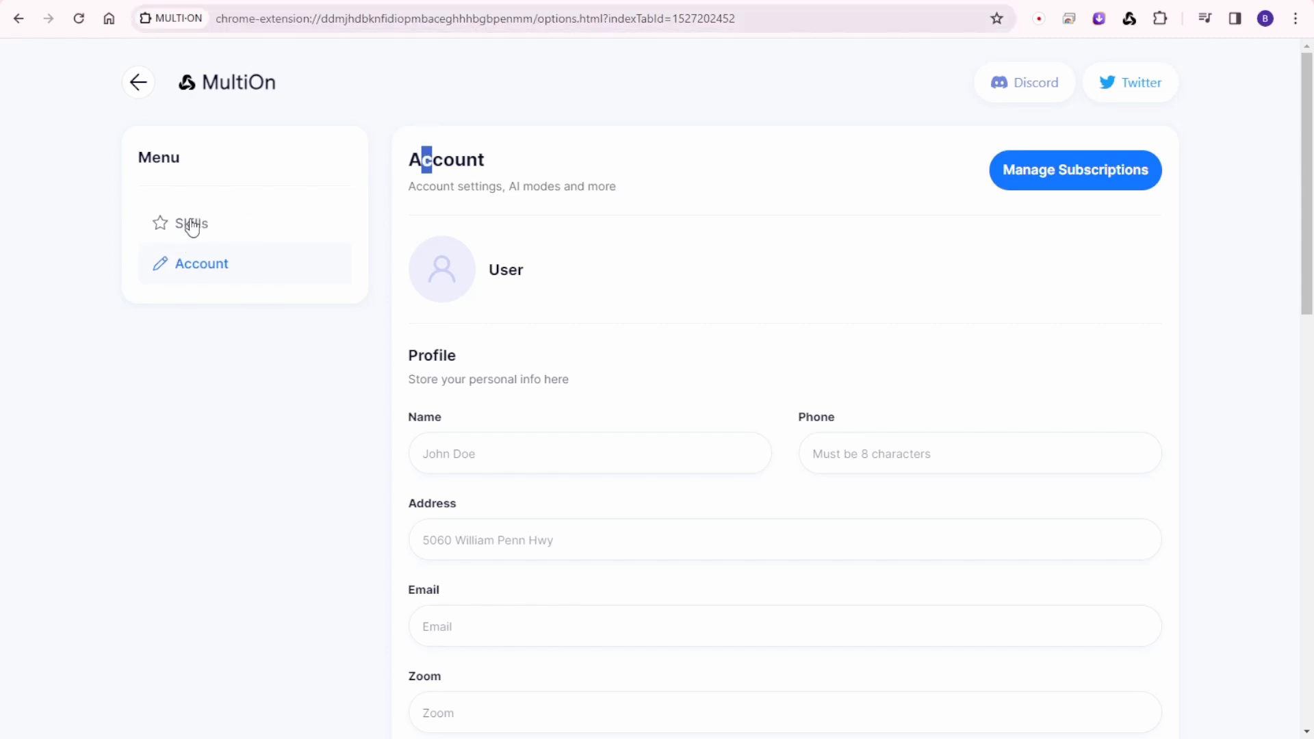
Show the Skills section, inspect the Create a new skill form and its Rules field, then dismiss it uncreated.
{"action": "left_click", "coordinate": [190, 223]}
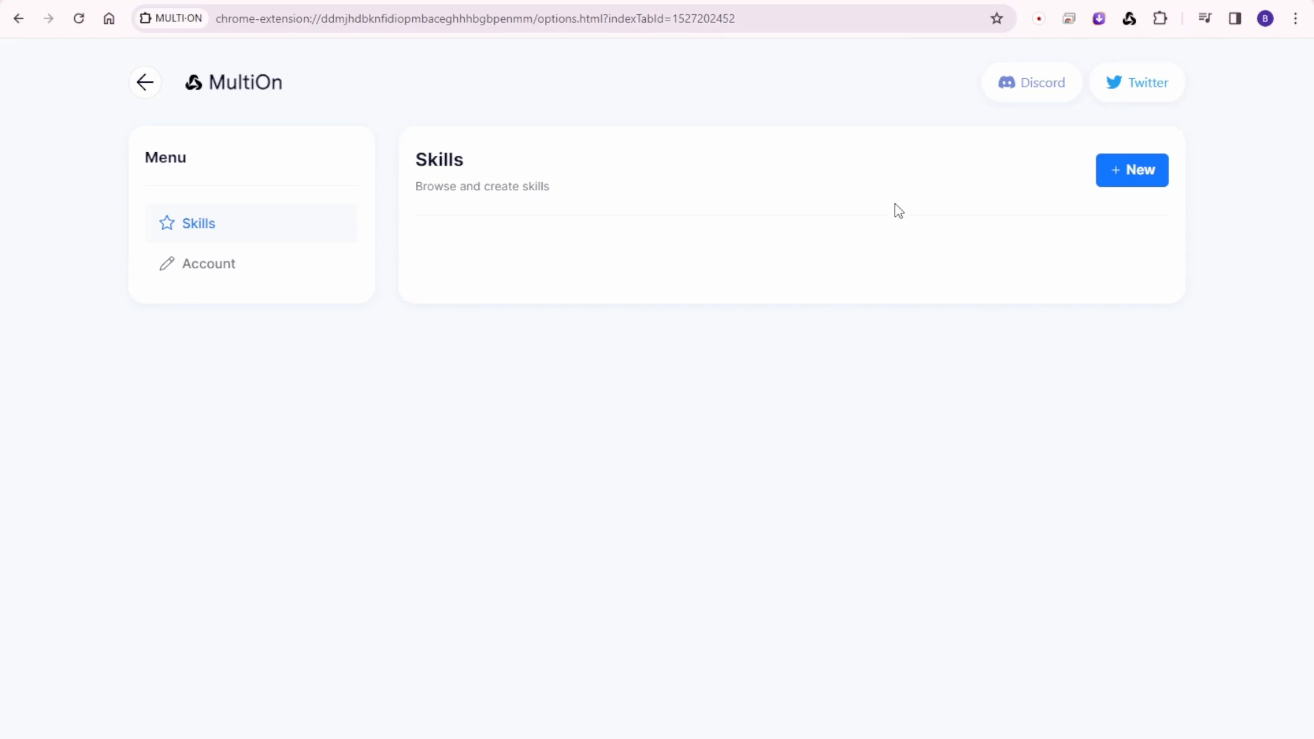
{"action": "left_click", "coordinate": [1132, 169]}
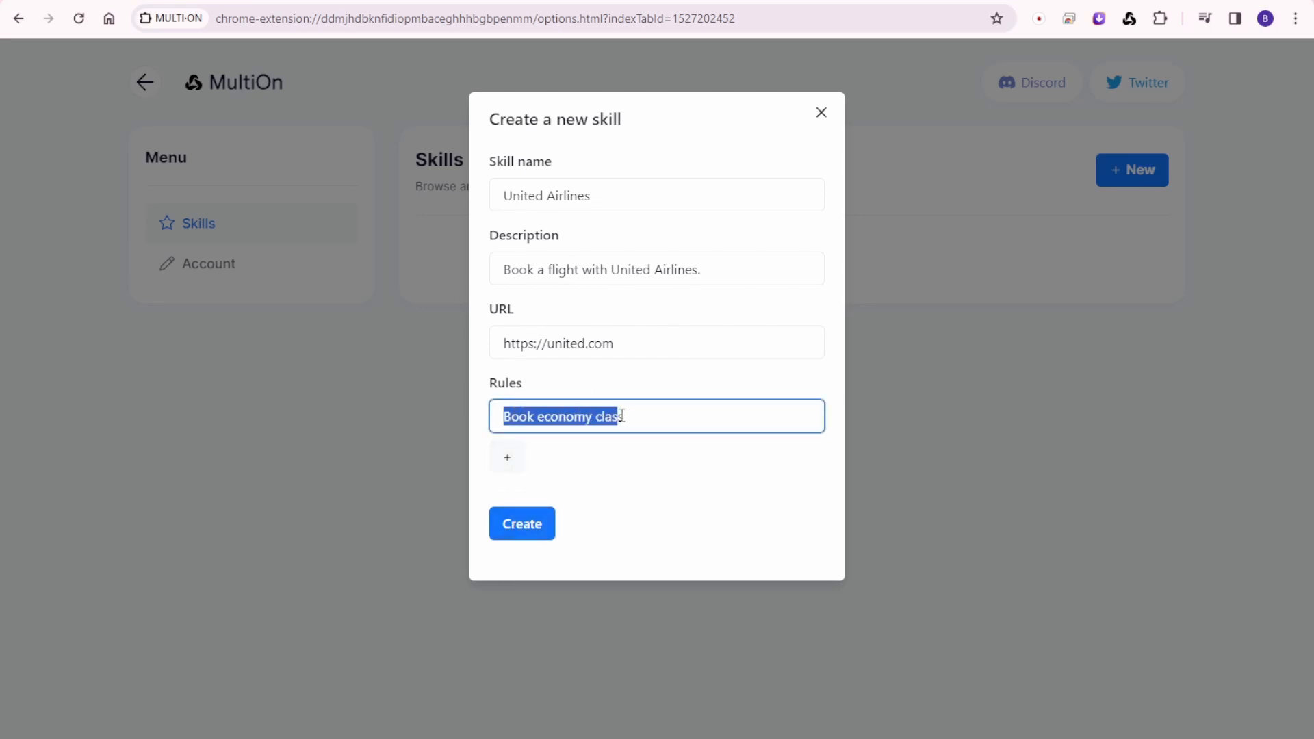
{"action": "left_click", "coordinate": [622, 416]}
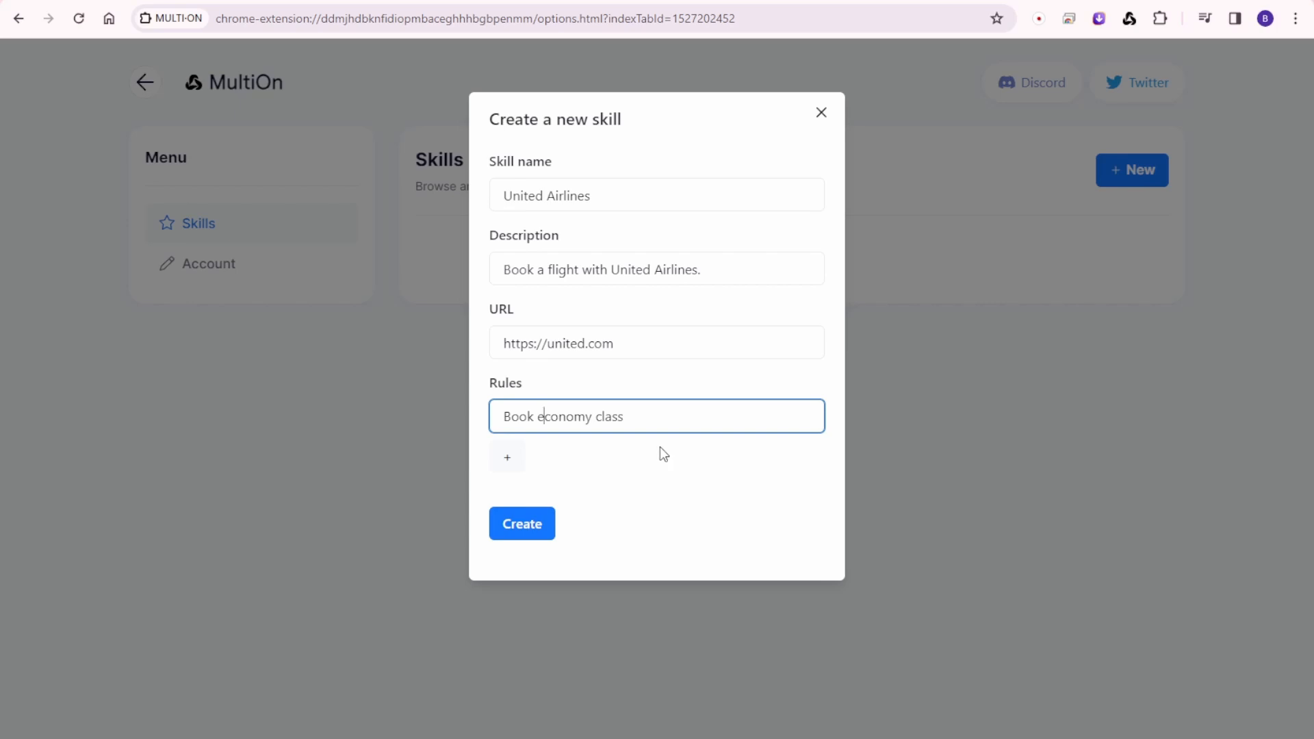
{"action": "mouse_move", "coordinate": [587, 512]}
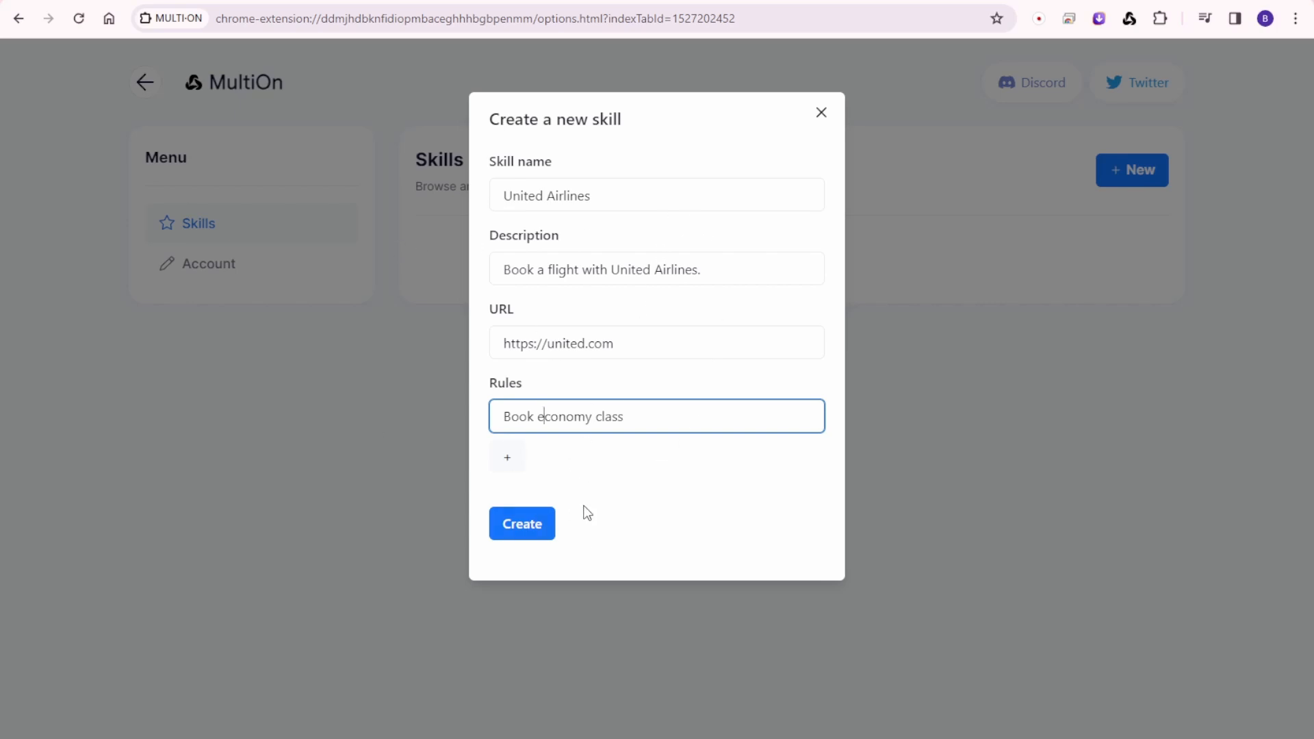
{"action": "mouse_move", "coordinate": [575, 461]}
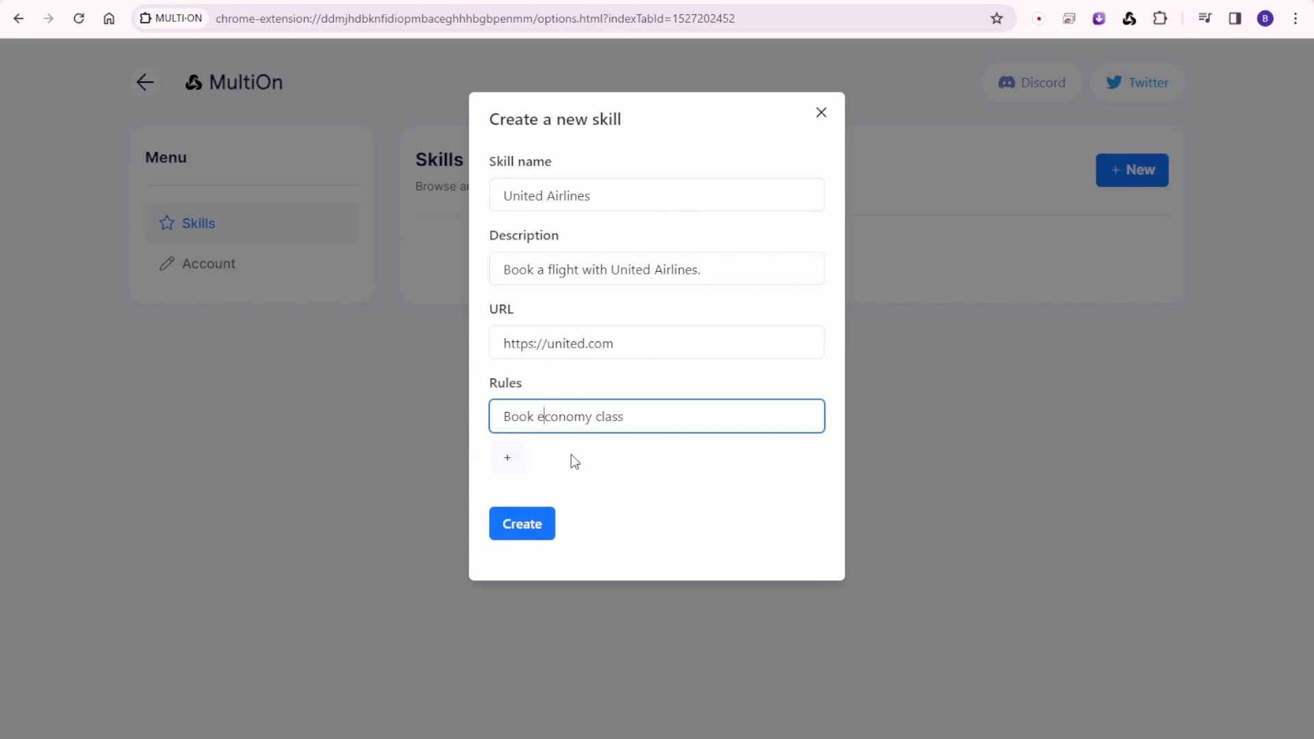
{"action": "mouse_move", "coordinate": [659, 402]}
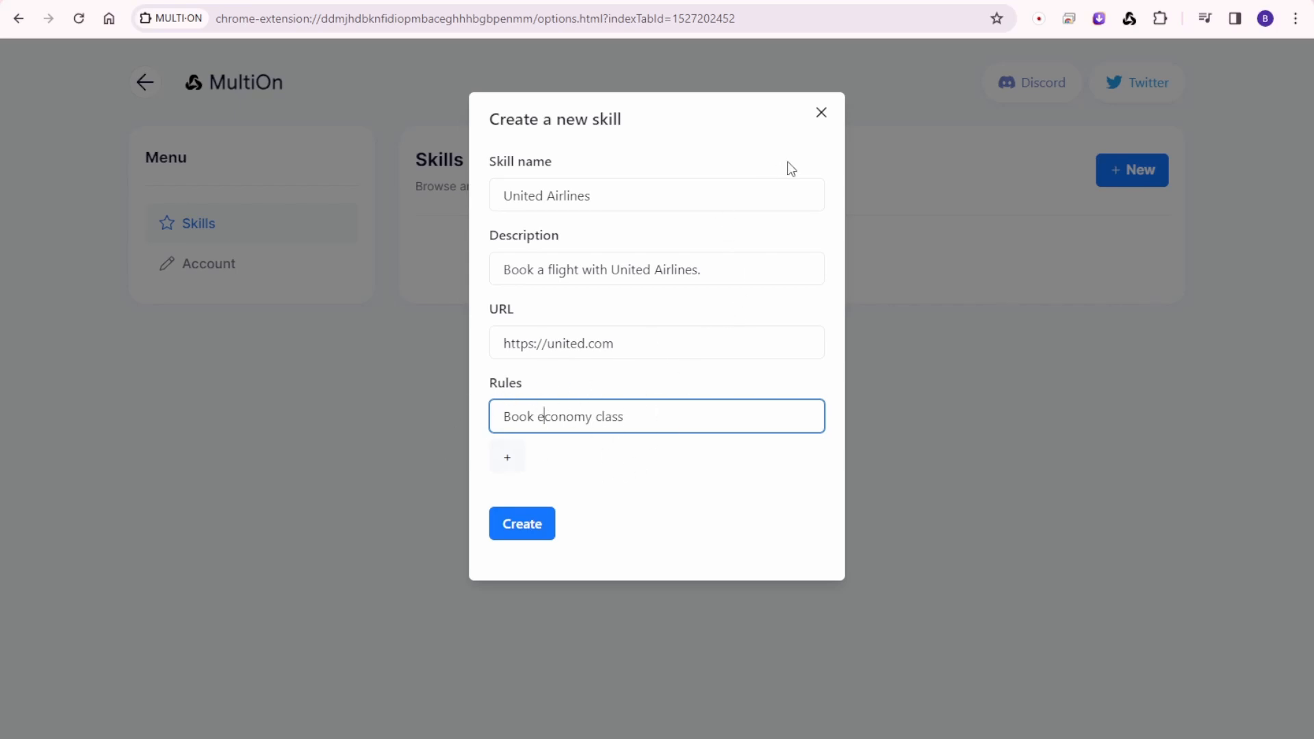
{"action": "mouse_move", "coordinate": [819, 112]}
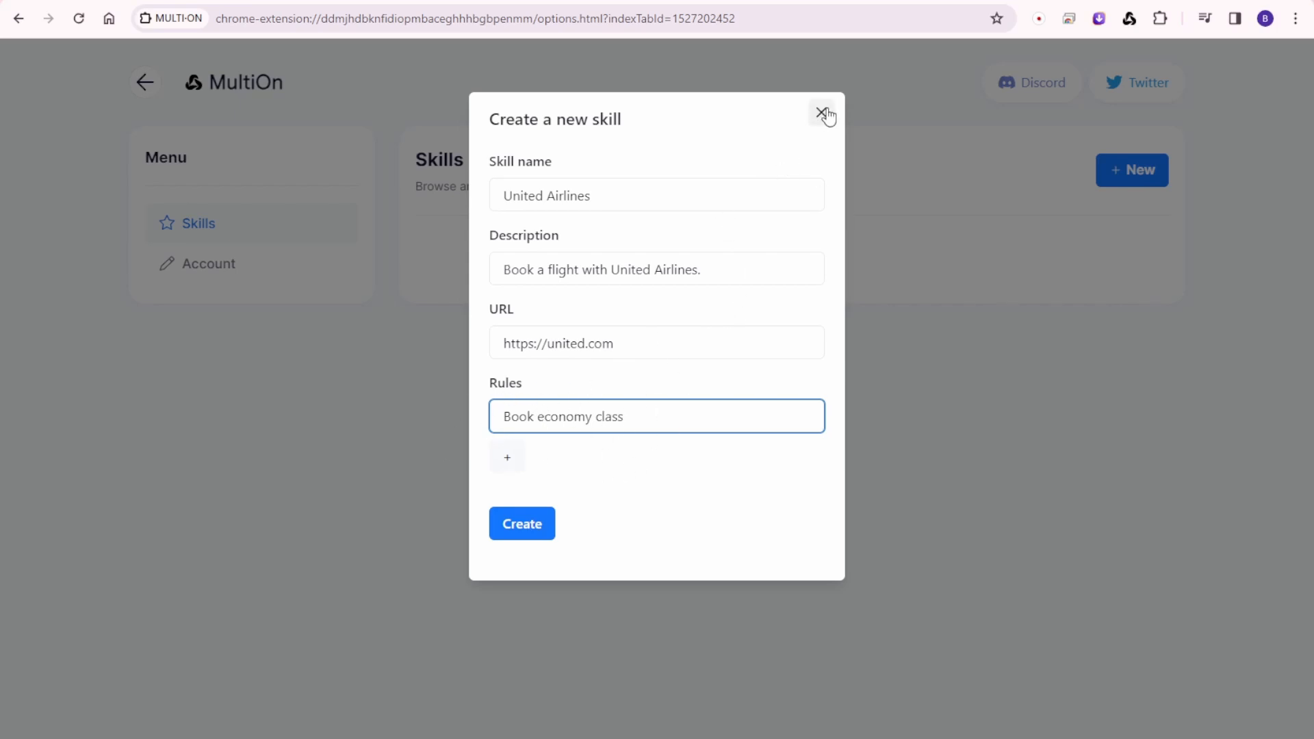
{"action": "left_click", "coordinate": [824, 114]}
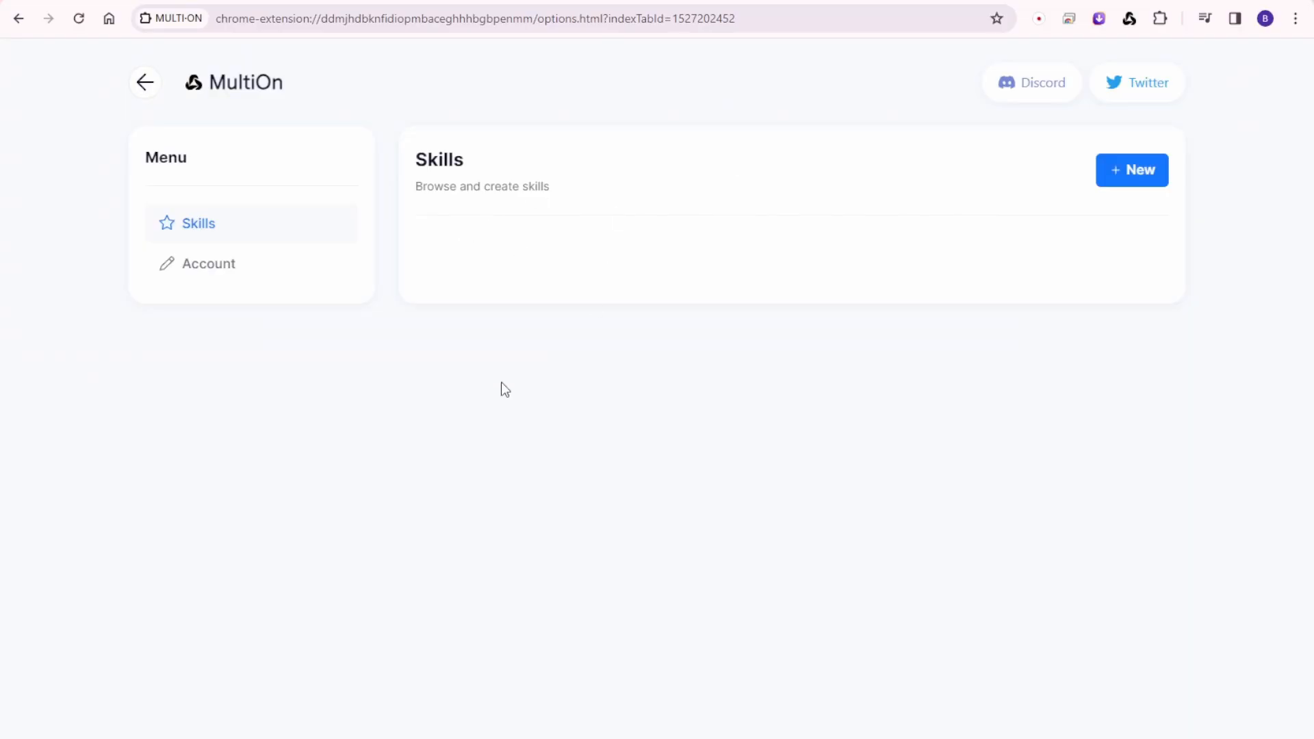
{"action": "mouse_move", "coordinate": [640, 341]}
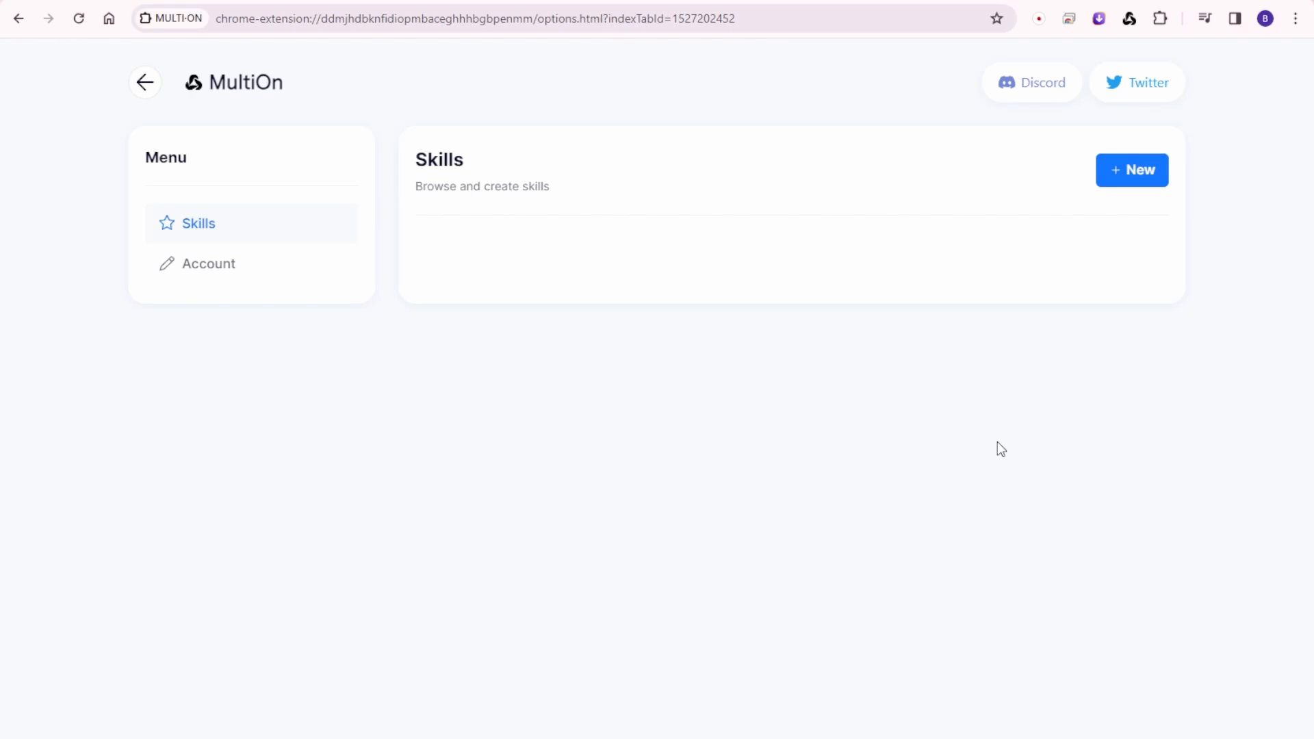
{"action": "mouse_move", "coordinate": [141, 84]}
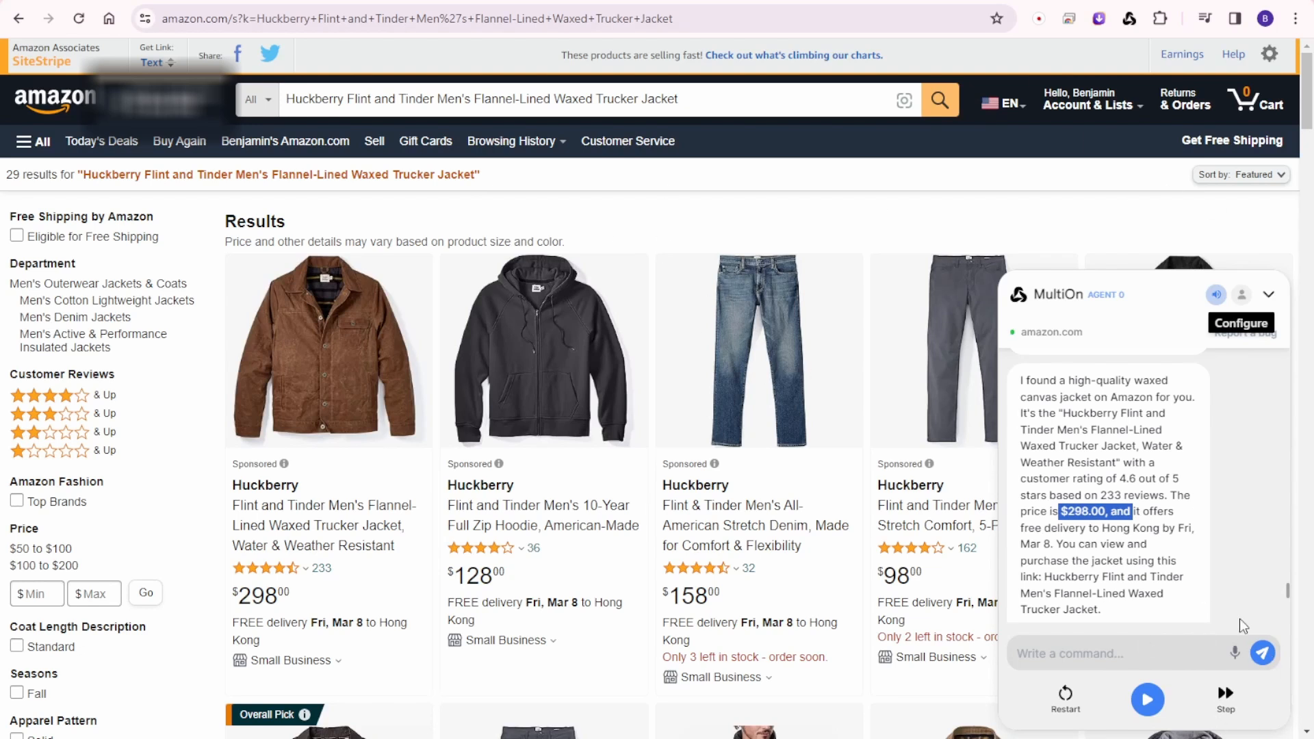
{"action": "mouse_move", "coordinate": [662, 173]}
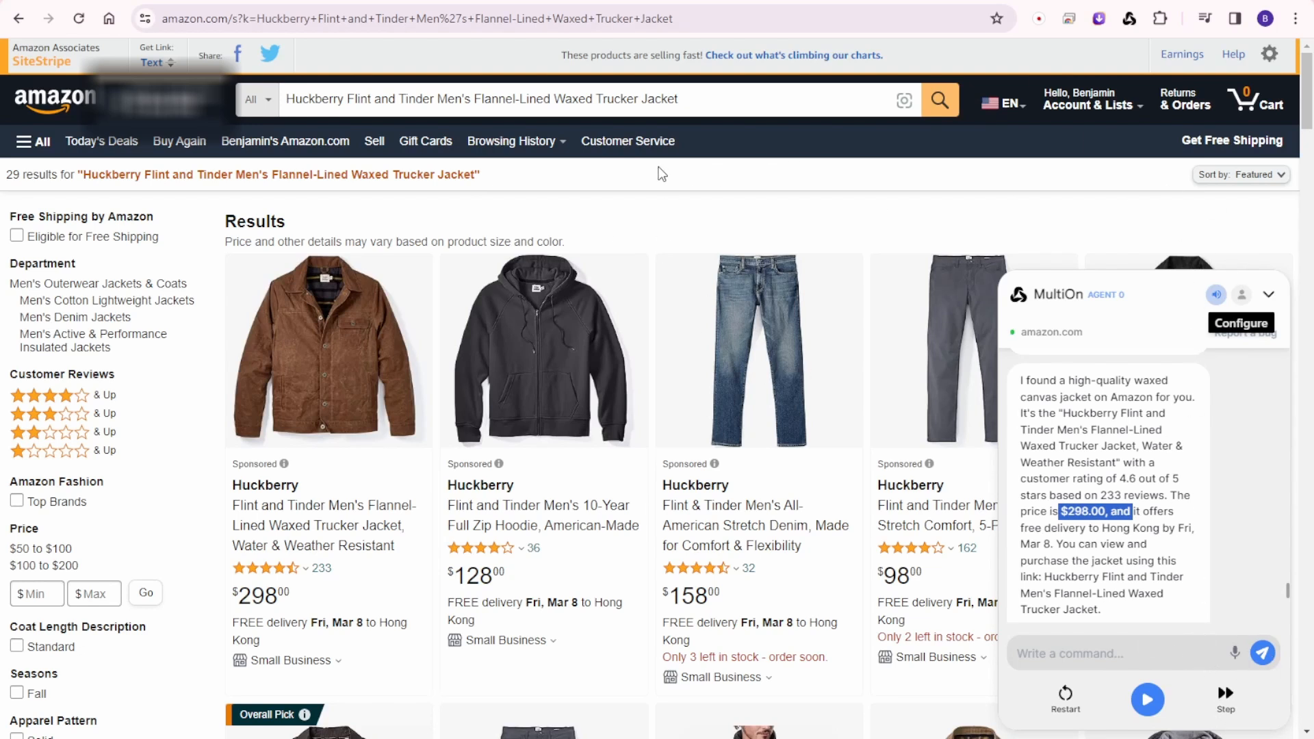
{"action": "mouse_move", "coordinate": [1147, 264]}
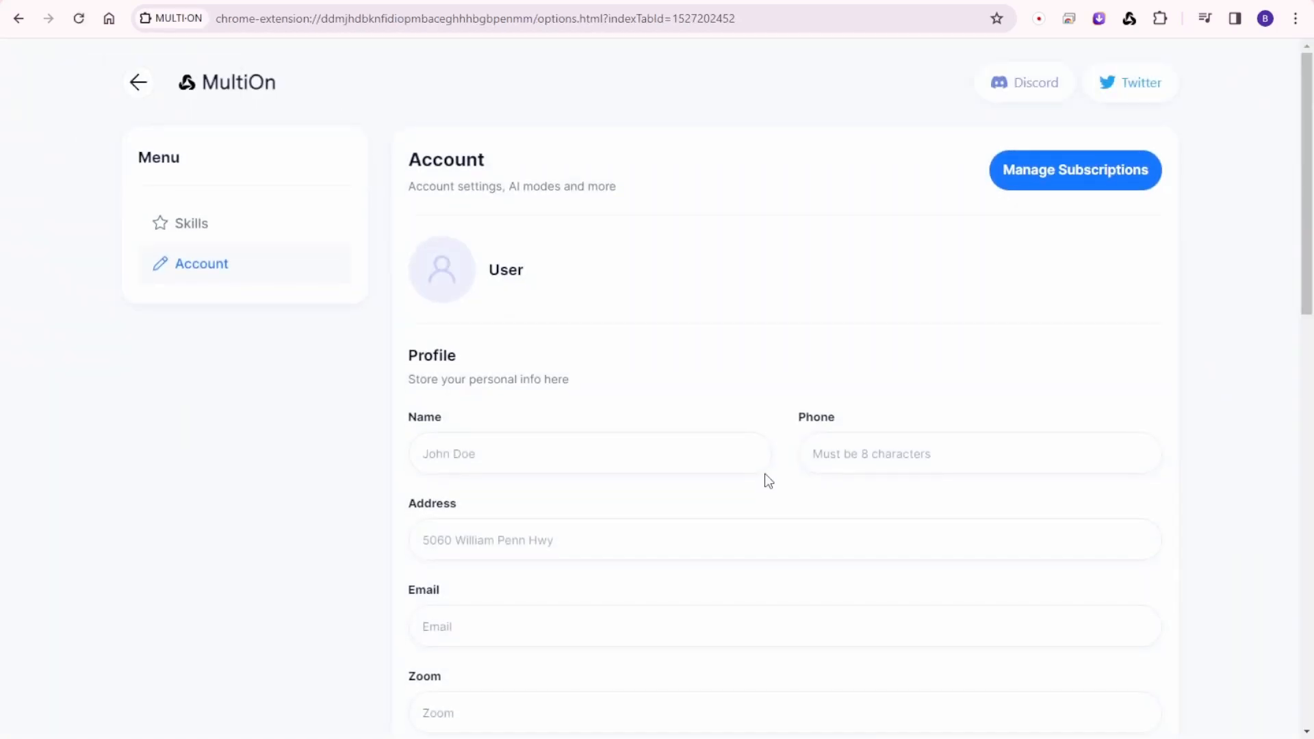
Scroll the Account settings down to Notes, Voice mode on and AI Mode Standard.
{"action": "scroll", "scroll_direction": "down", "scroll_amount": 3}
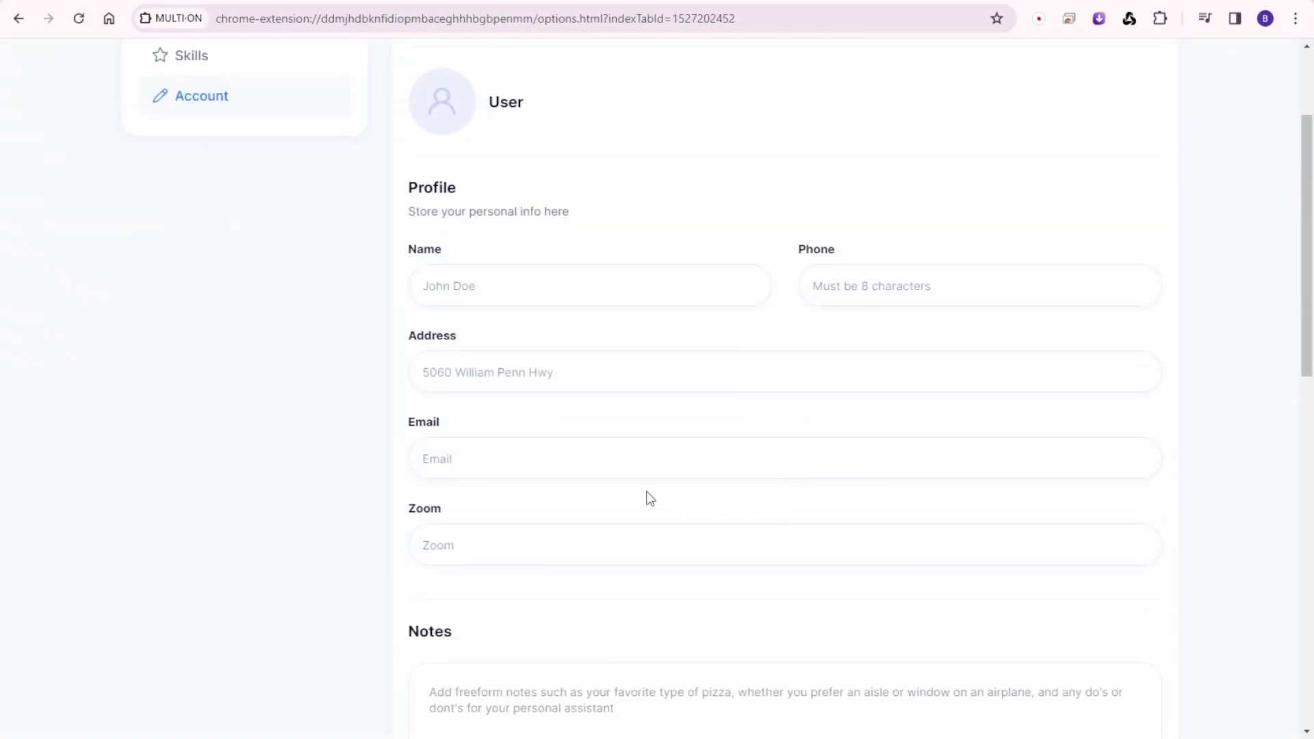
{"action": "scroll", "scroll_direction": "down", "scroll_amount": 3}
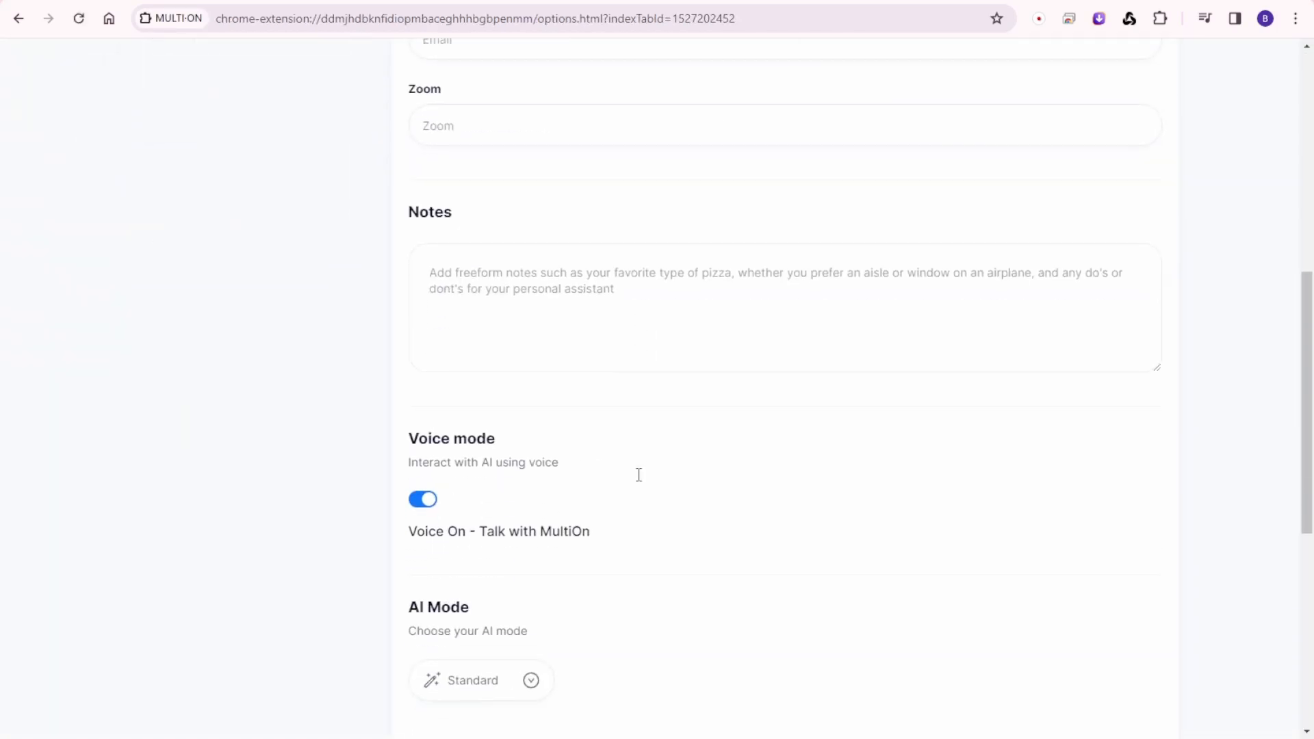